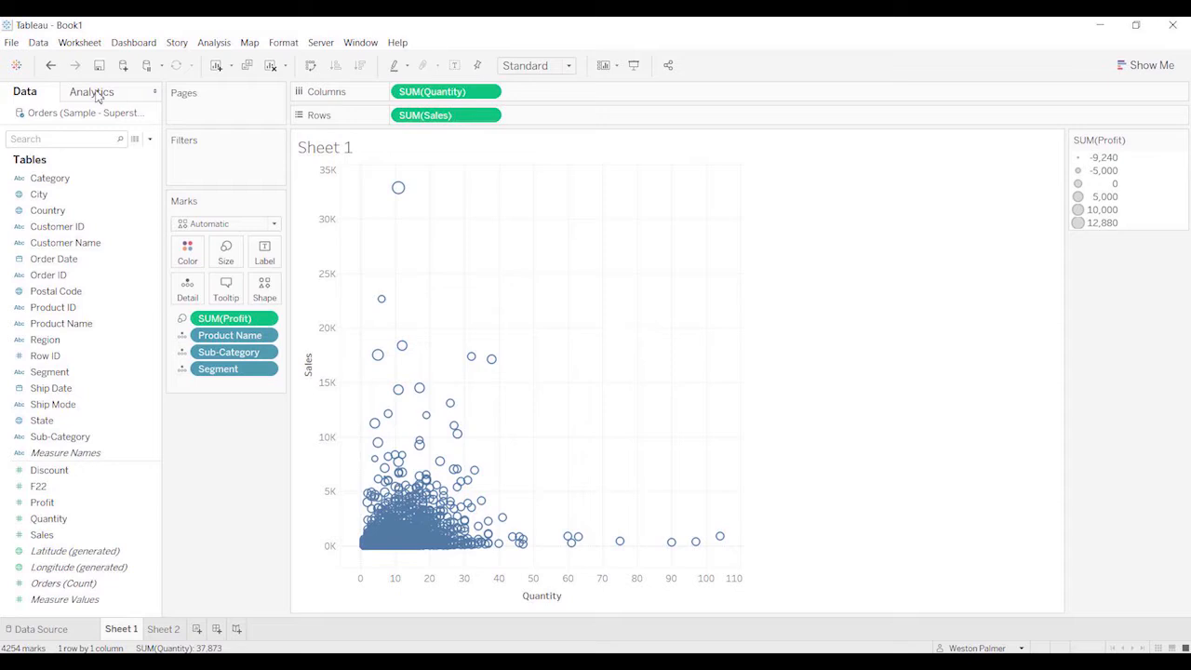
Step: Show the Analytics pane for the Sales-against-Quantity scatter plot
{"action": "left_click", "coordinate": [93, 91]}
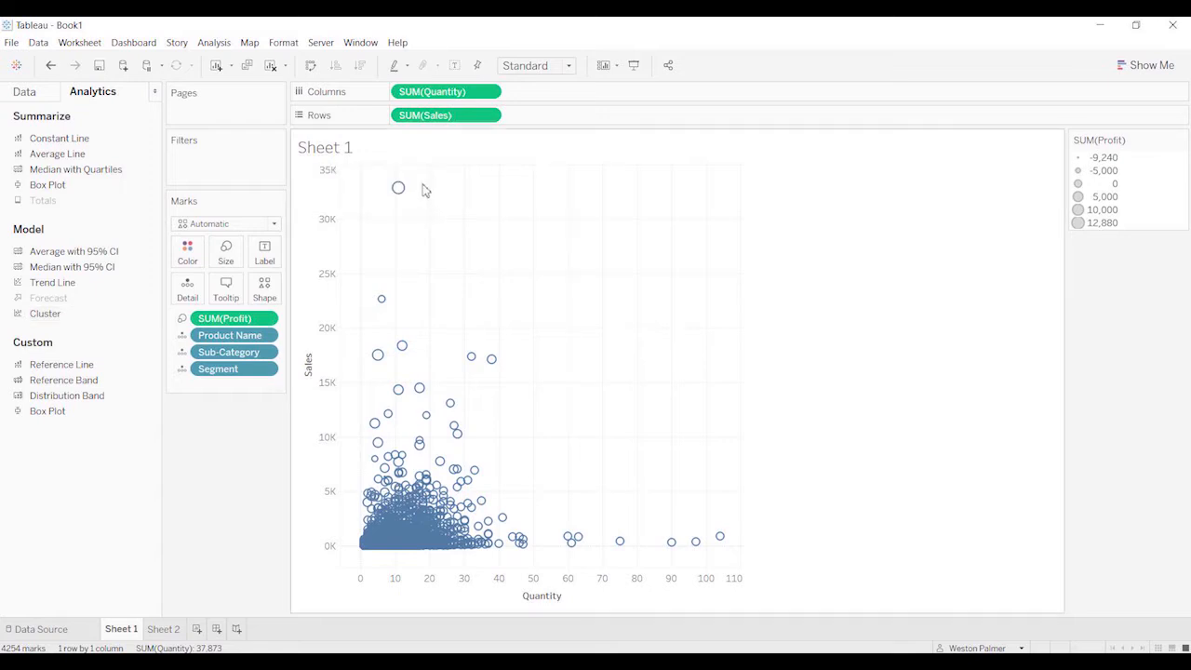
Step: Add automatic clustering by profit, quantity and sales, entering 4 as the cluster count
{"action": "left_click", "coordinate": [45, 312]}
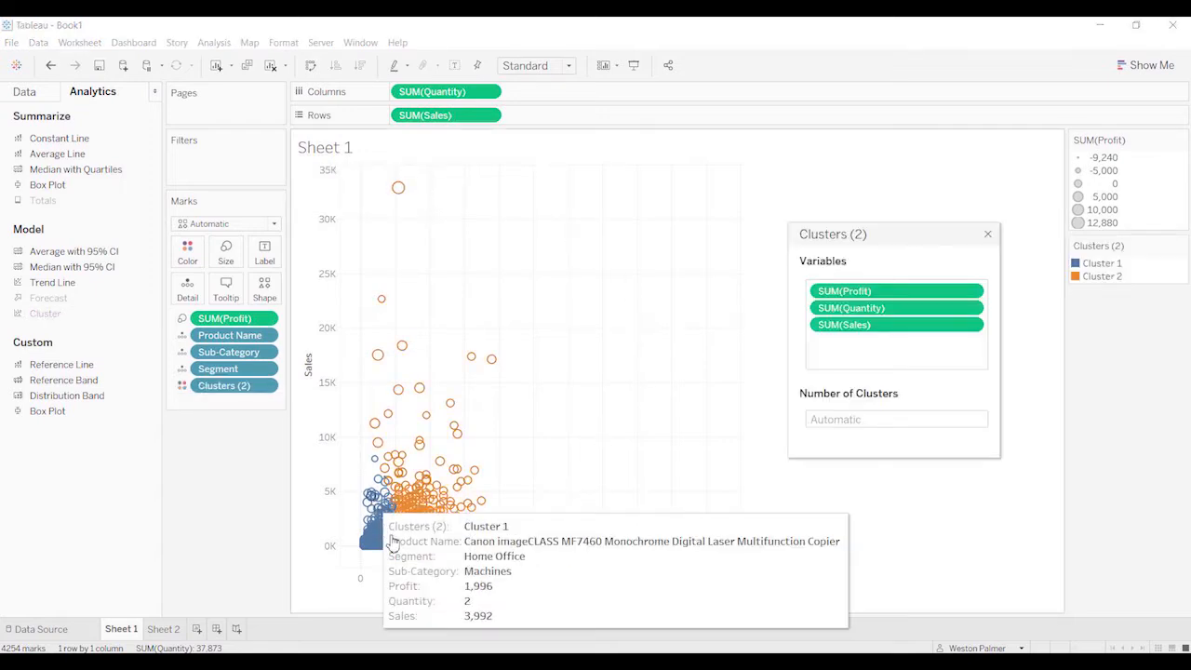
{"action": "mouse_move", "coordinate": [995, 290]}
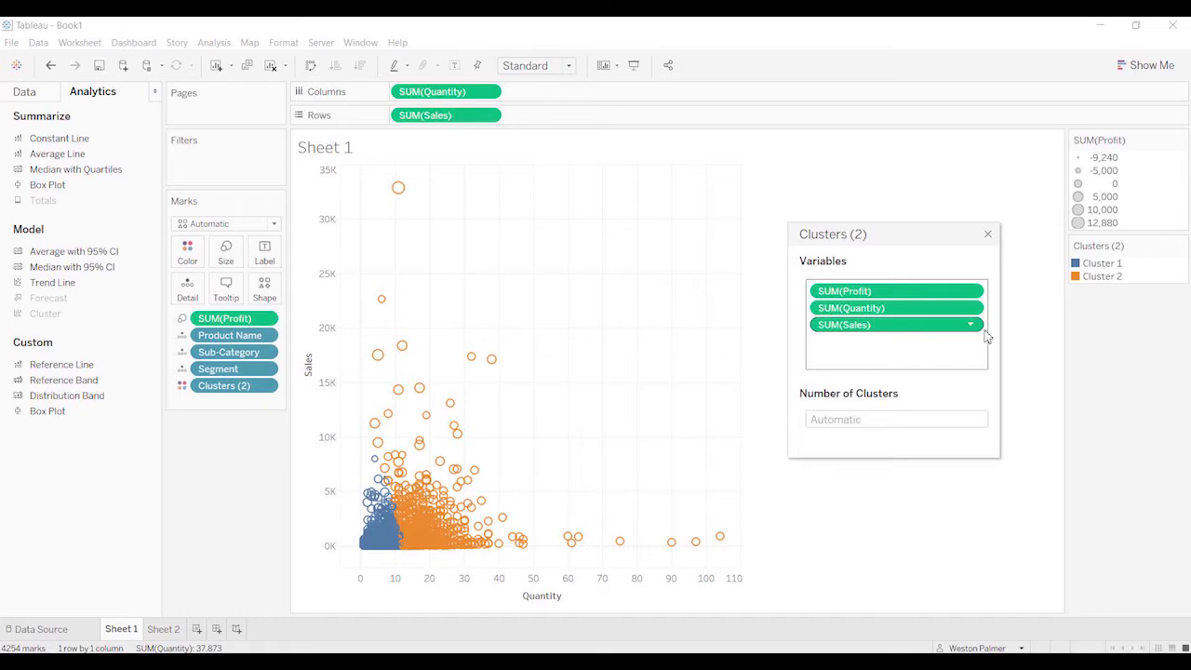
{"action": "left_click", "coordinate": [896, 419]}
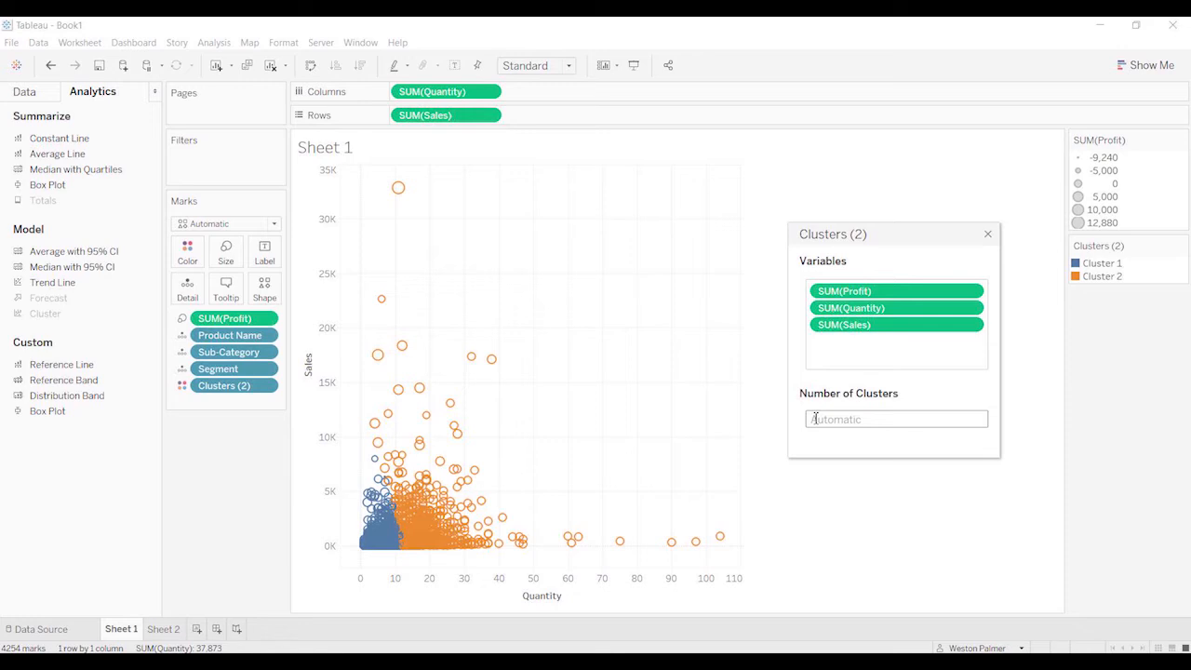
{"action": "type", "text": "4"}
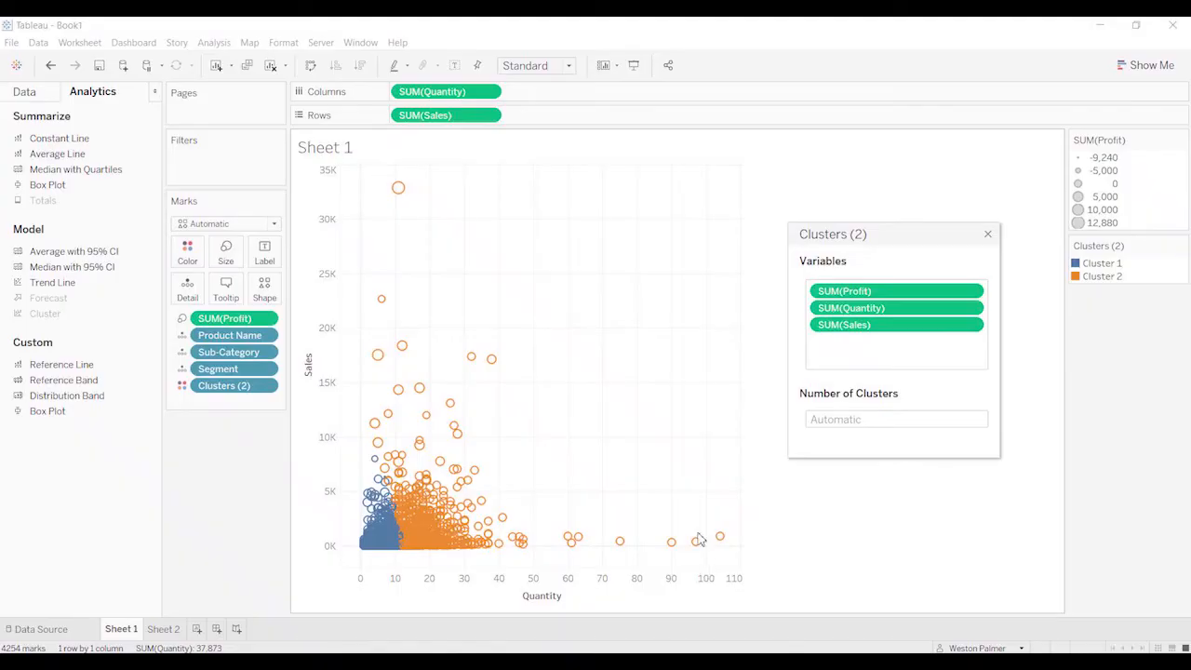
{"action": "mouse_move", "coordinate": [610, 214]}
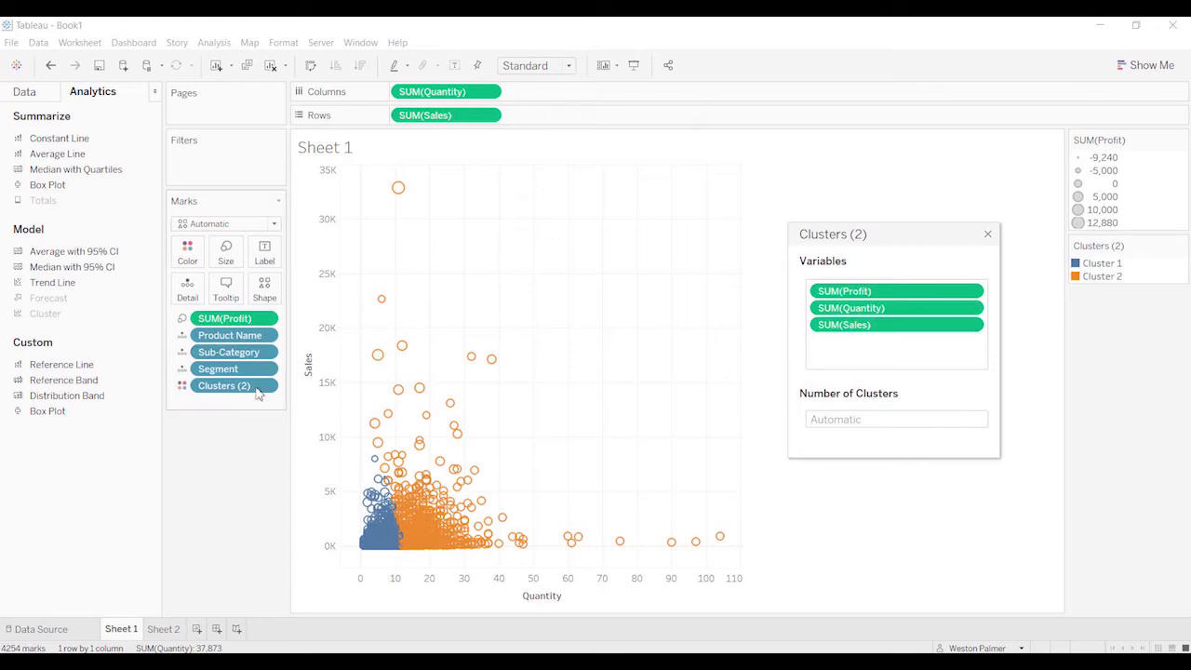
{"action": "mouse_move", "coordinate": [281, 363]}
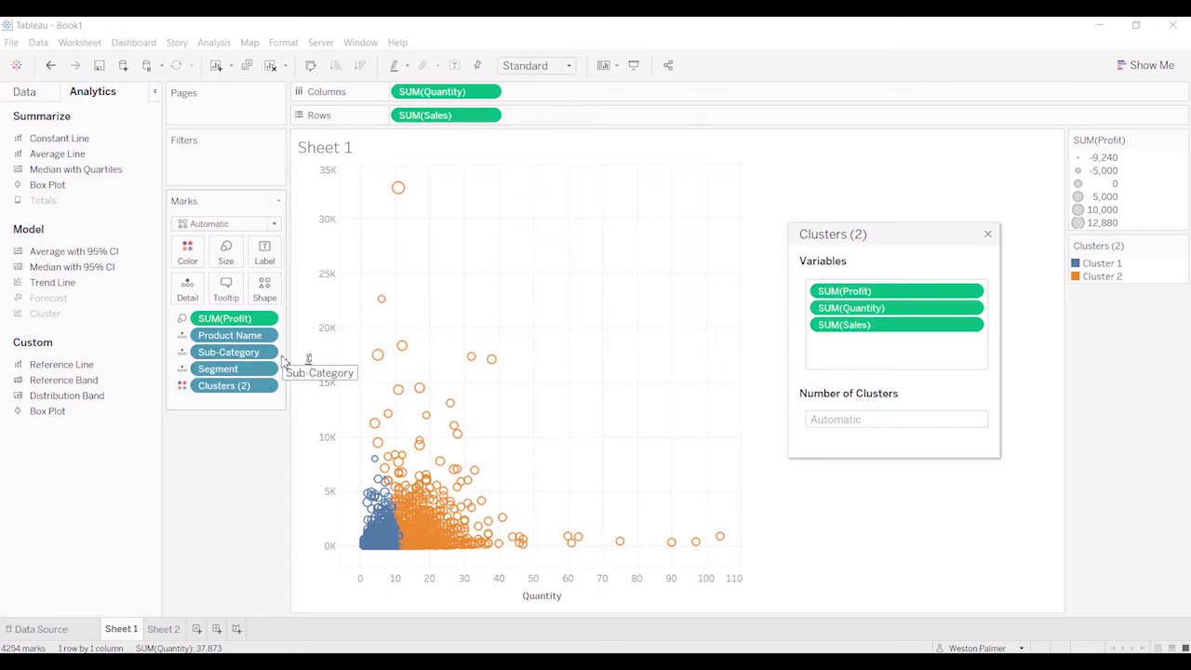
{"action": "mouse_move", "coordinate": [212, 402]}
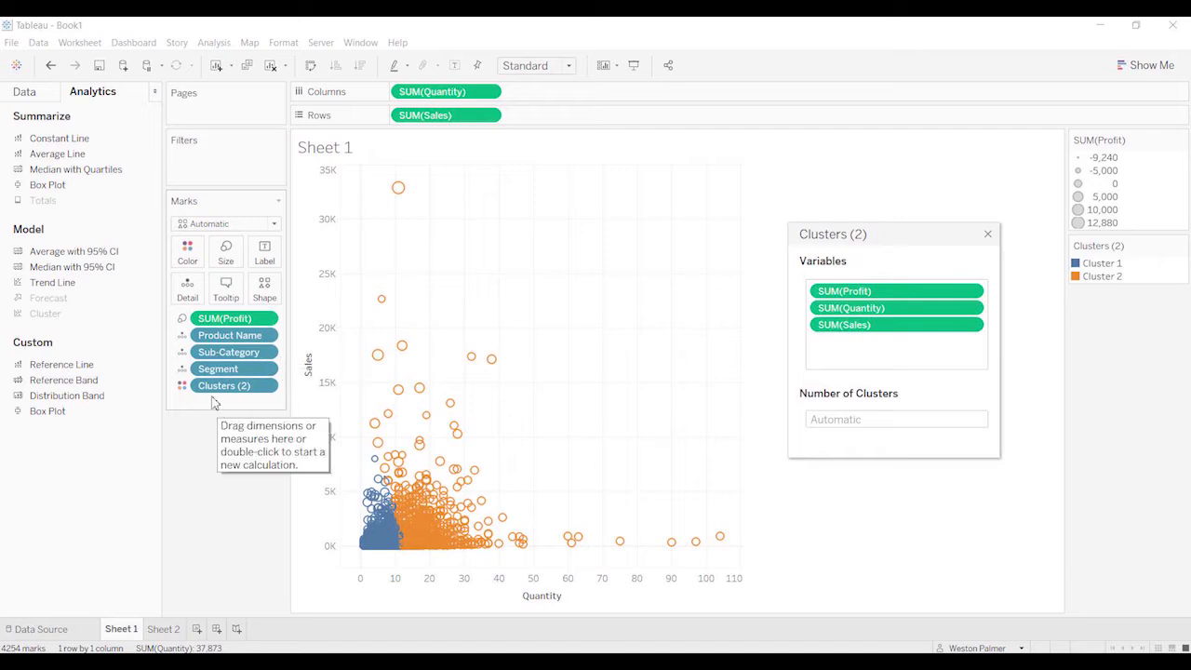
{"action": "mouse_move", "coordinate": [213, 455]}
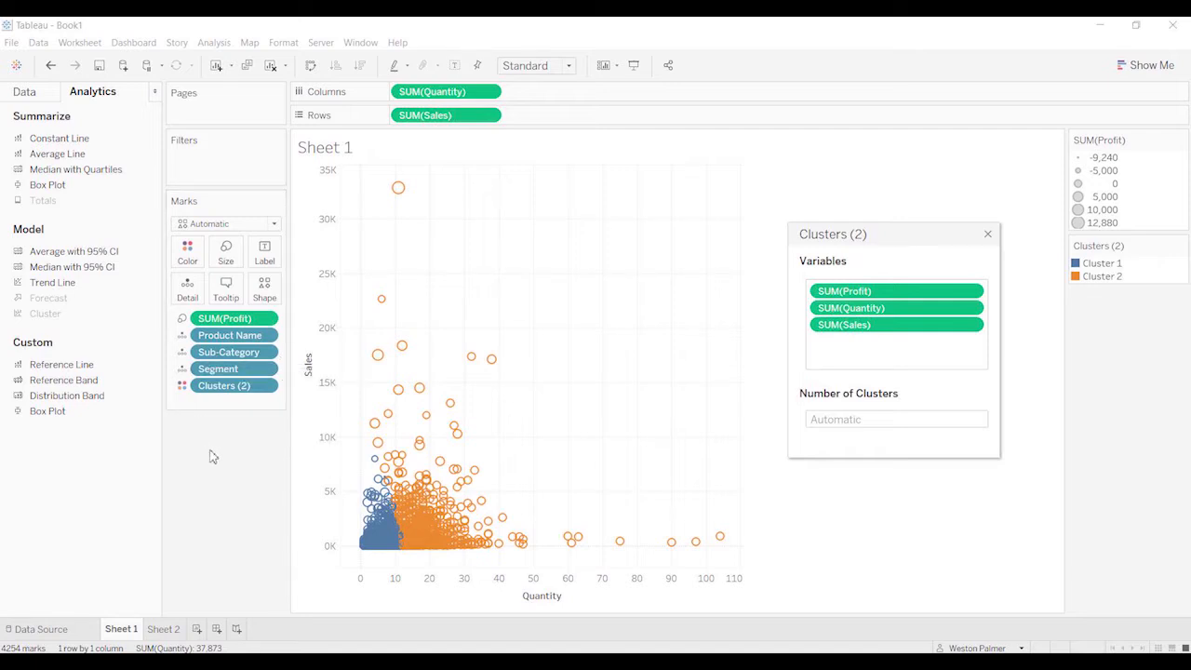
Step: Apply the 4-cluster setting to the scatter plot and close the Clusters dialog
{"action": "left_click", "coordinate": [896, 418]}
{"action": "type", "text": "4"}
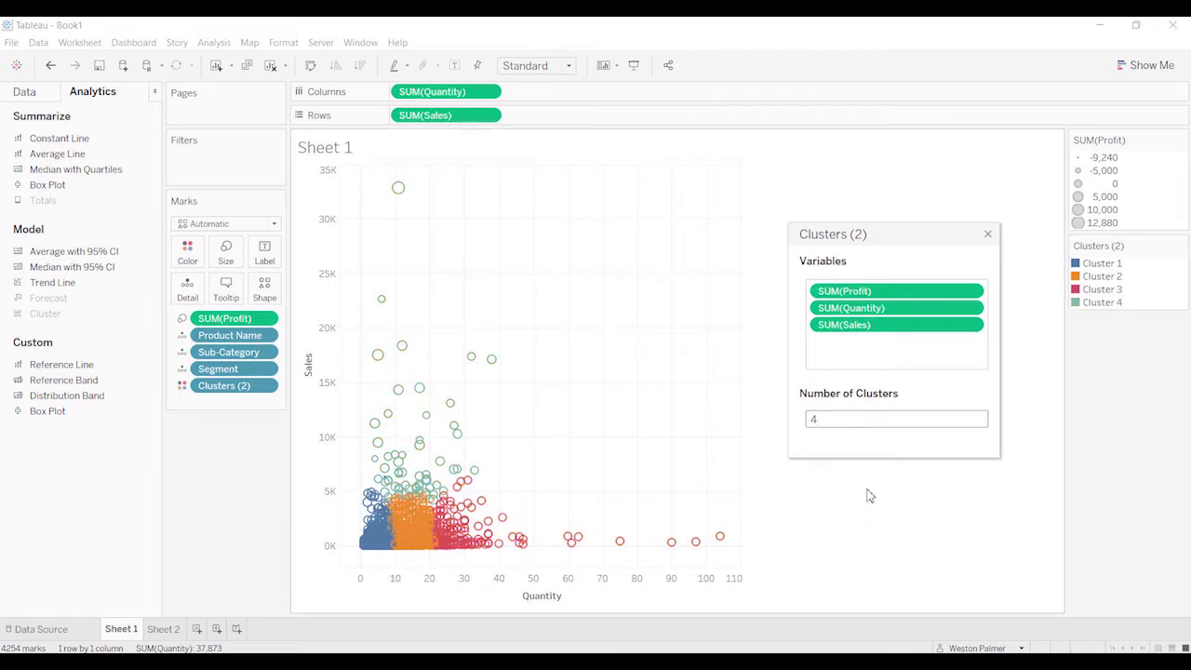
{"action": "mouse_move", "coordinate": [964, 328]}
{"action": "type", "text": "4"}
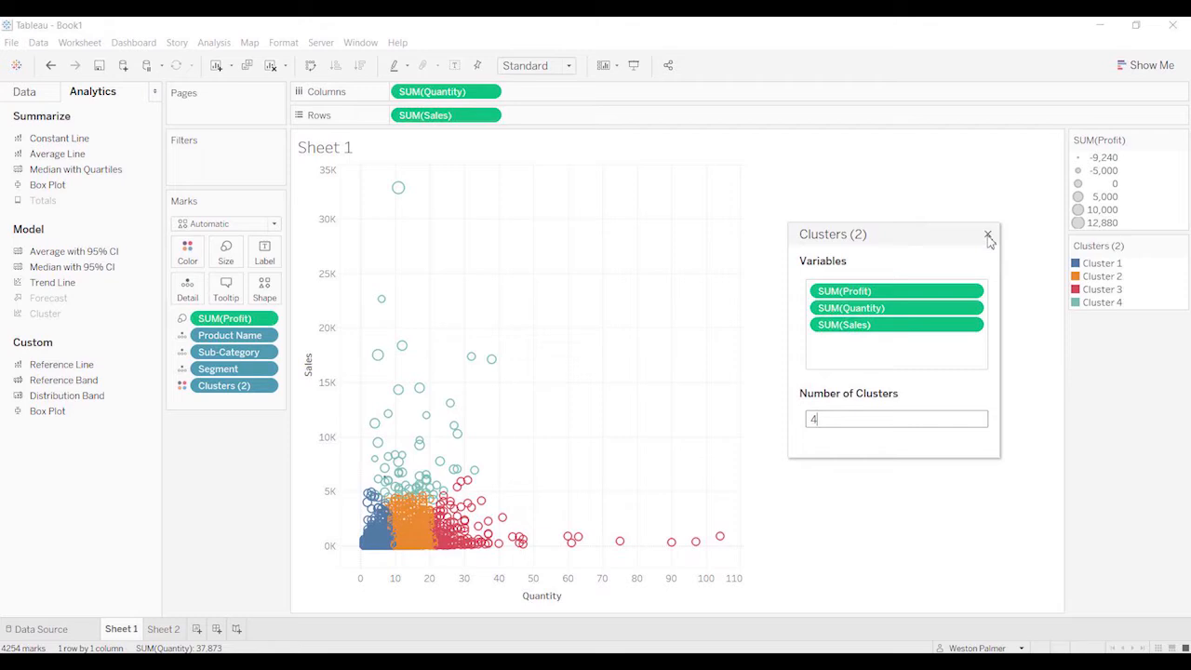
{"action": "left_click", "coordinate": [988, 234]}
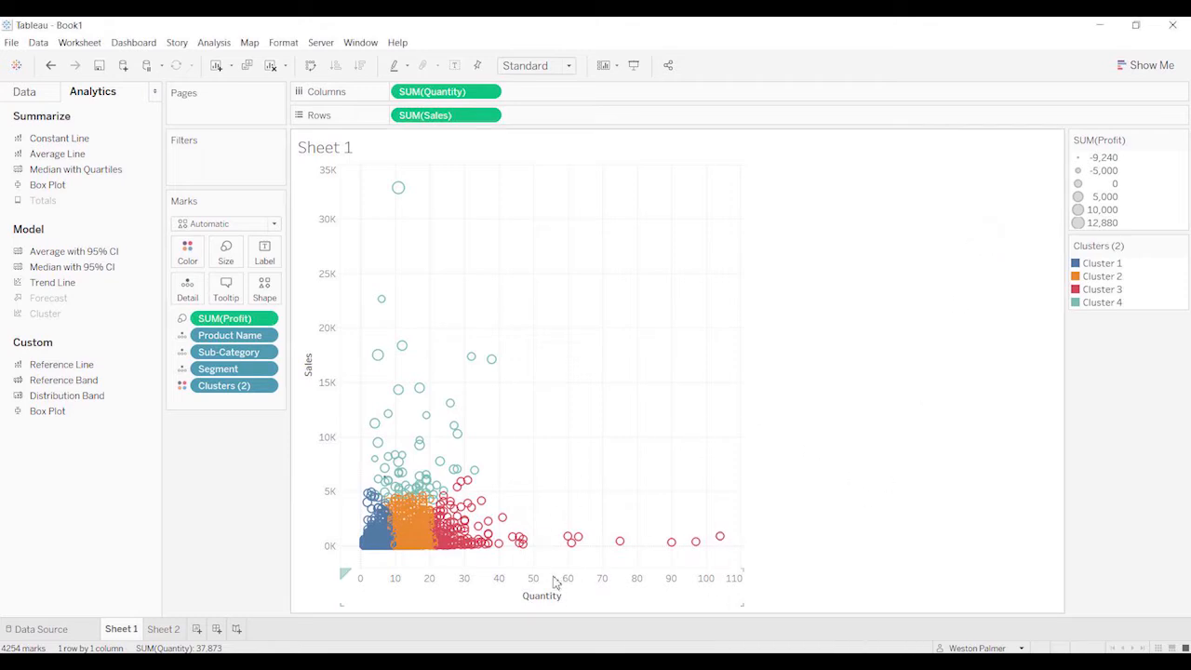
{"action": "mouse_move", "coordinate": [519, 580]}
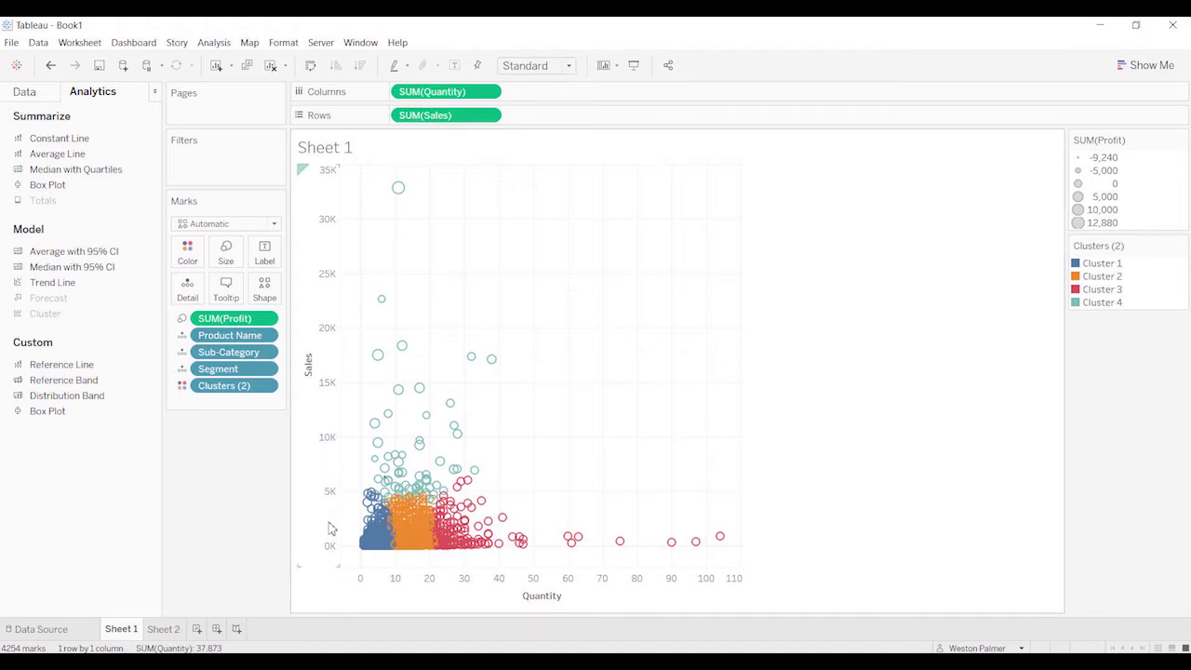
{"action": "mouse_move", "coordinate": [251, 529]}
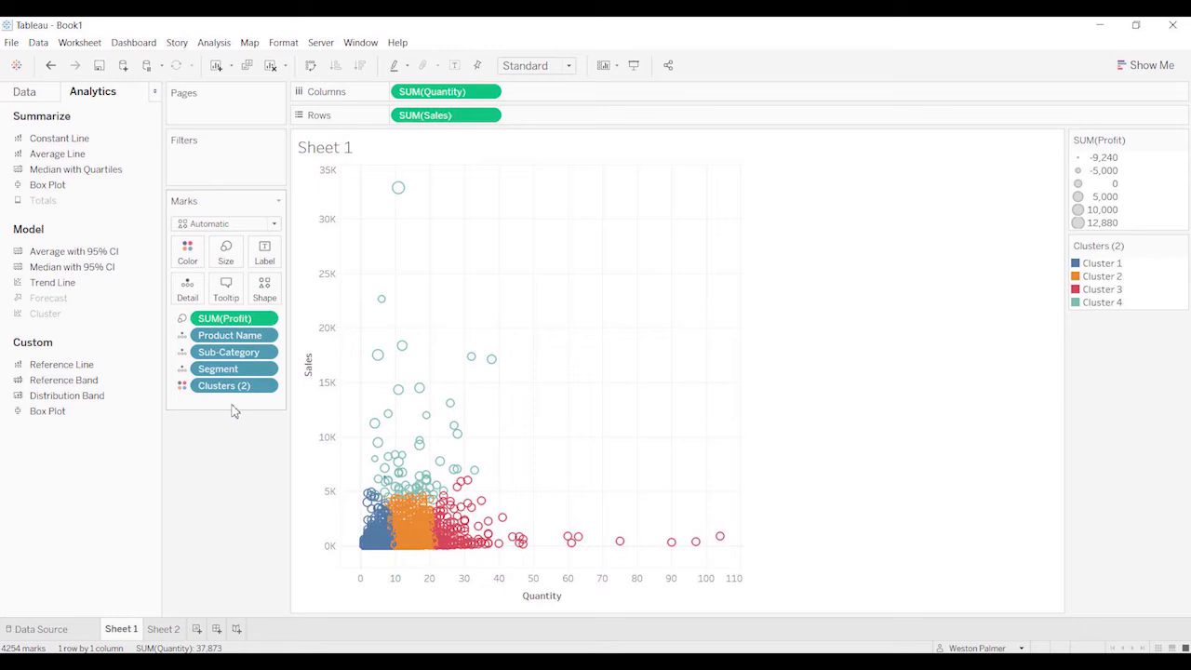
{"action": "mouse_move", "coordinate": [223, 385]}
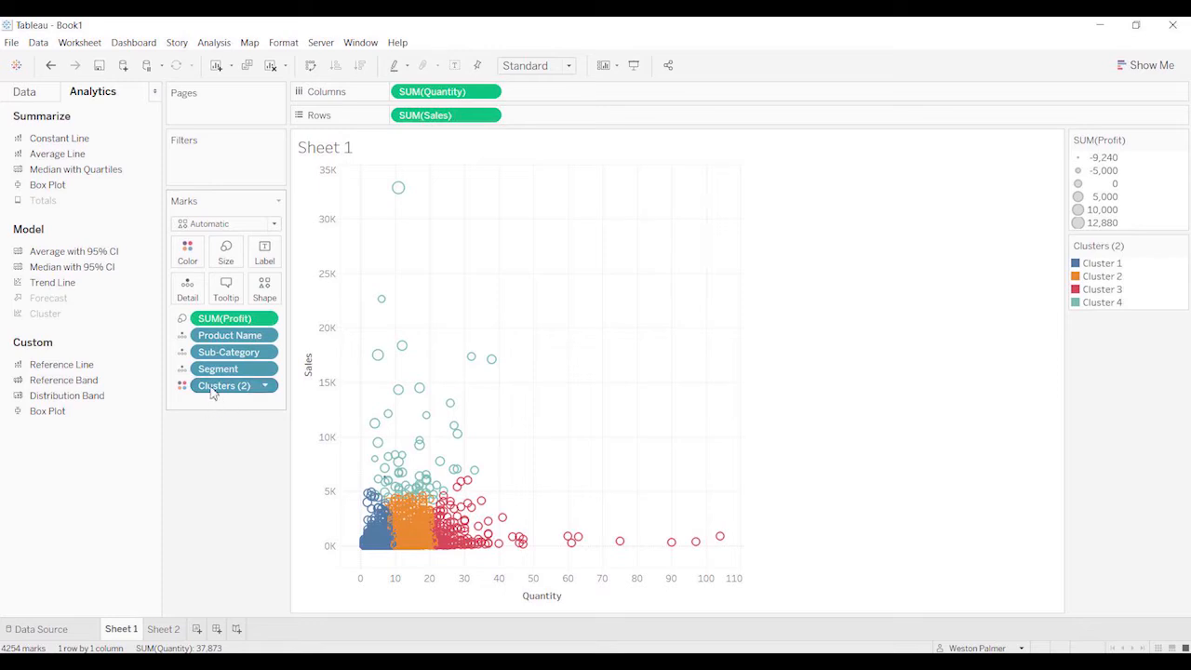
{"action": "mouse_move", "coordinate": [223, 385]}
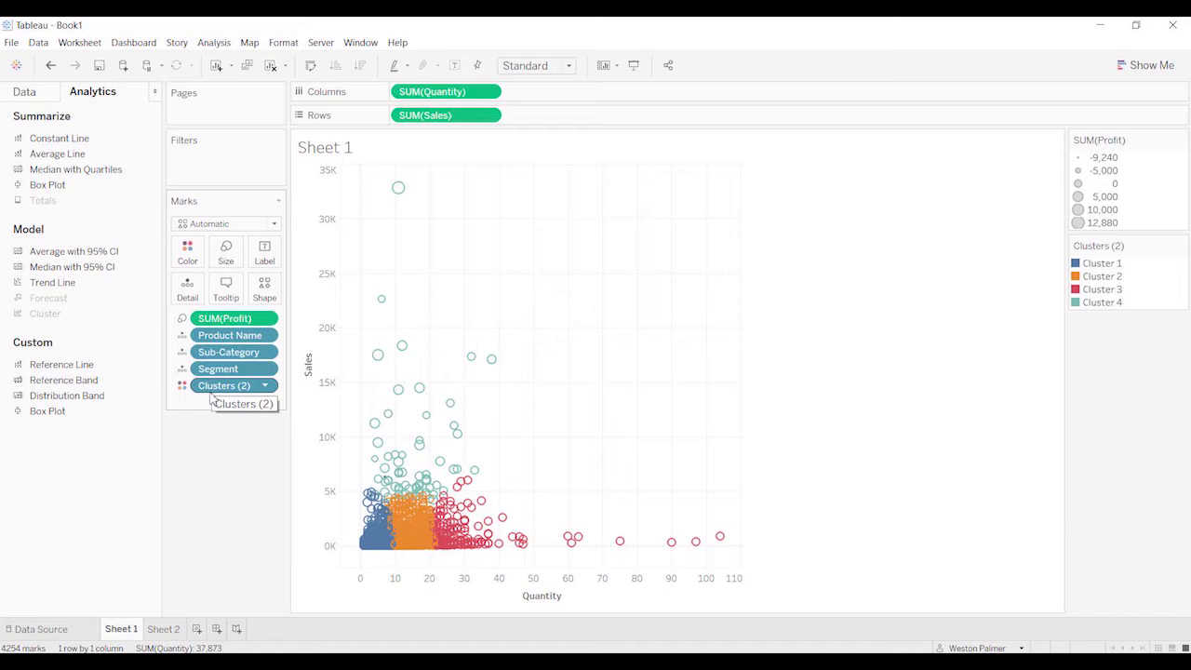
{"action": "mouse_move", "coordinate": [217, 368]}
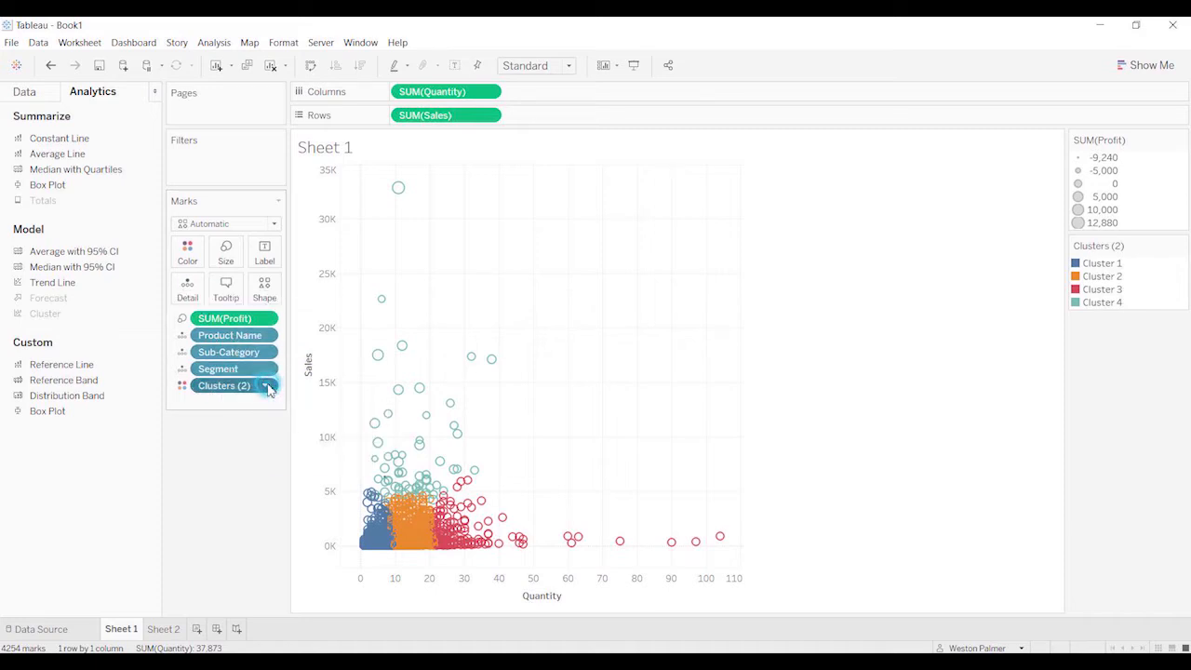
Step: Show the Describe Clusters summary with inputs, diagnostics and four cluster centres
{"action": "left_click", "coordinate": [264, 385]}
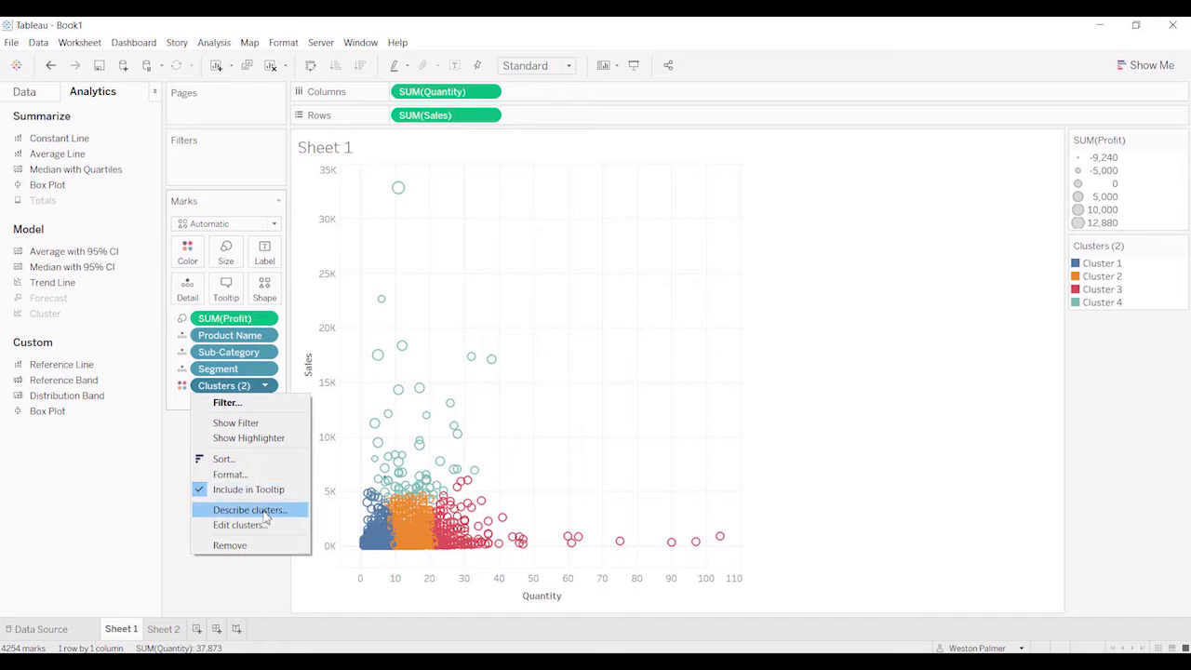
{"action": "left_click", "coordinate": [249, 510]}
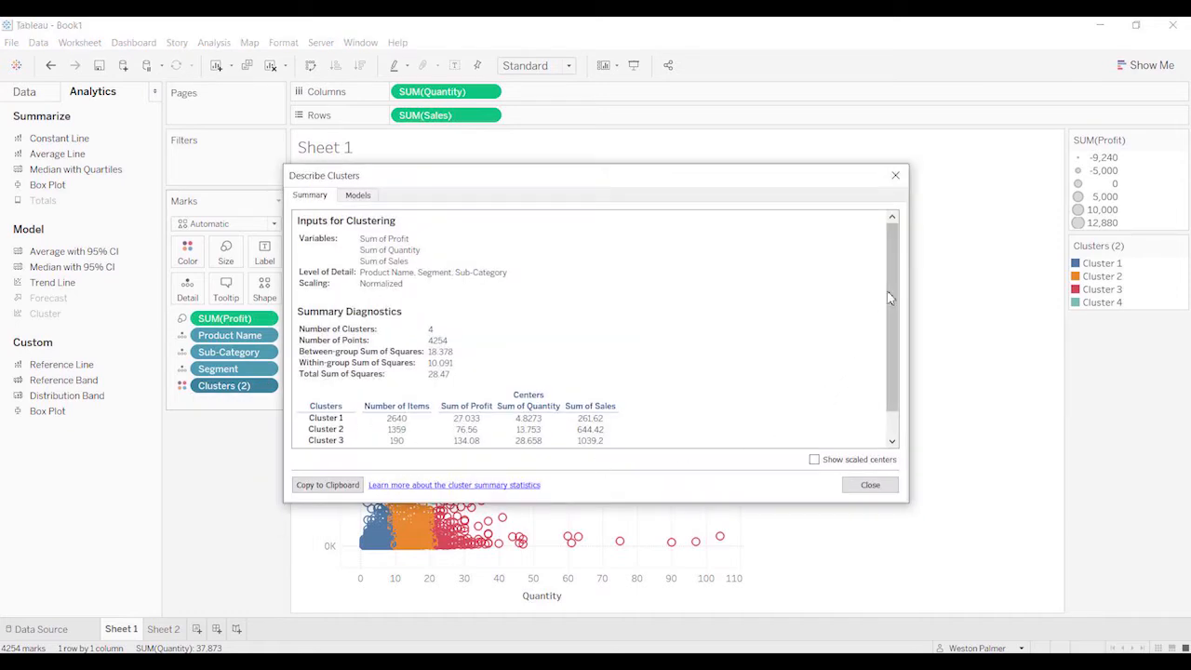
{"action": "scroll", "scroll_direction": "down", "scroll_amount": 3}
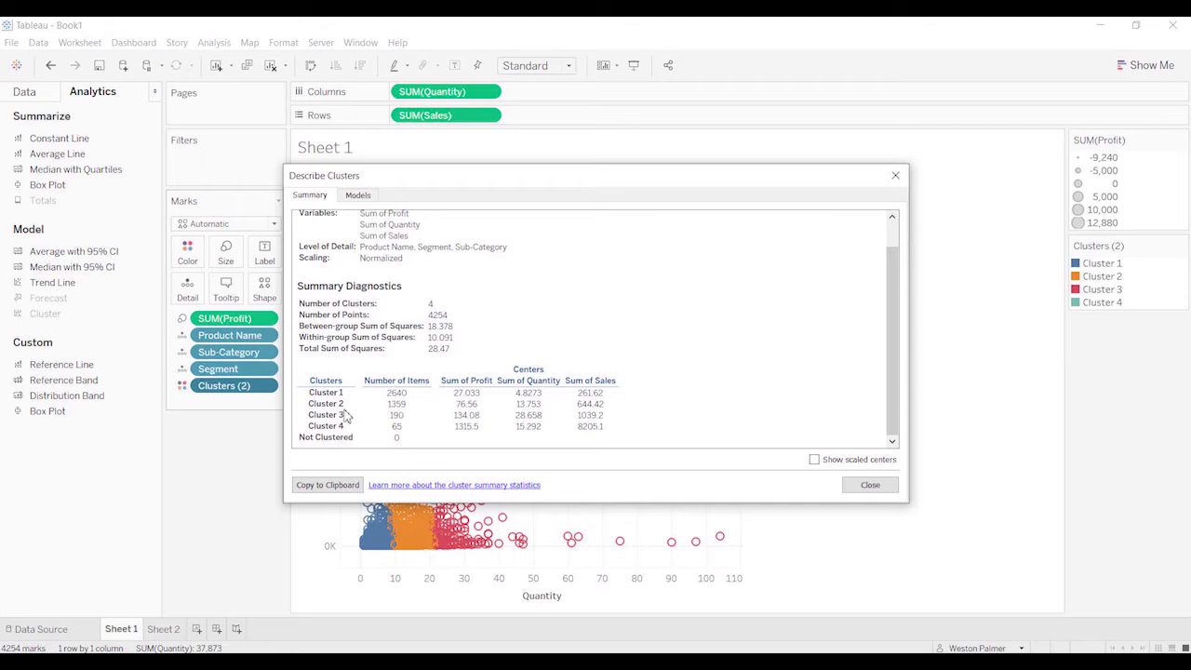
{"action": "mouse_move", "coordinate": [483, 416]}
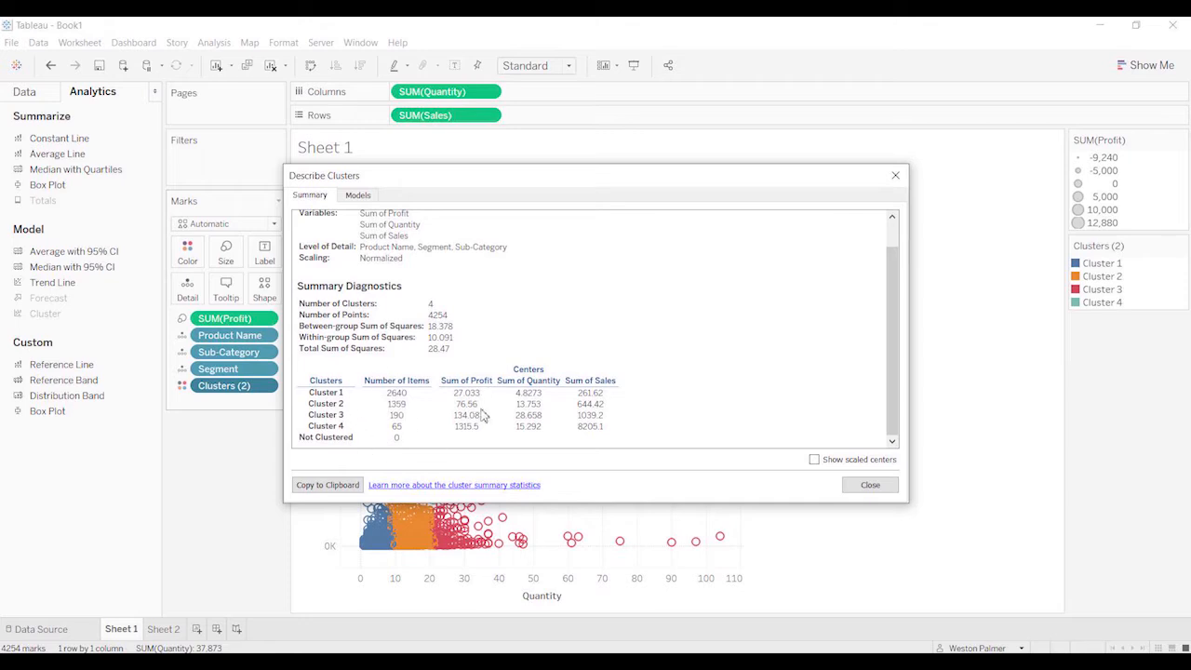
{"action": "mouse_move", "coordinate": [536, 441]}
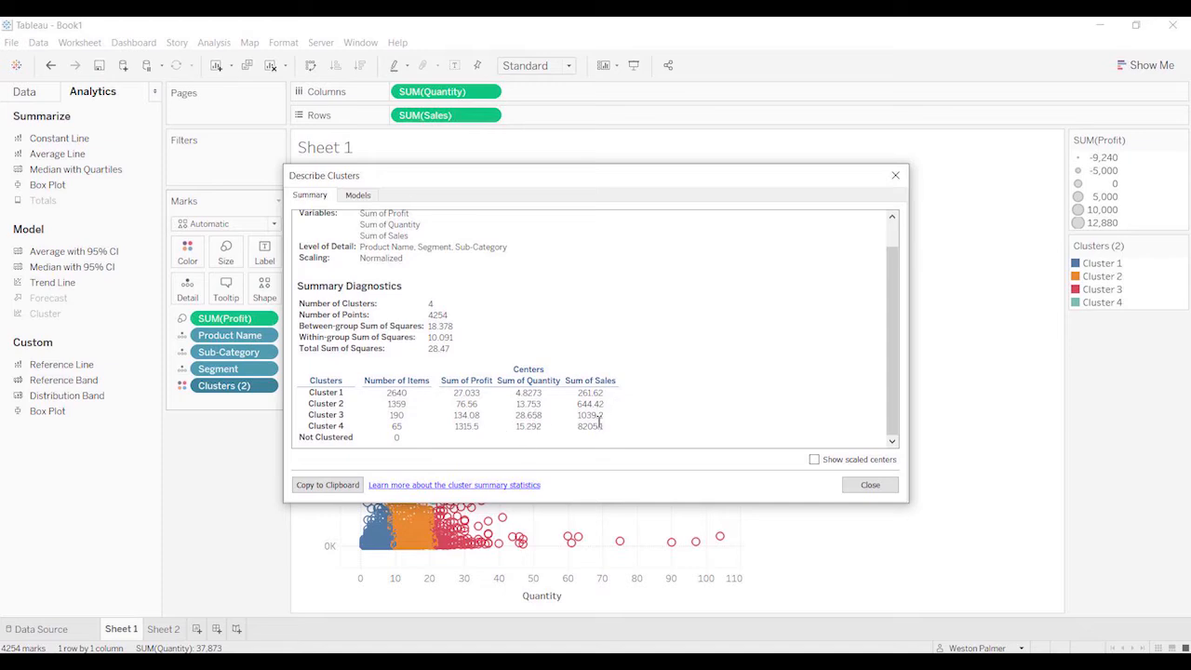
{"action": "mouse_move", "coordinate": [491, 421]}
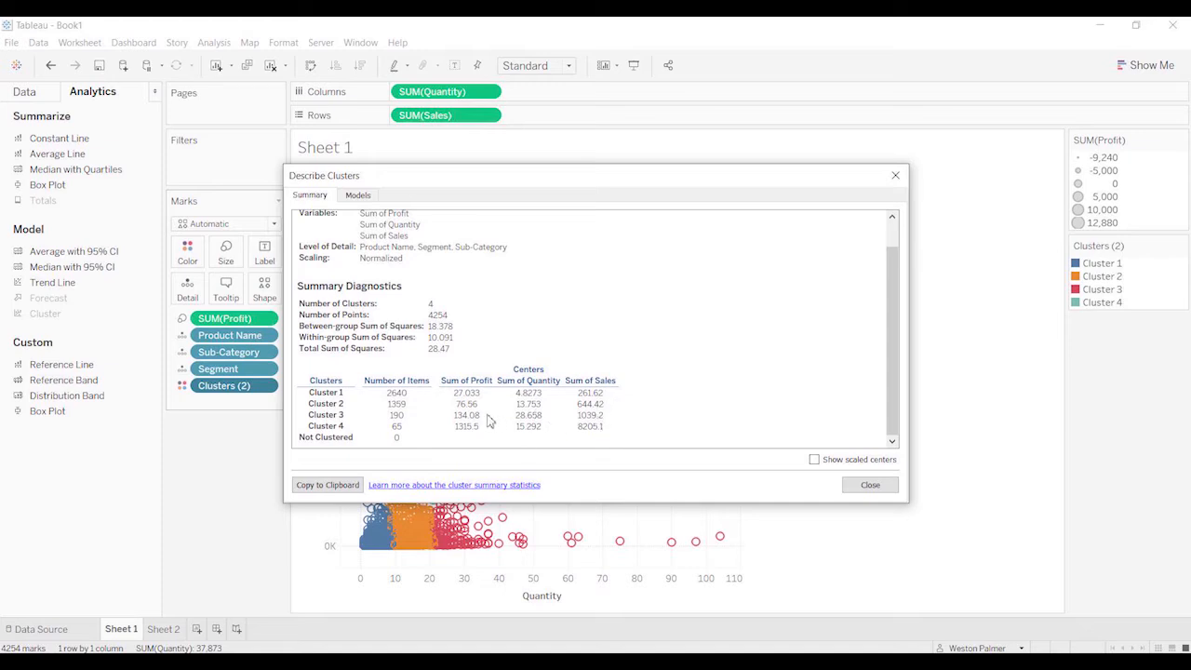
{"action": "mouse_move", "coordinate": [510, 421]}
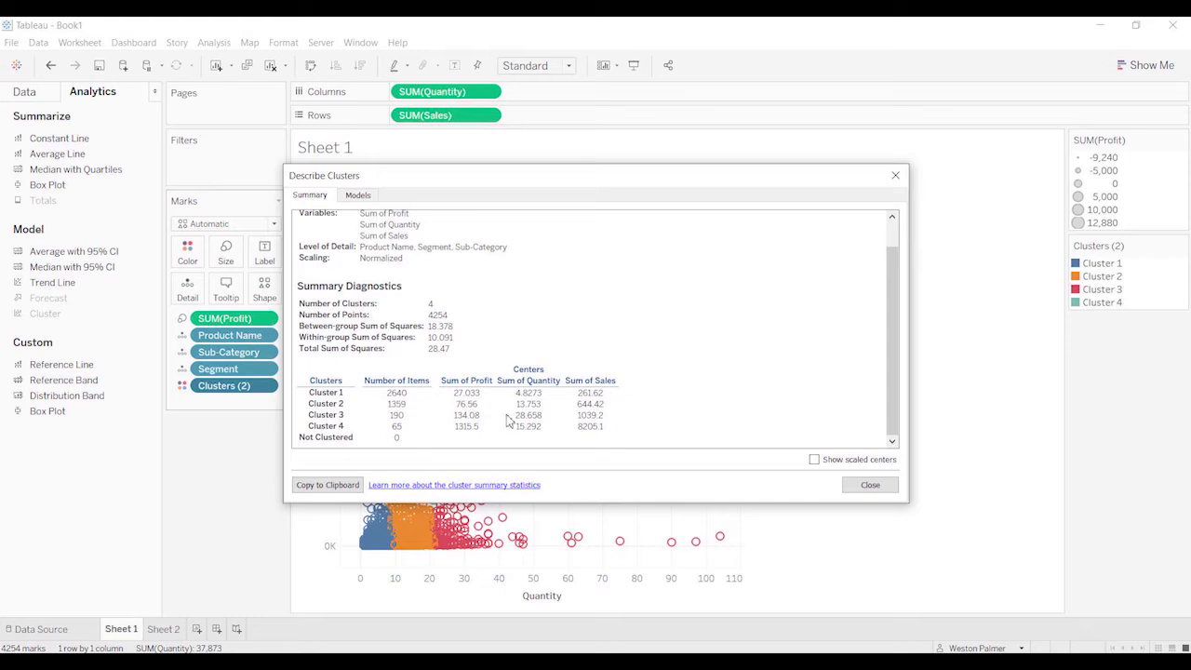
{"action": "mouse_move", "coordinate": [510, 424]}
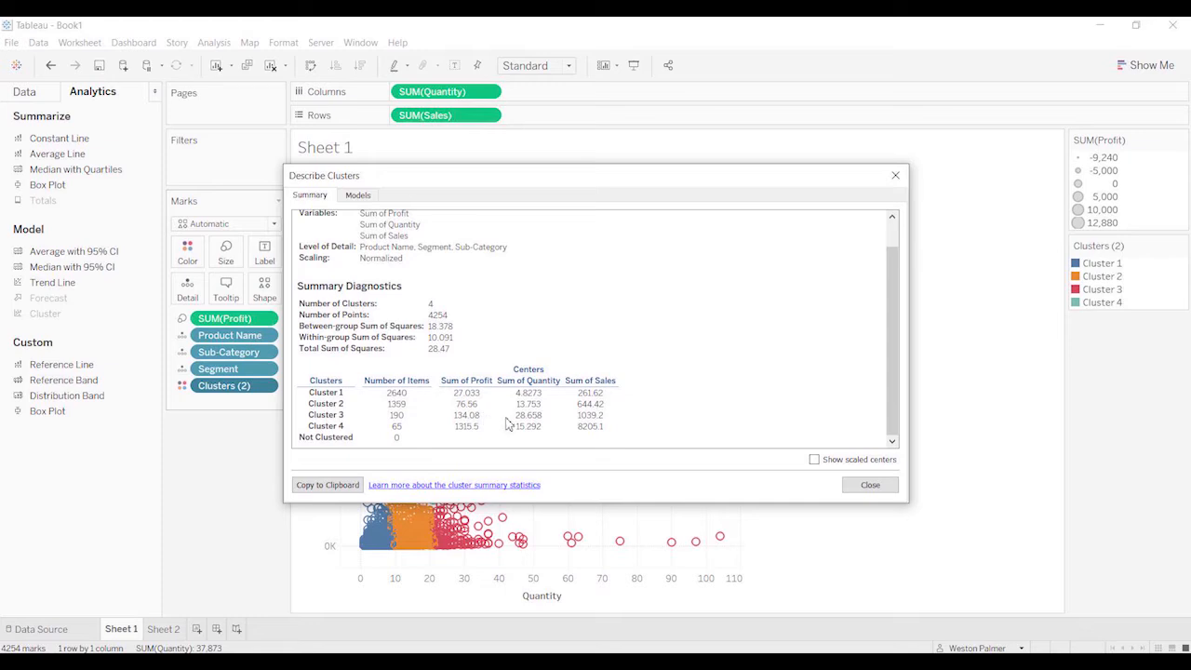
Step: Rename the saved clusters field to 'Product Segment' and move to Sheet 2
{"action": "left_click", "coordinate": [869, 483]}
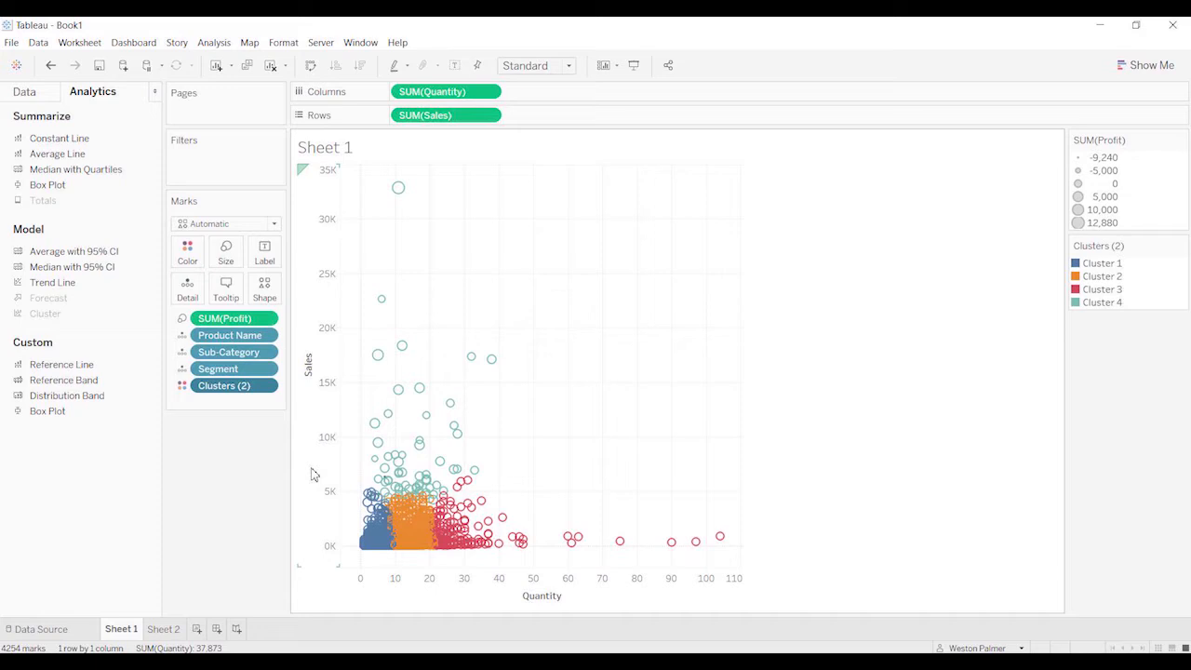
{"action": "mouse_move", "coordinate": [231, 385]}
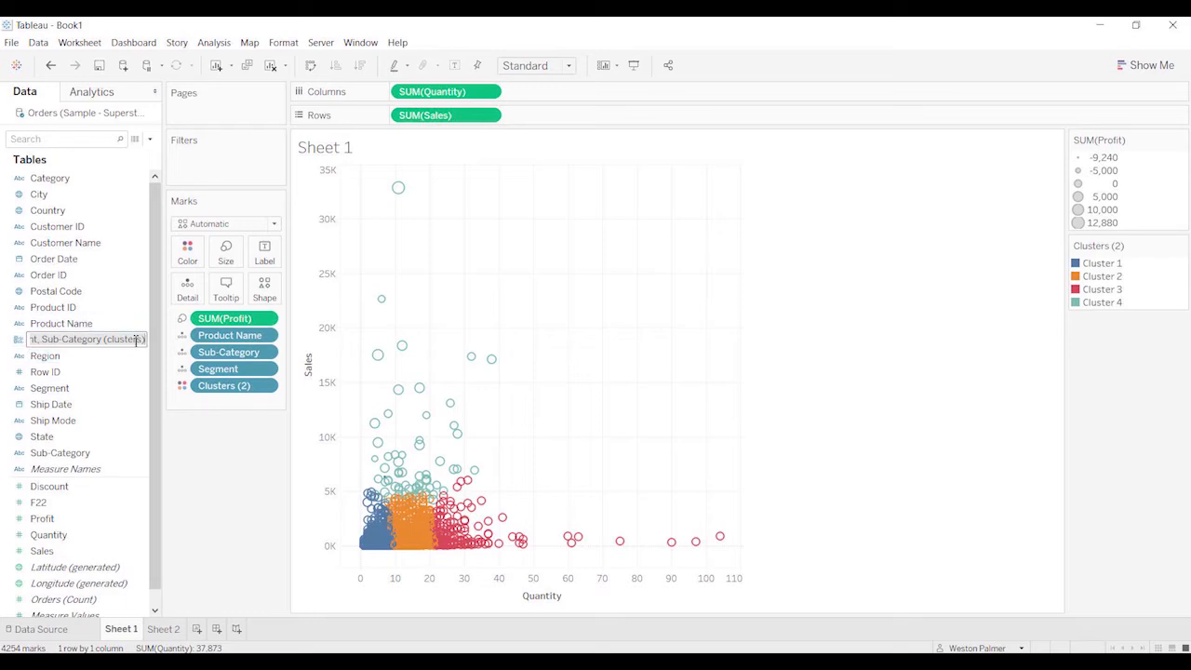
{"action": "mouse_move", "coordinate": [121, 338]}
{"action": "type", "text": "Product"}
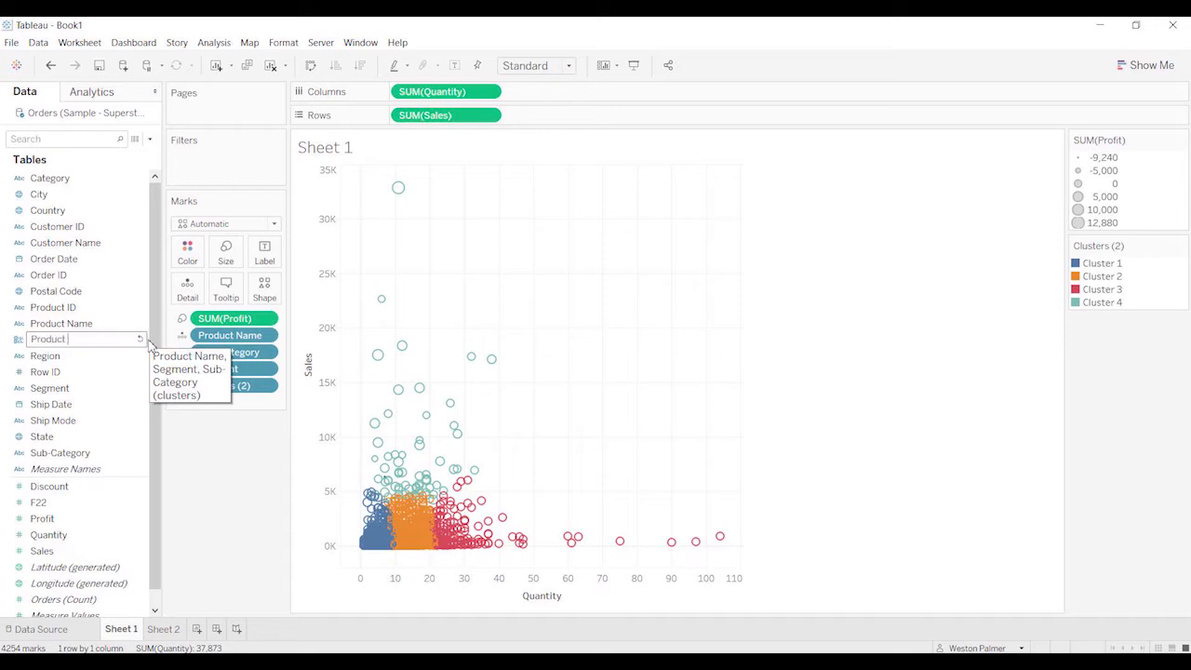
{"action": "type", "text": "Segment"}
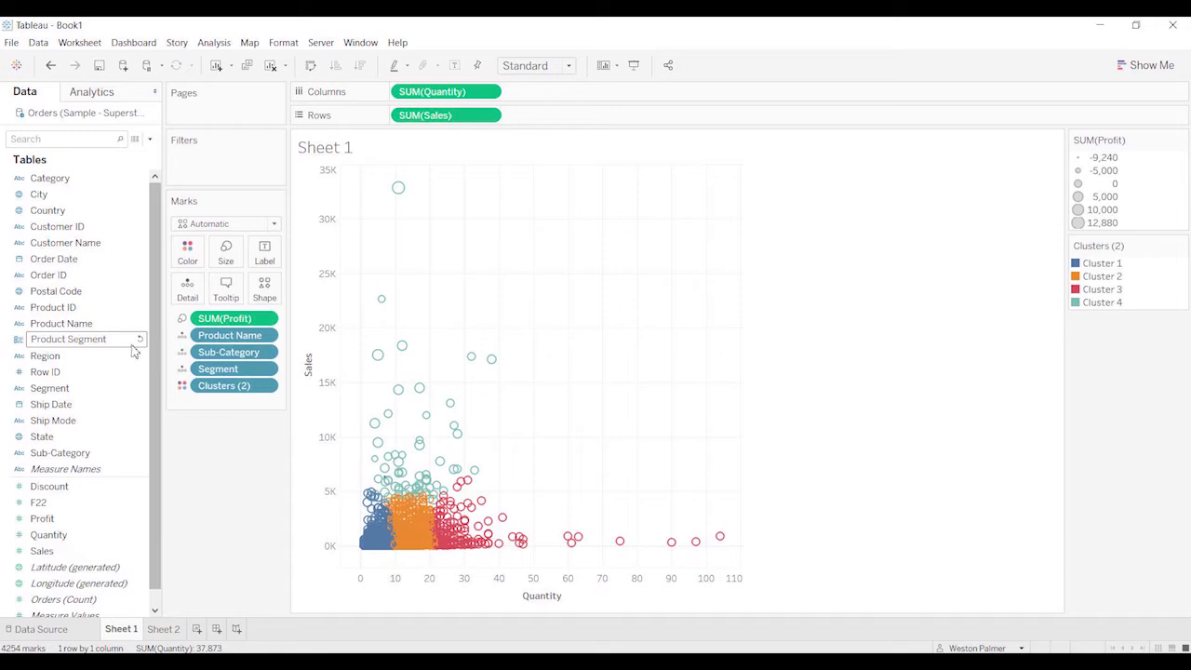
{"action": "left_click", "coordinate": [164, 629]}
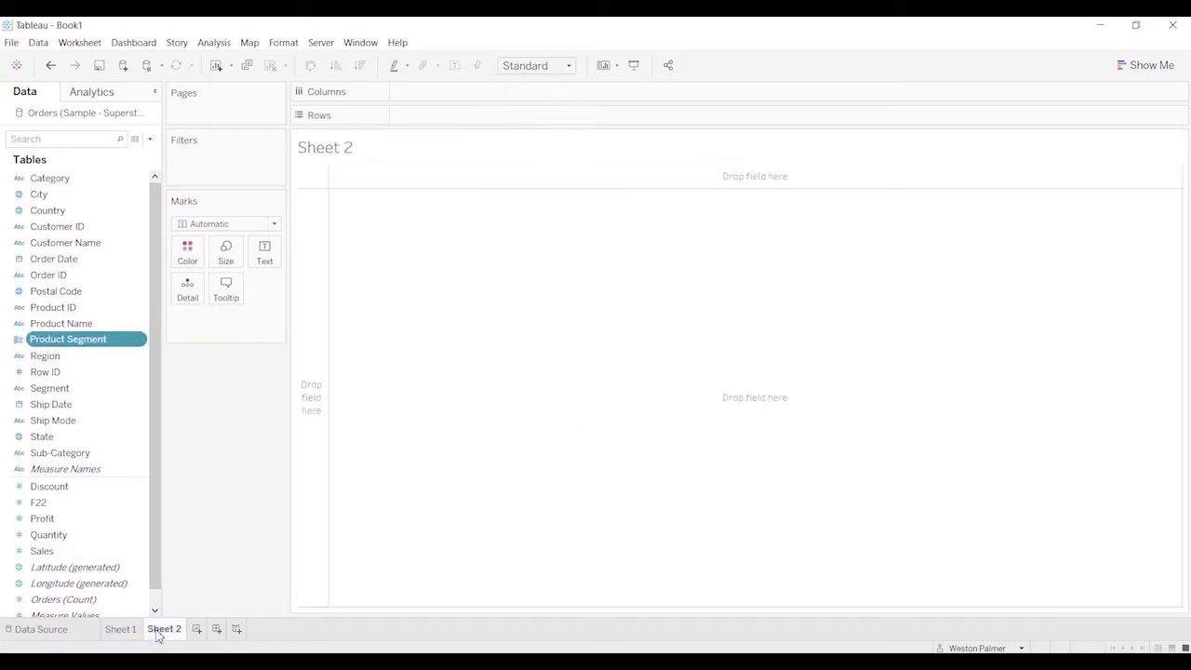
Step: Build a bar chart of total Sales per Product Segment cluster
{"action": "left_click_drag", "start_coordinate": [67, 339], "coordinate": [456, 91]}
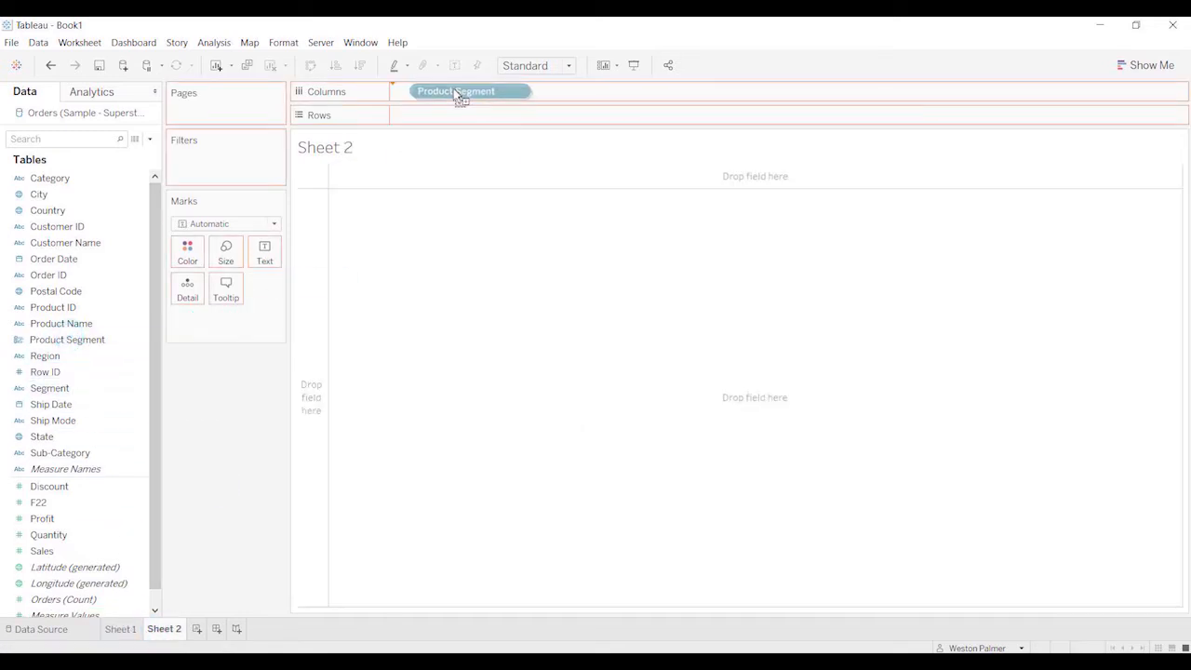
{"action": "left_click", "coordinate": [437, 91]}
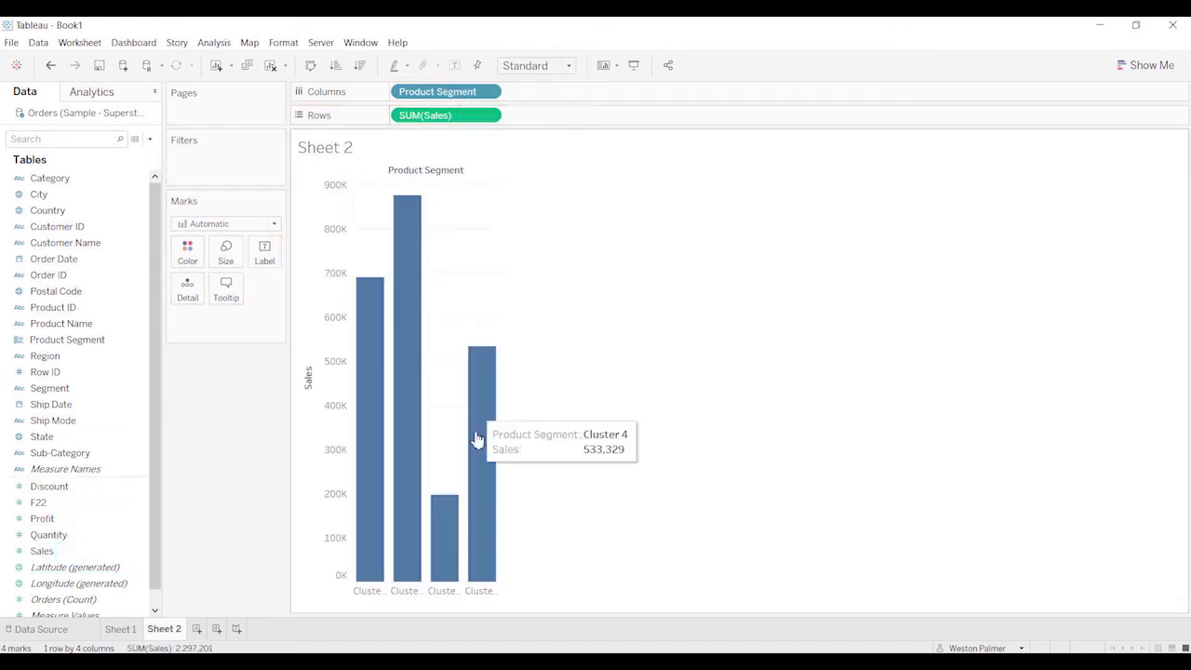
{"action": "mouse_move", "coordinate": [605, 331]}
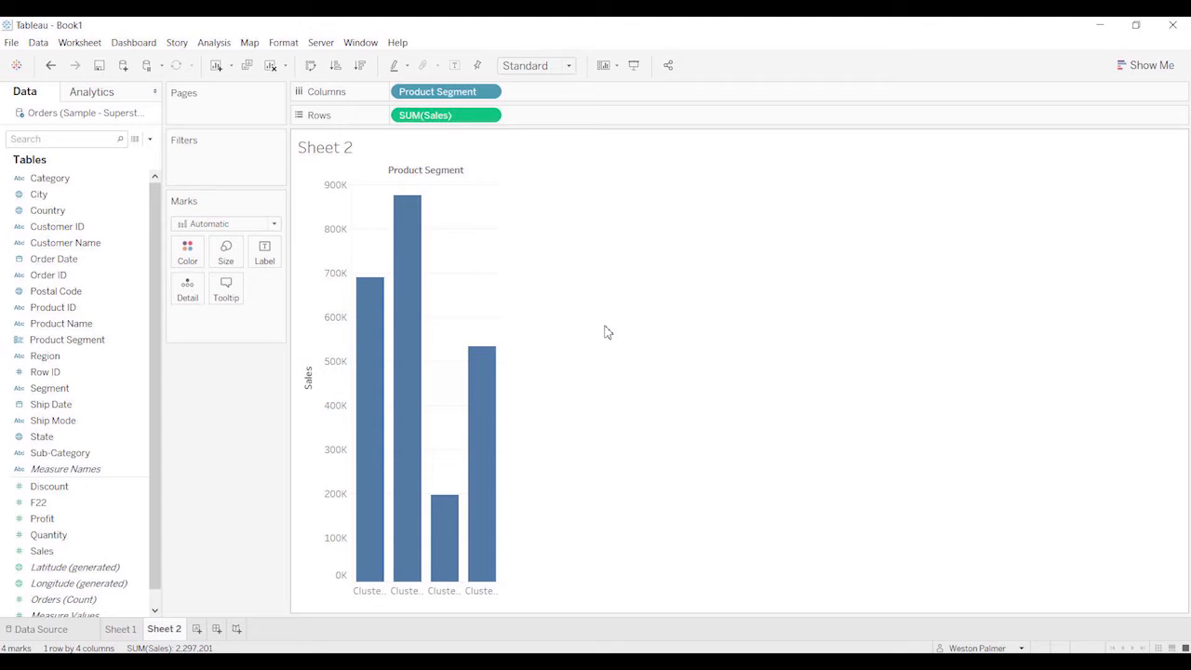
{"action": "mouse_move", "coordinate": [662, 482]}
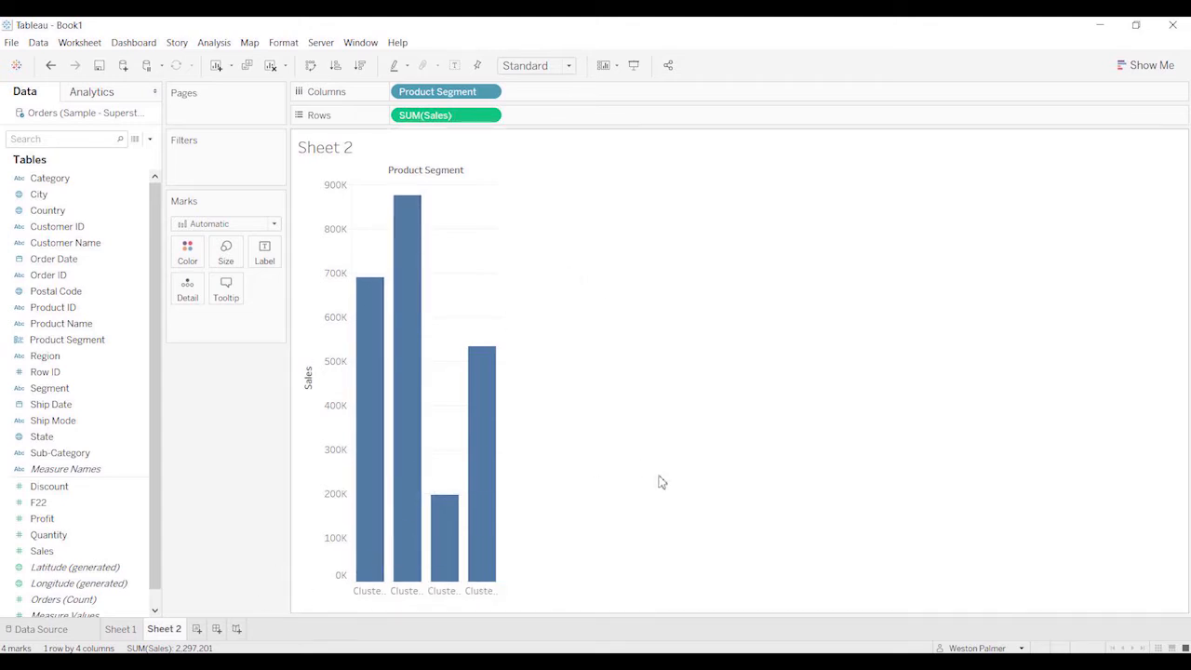
{"action": "mouse_move", "coordinate": [807, 491]}
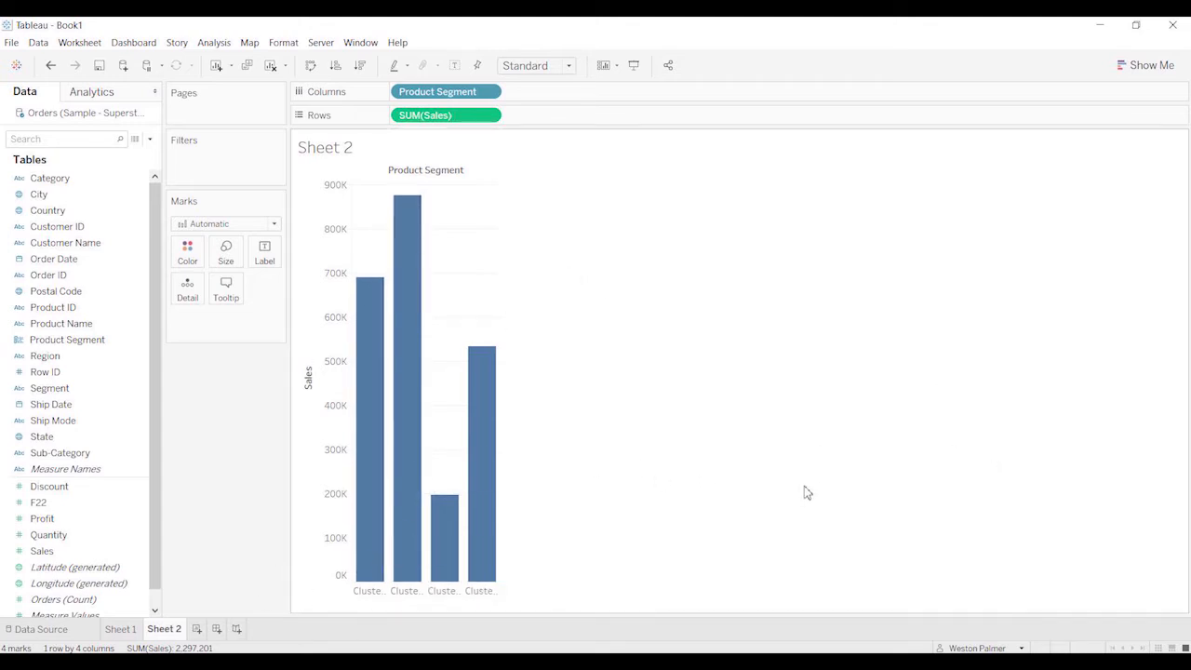
Step: Return to the Sheet 1 four-cluster scatter plot and select the Product Segment field
{"action": "left_click", "coordinate": [119, 629]}
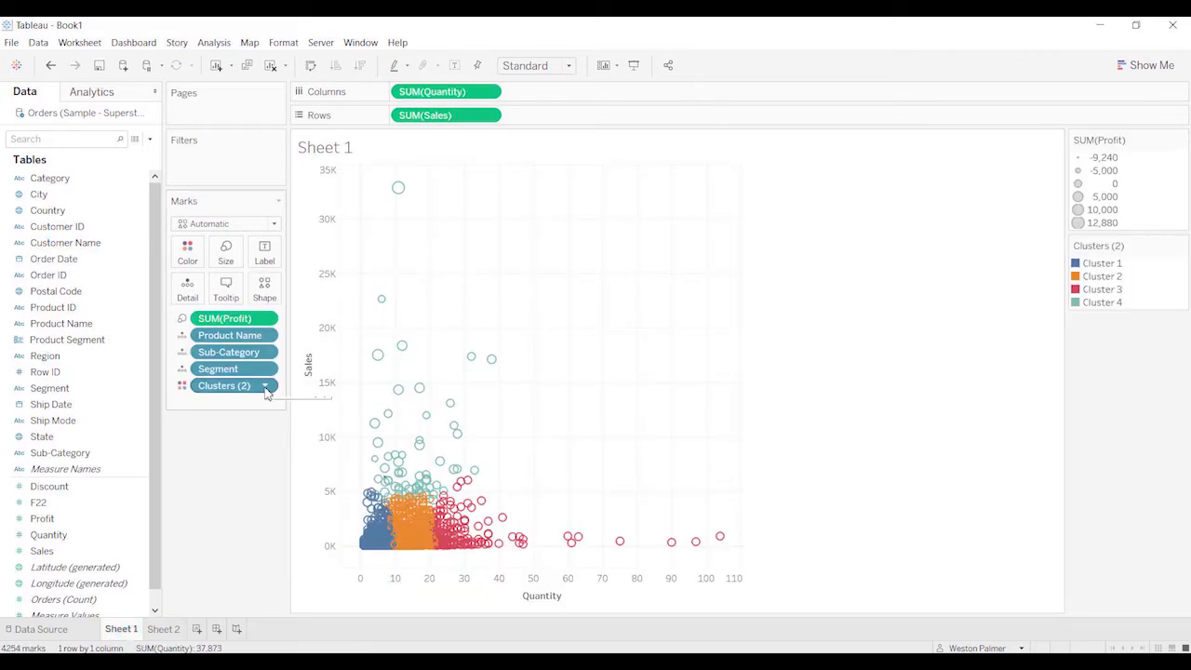
{"action": "left_click", "coordinate": [264, 385]}
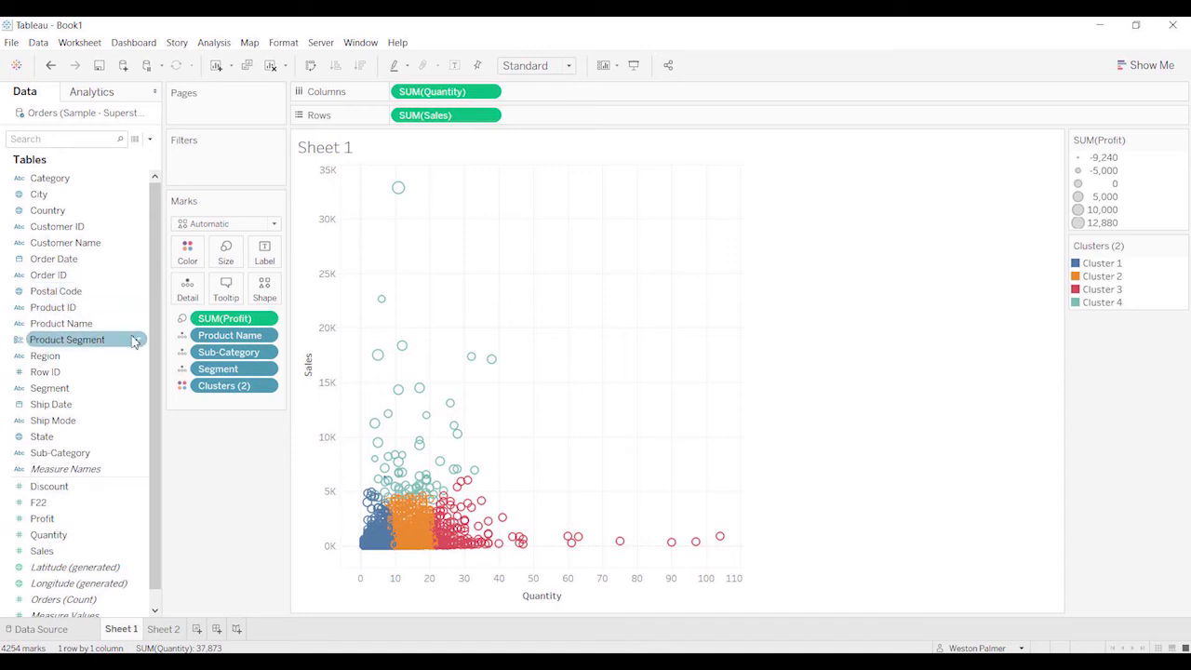
{"action": "right_click", "coordinate": [67, 339]}
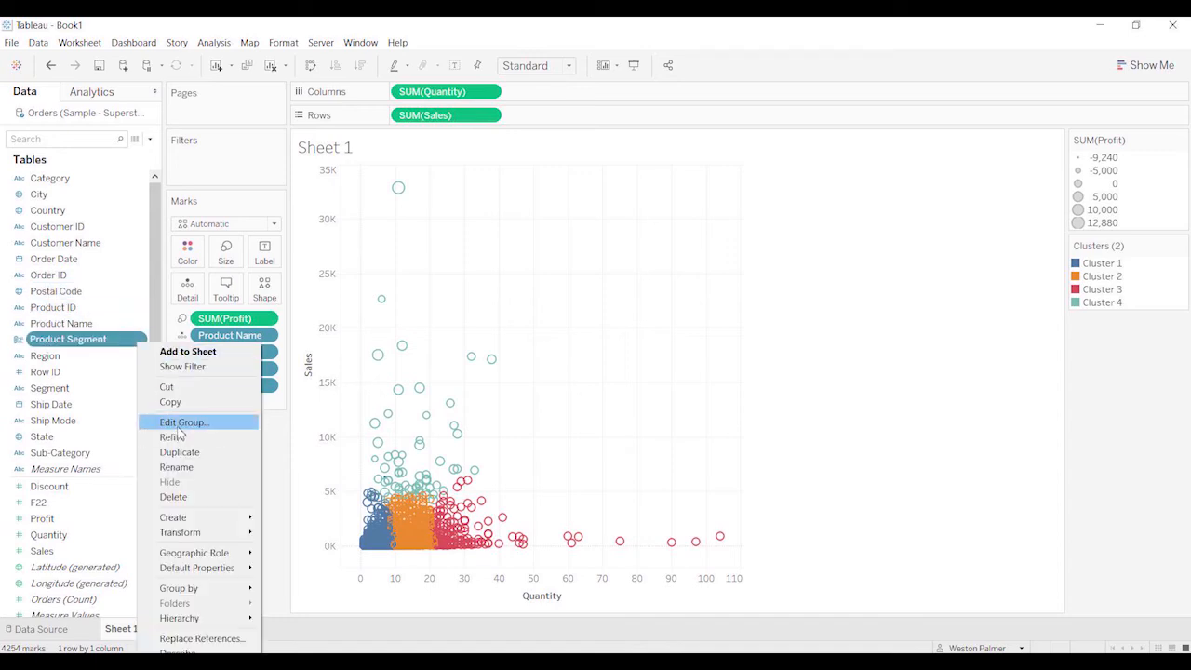
{"action": "left_click", "coordinate": [184, 421]}
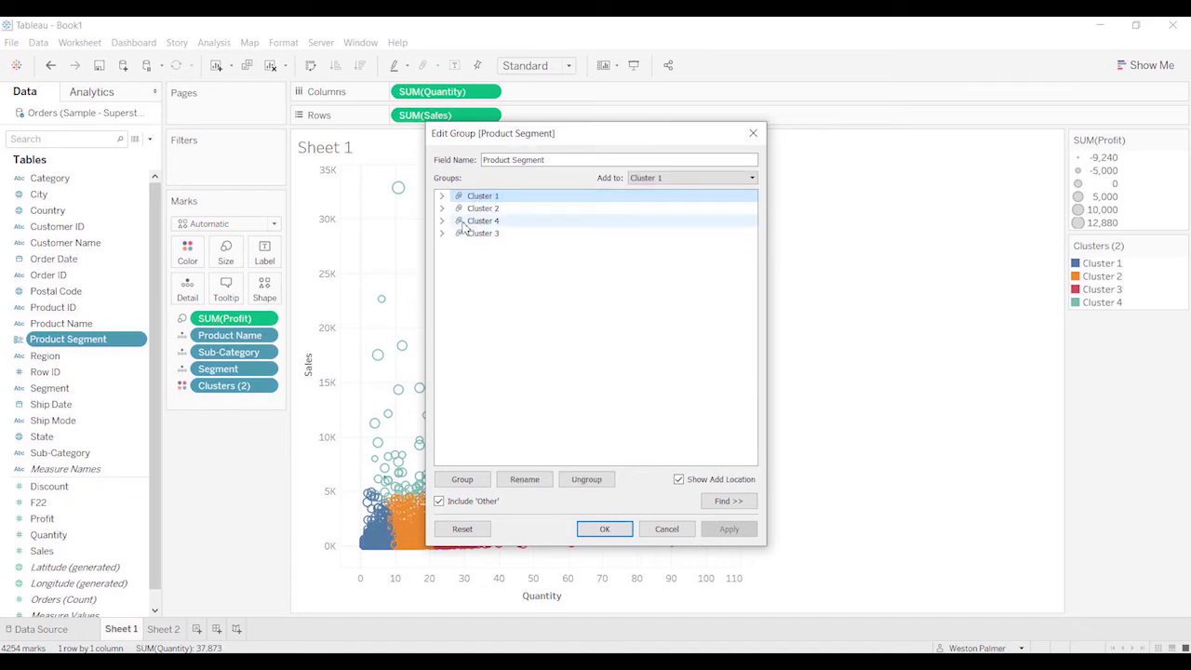
{"action": "left_click", "coordinate": [443, 208]}
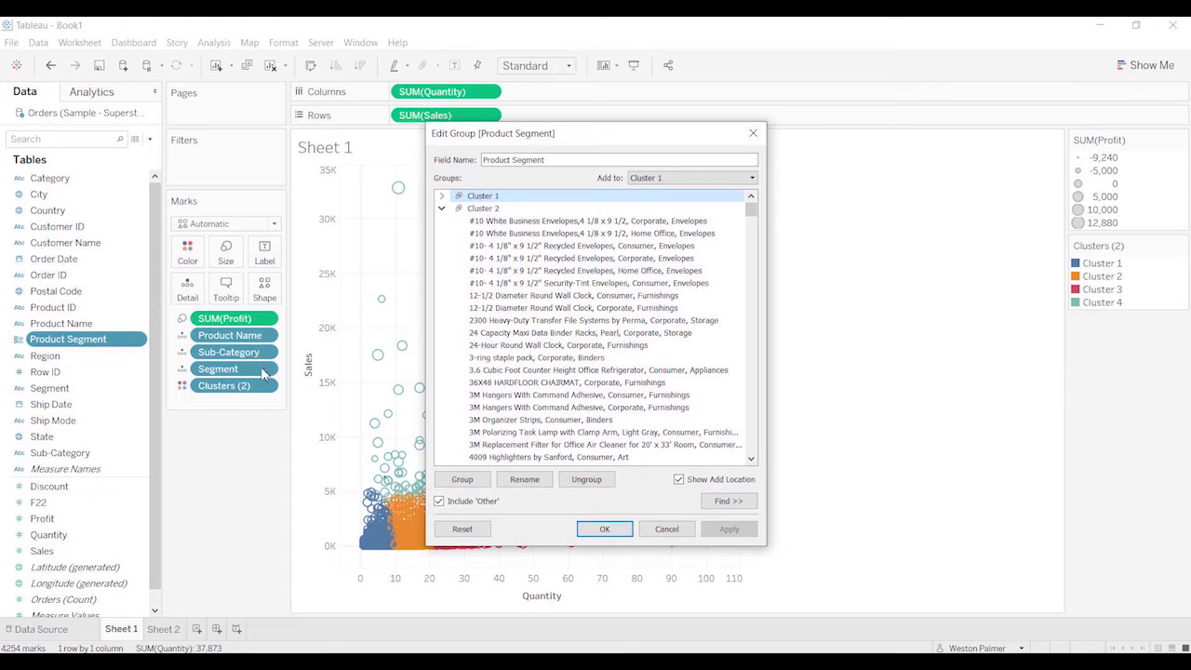
{"action": "mouse_move", "coordinate": [761, 363]}
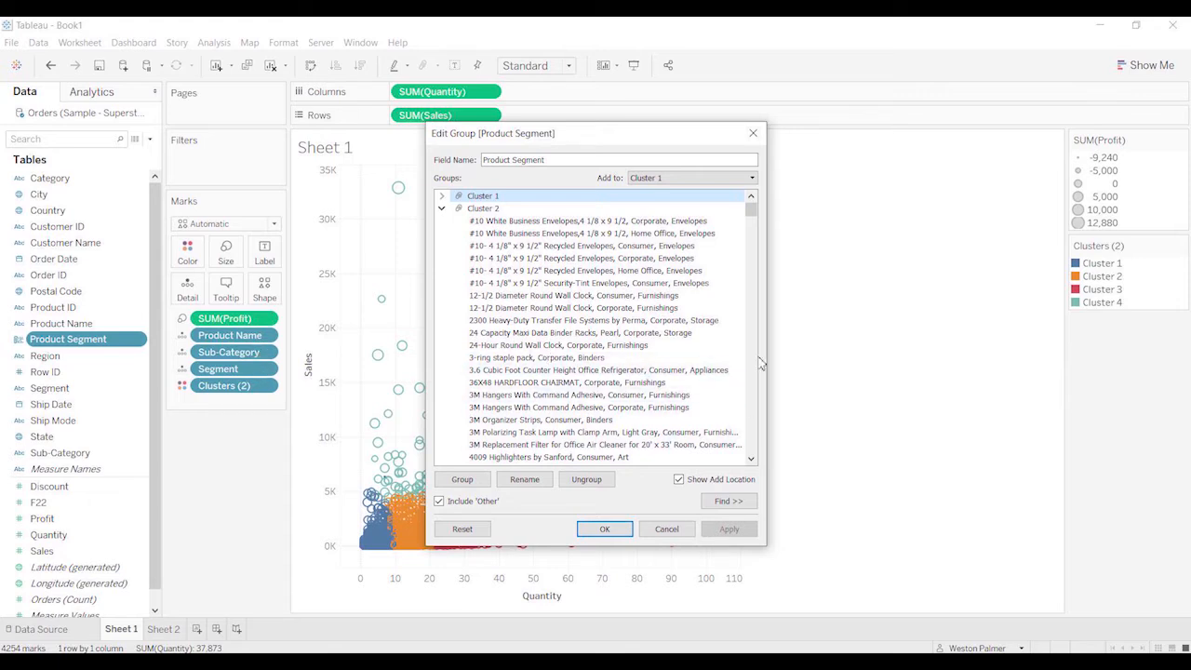
{"action": "left_click", "coordinate": [441, 195]}
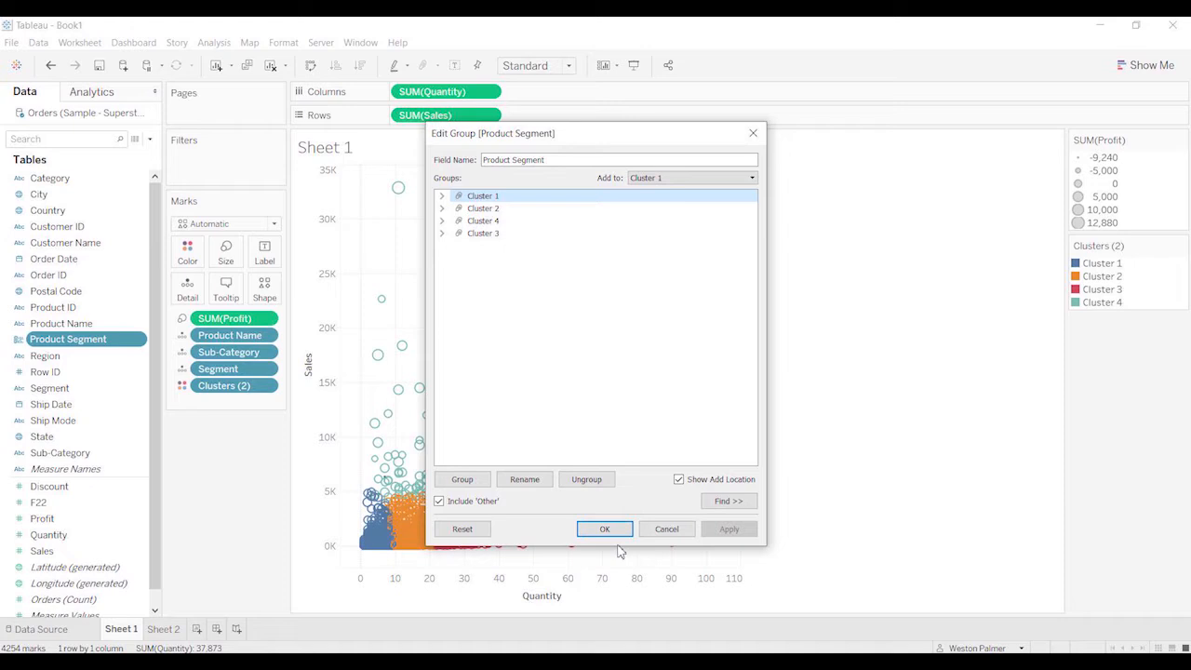
{"action": "left_click", "coordinate": [602, 528]}
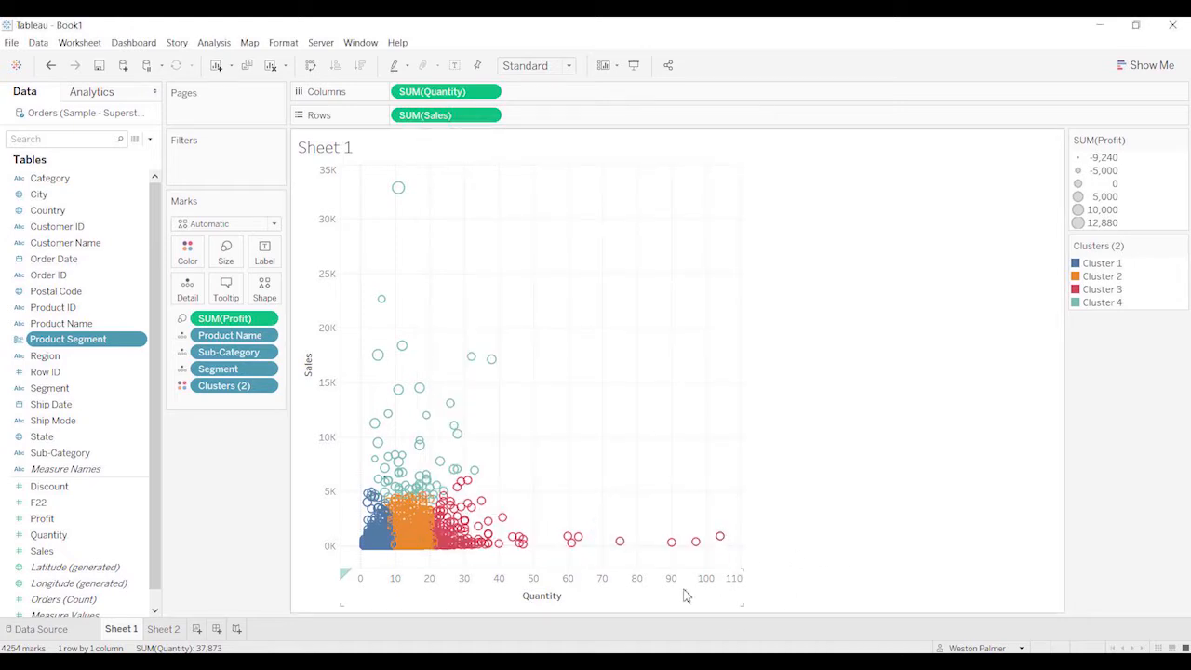
{"action": "mouse_move", "coordinate": [596, 648]}
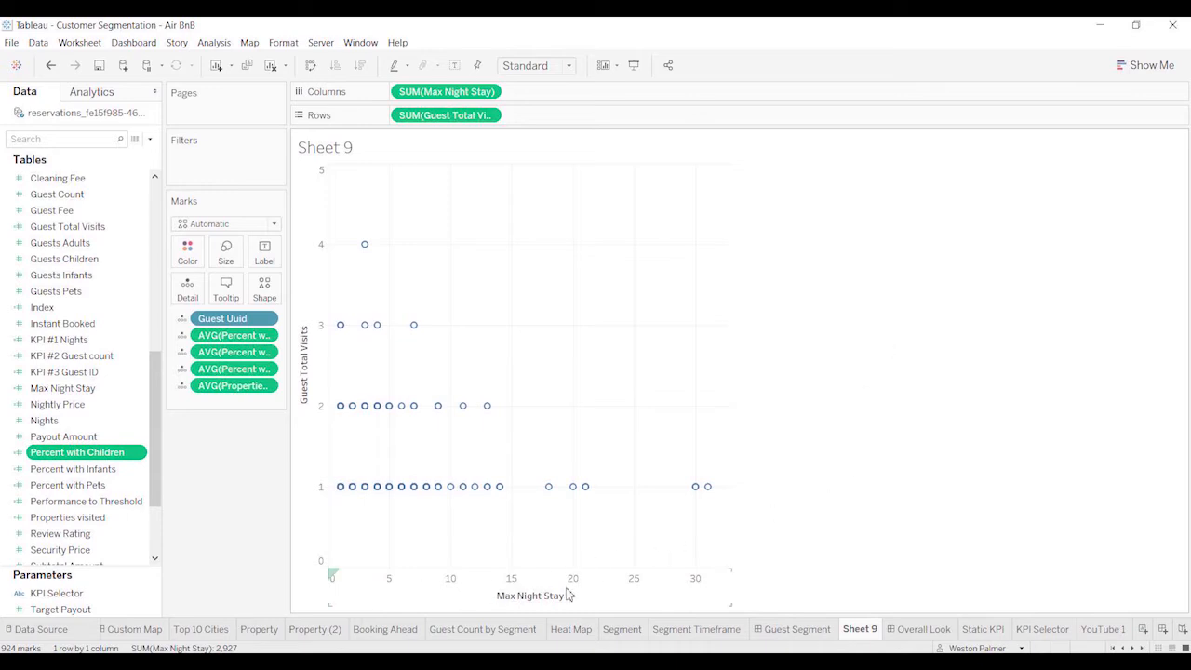
{"action": "mouse_move", "coordinate": [726, 591]}
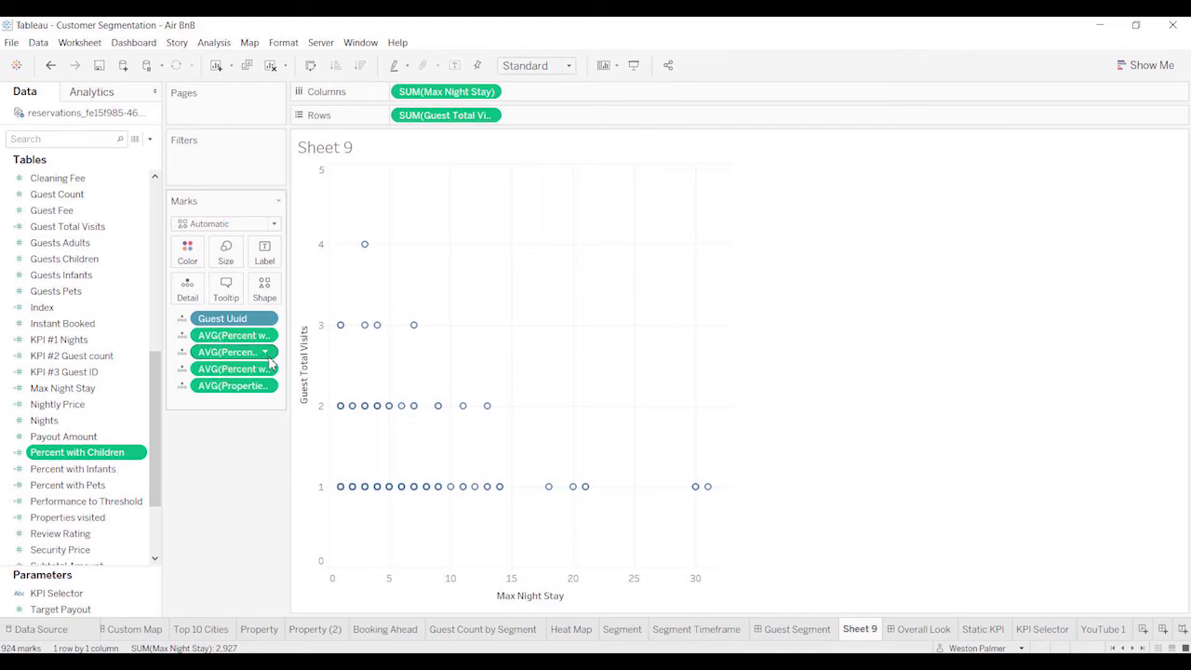
{"action": "mouse_move", "coordinate": [233, 368]}
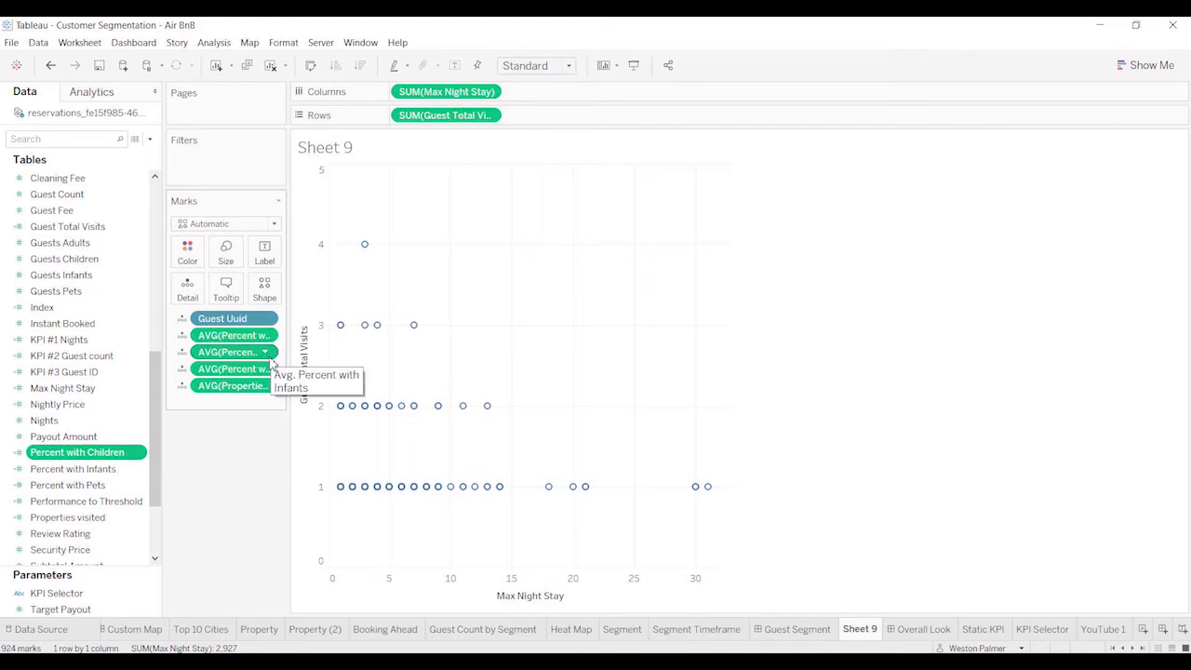
{"action": "mouse_move", "coordinate": [231, 369]}
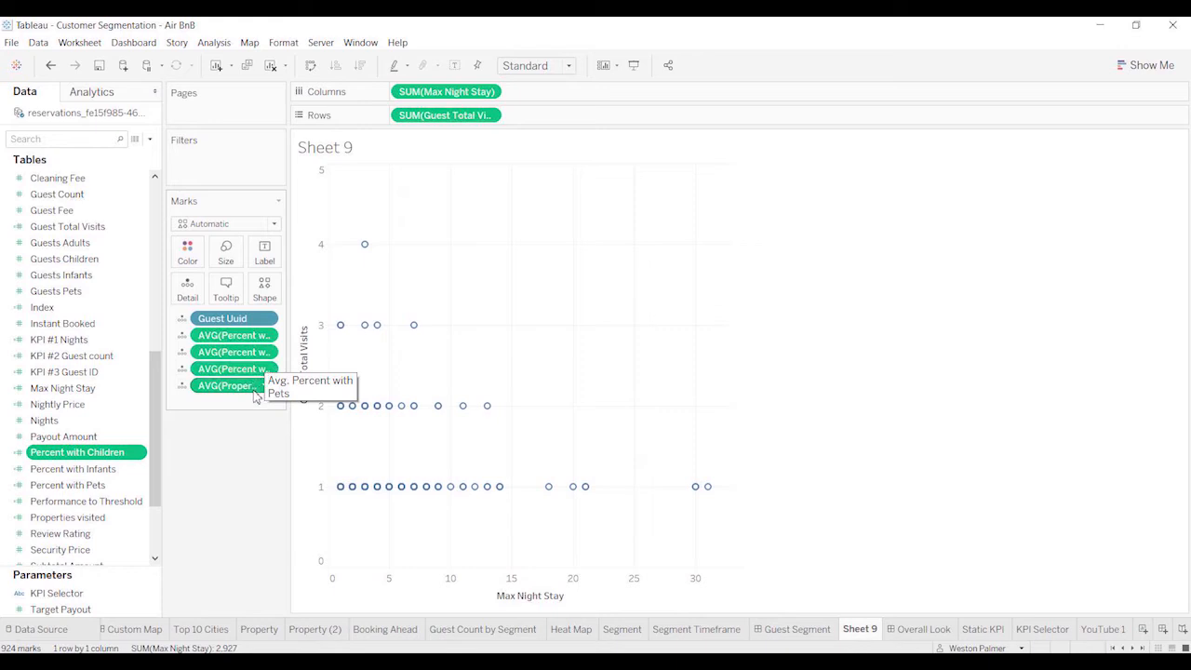
{"action": "mouse_move", "coordinate": [227, 385]}
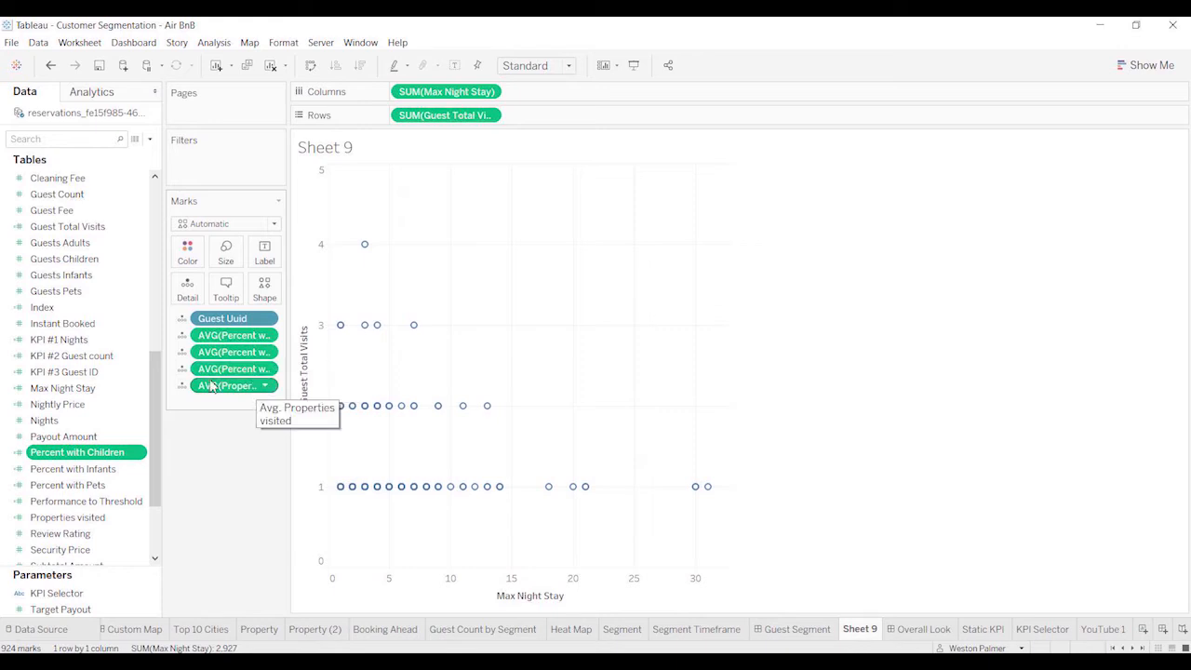
Step: Add Guest Total Visits and Max Night Stay to the guest clustering variables
{"action": "left_click", "coordinate": [93, 91]}
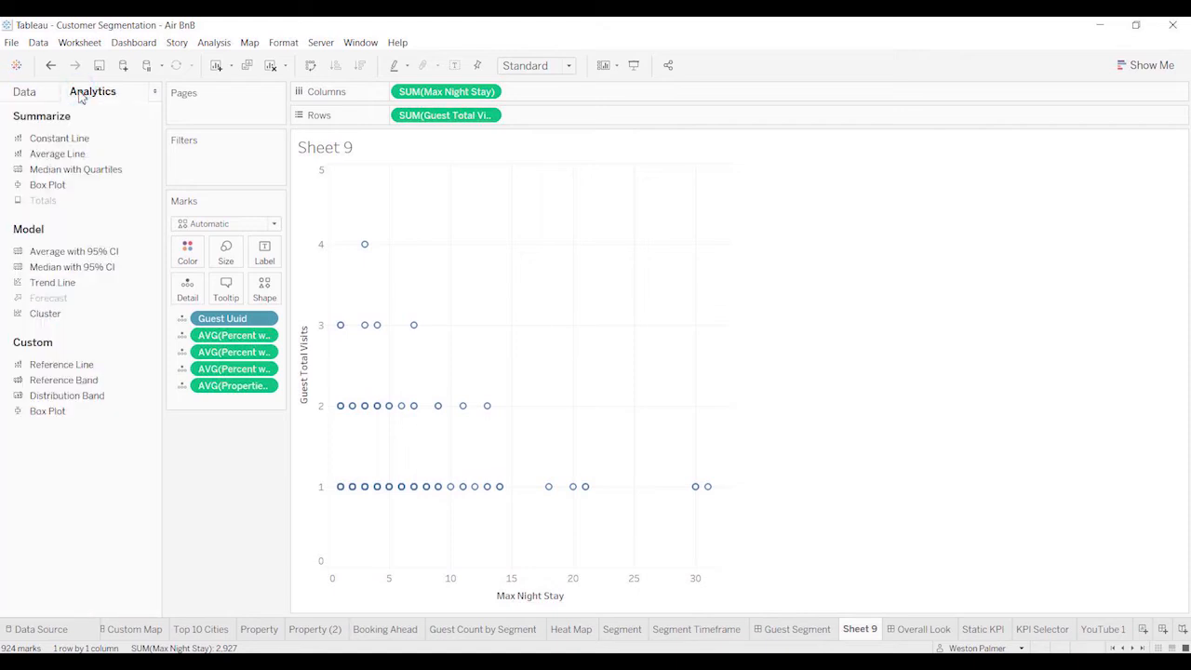
{"action": "mouse_move", "coordinate": [45, 313]}
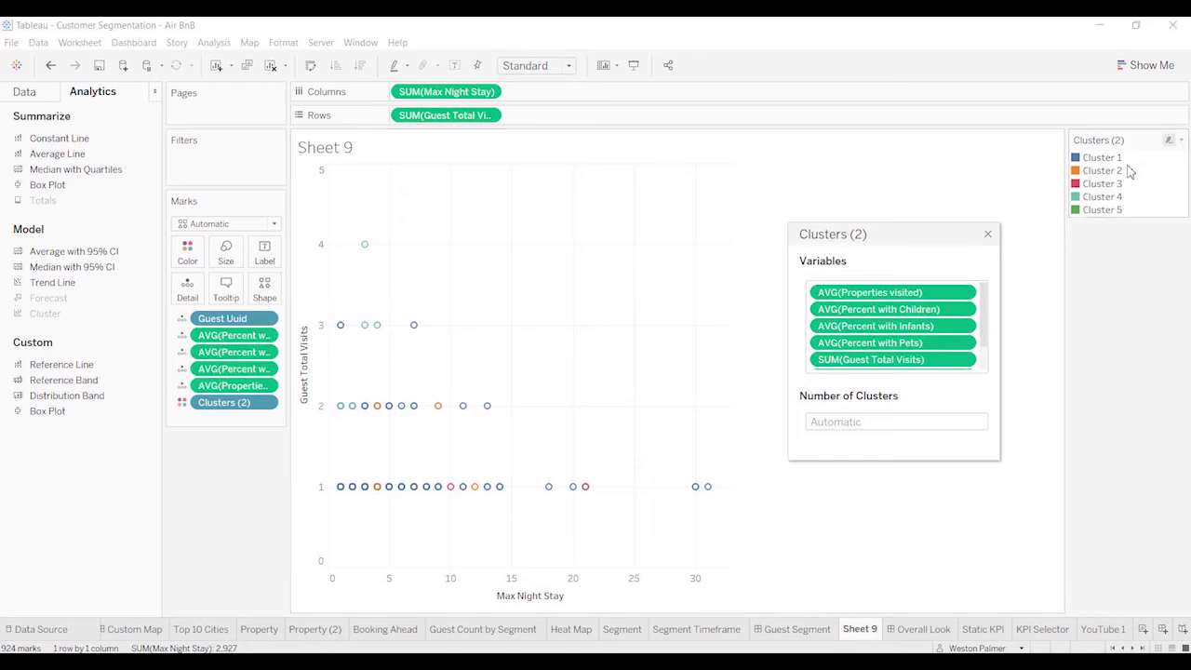
{"action": "mouse_move", "coordinate": [1113, 215]}
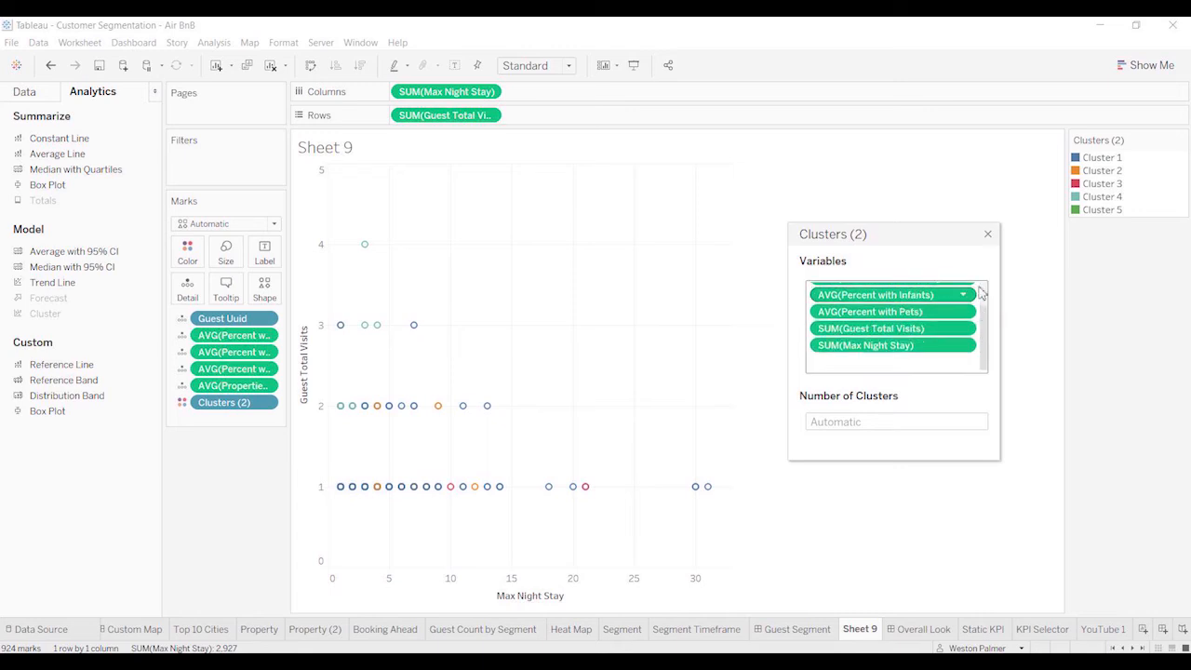
{"action": "scroll", "scroll_direction": "up", "scroll_amount": 3}
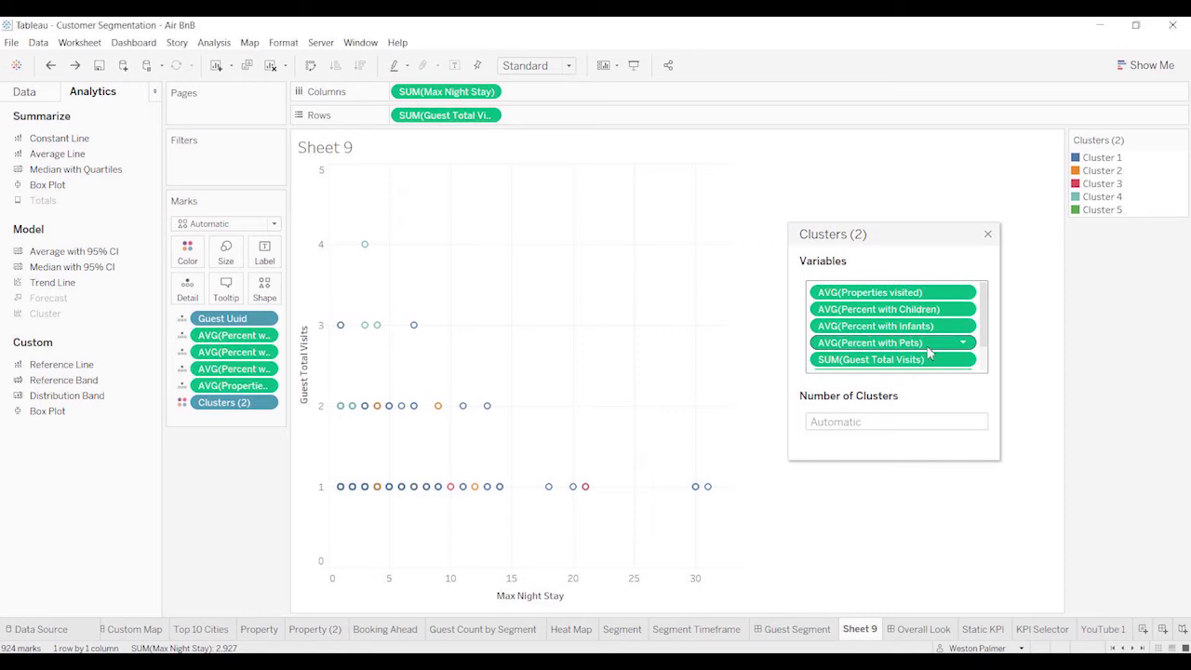
{"action": "left_click", "coordinate": [964, 359]}
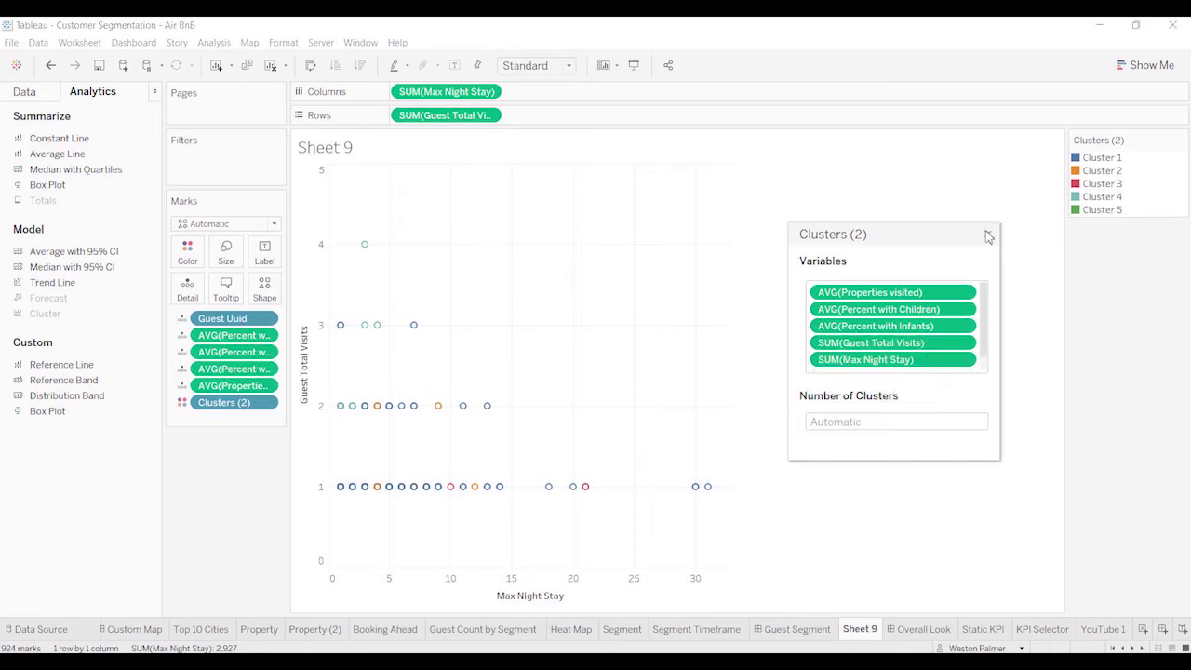
{"action": "left_click", "coordinate": [988, 235]}
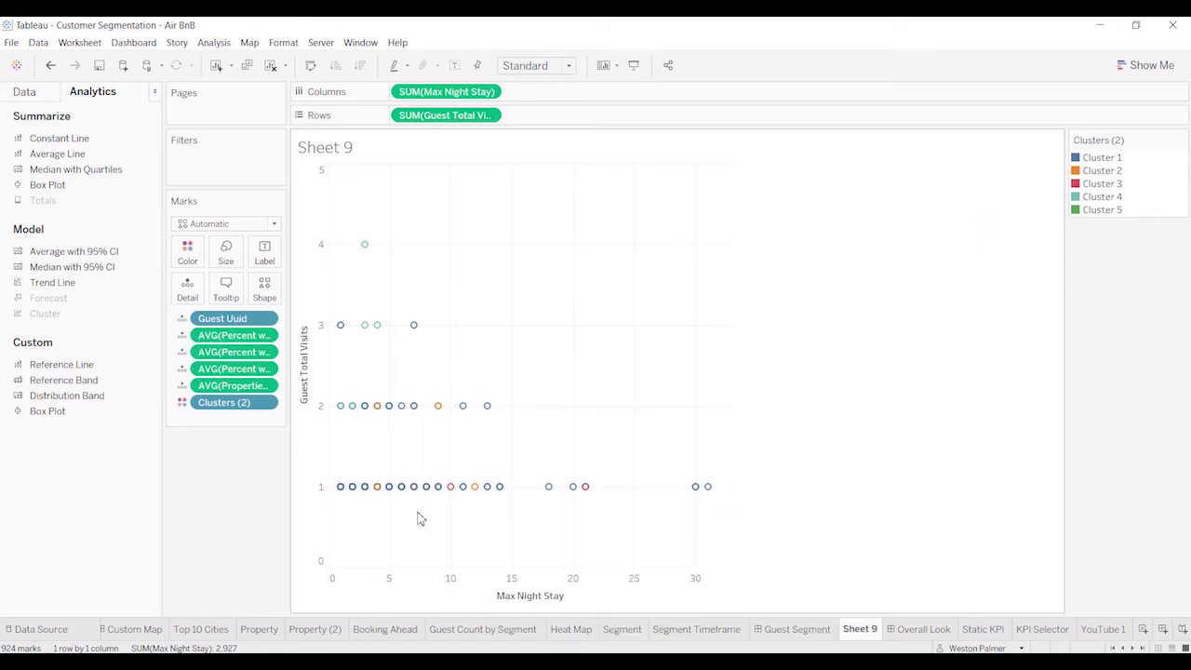
Step: Edit the guest clusters to a fixed count of 4 instead of automatic
{"action": "left_click", "coordinate": [264, 402]}
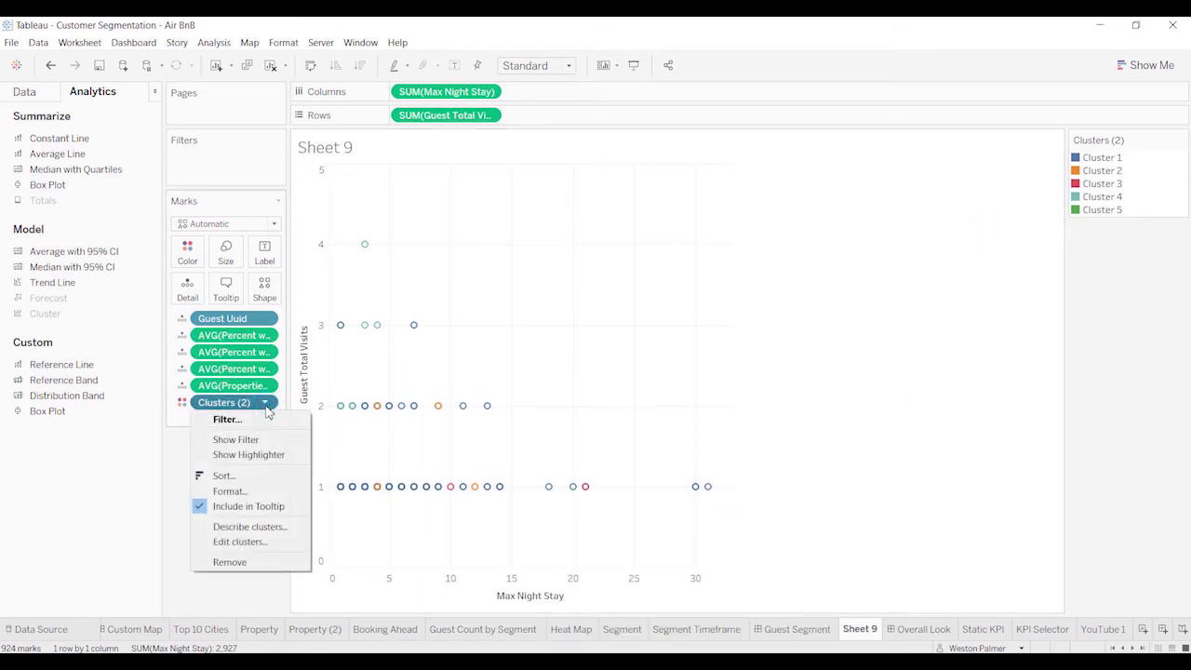
{"action": "mouse_move", "coordinate": [268, 541]}
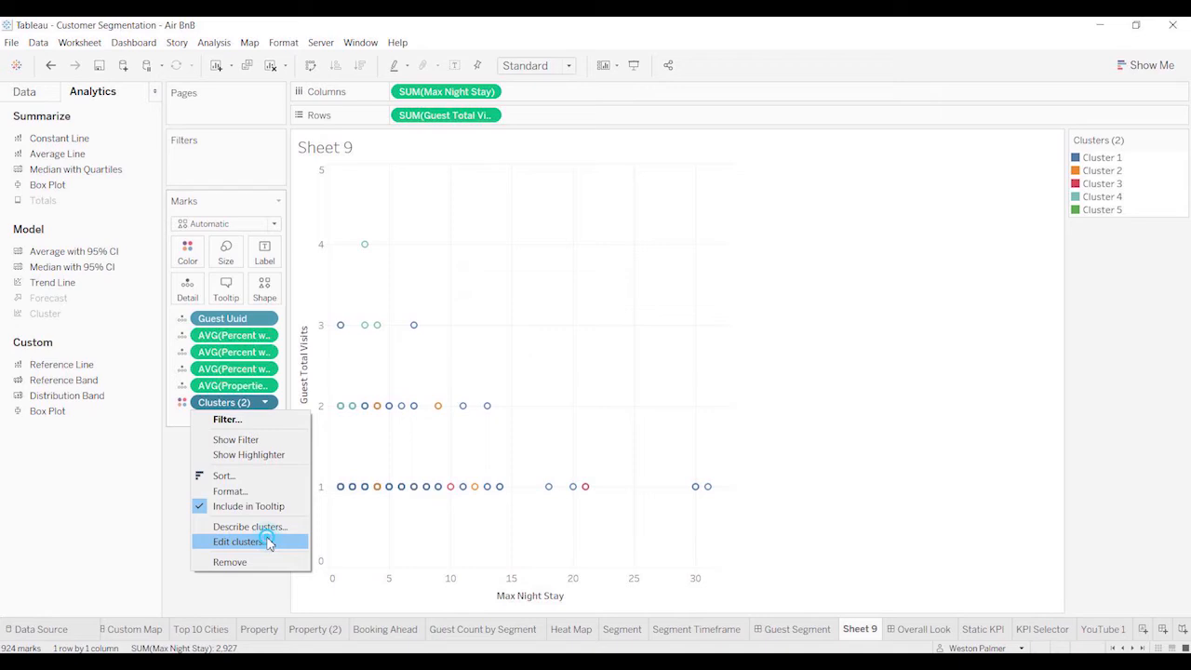
{"action": "left_click", "coordinate": [238, 542]}
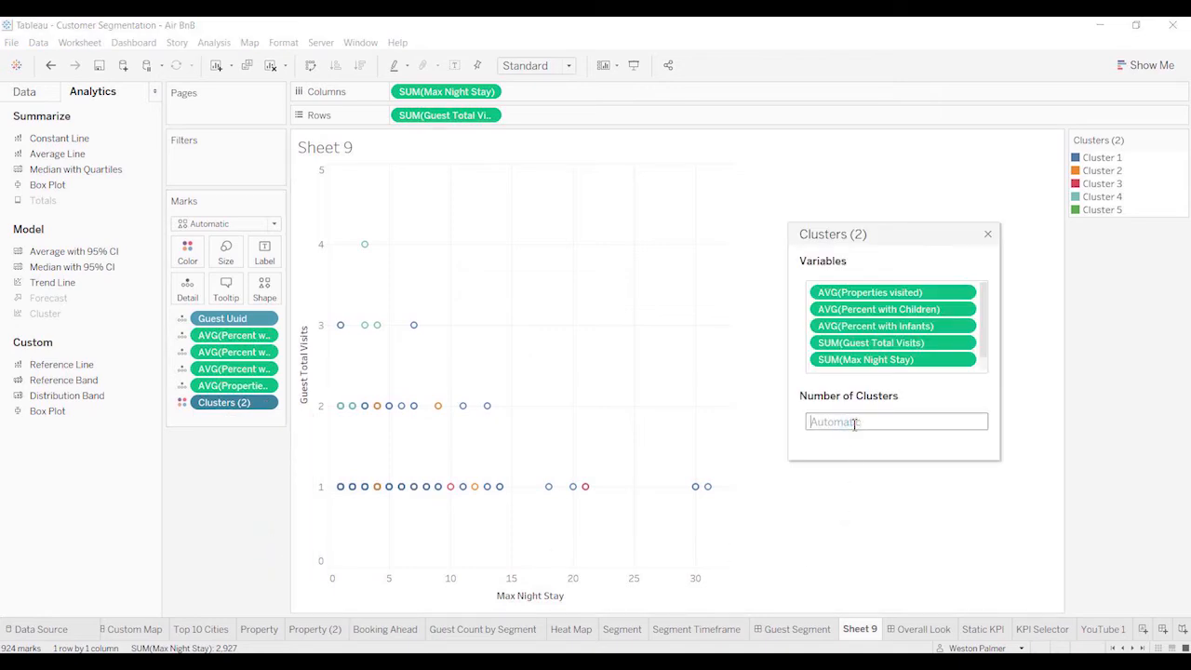
{"action": "type", "text": "4"}
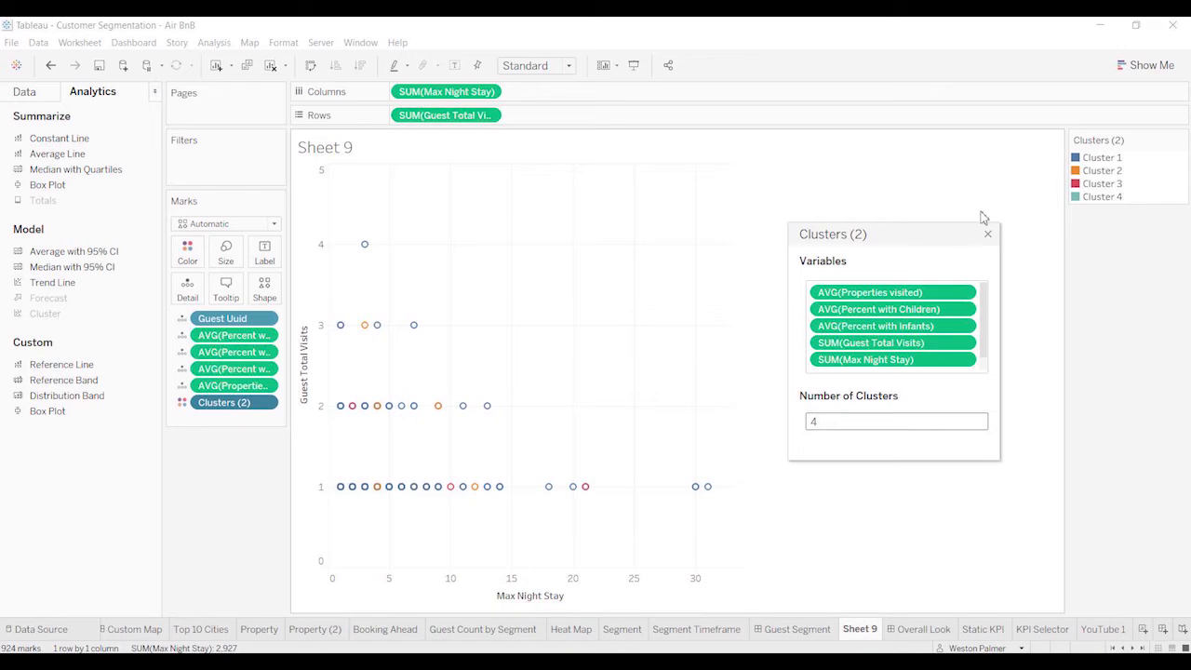
{"action": "left_click", "coordinate": [986, 234]}
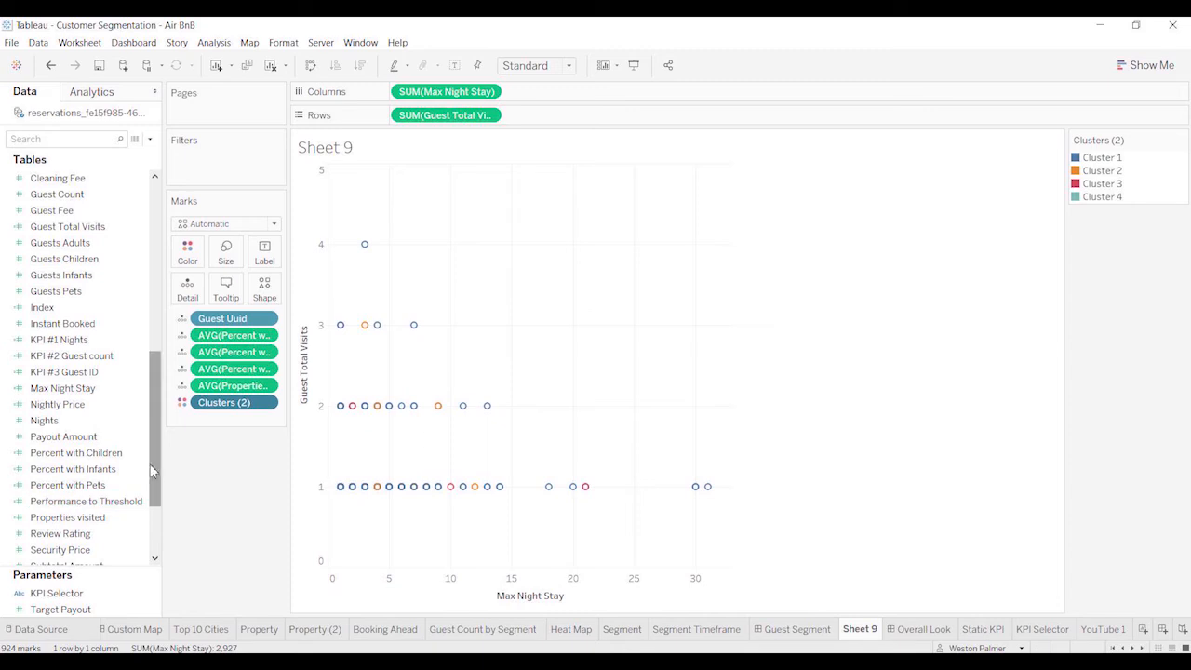
Step: Encode Guest Segment as the mark shape on the guest scatter plot
{"action": "scroll", "scroll_direction": "down", "scroll_amount": 3}
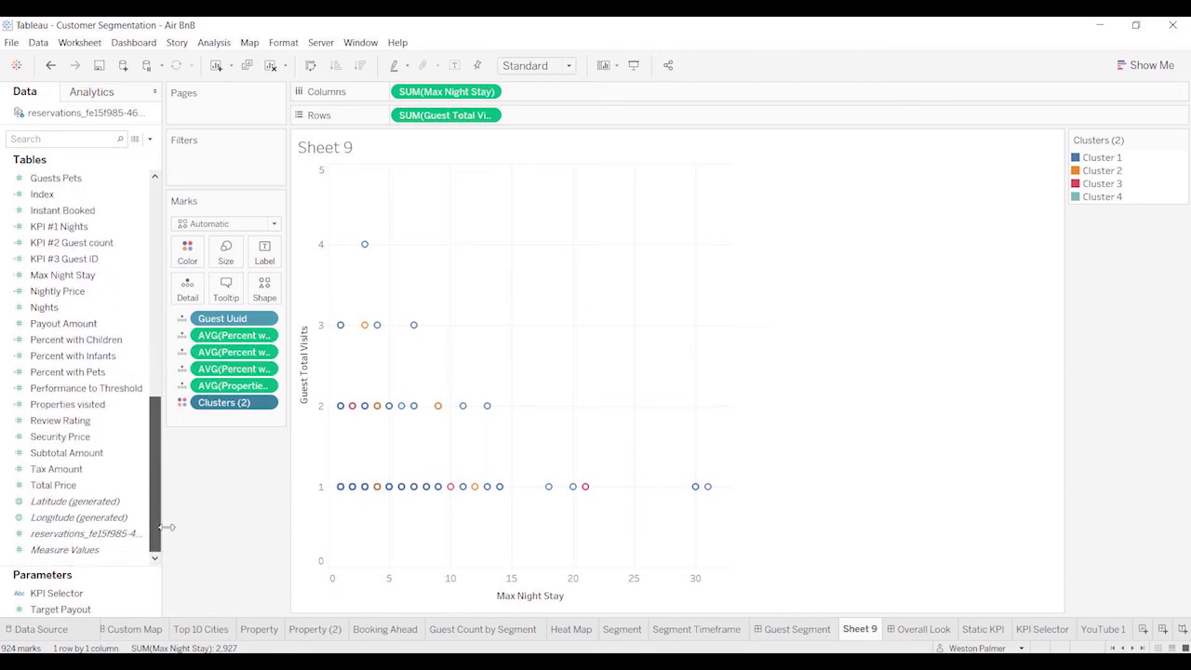
{"action": "scroll", "scroll_direction": "up", "scroll_amount": 3}
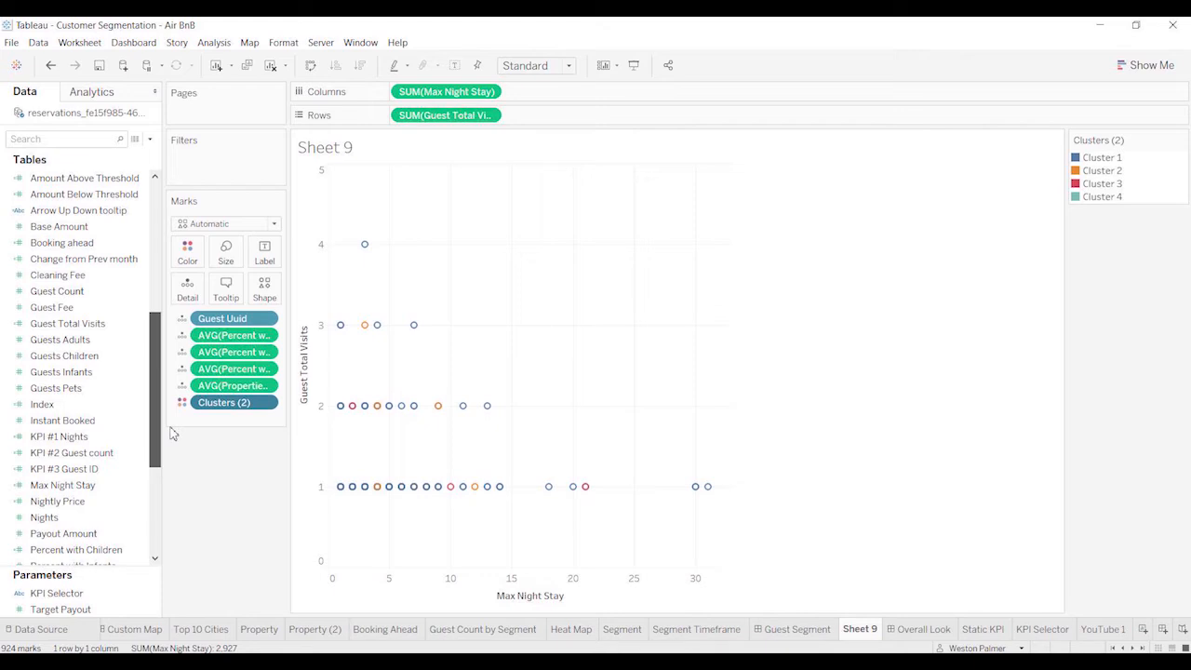
{"action": "scroll", "scroll_direction": "up", "scroll_amount": 3}
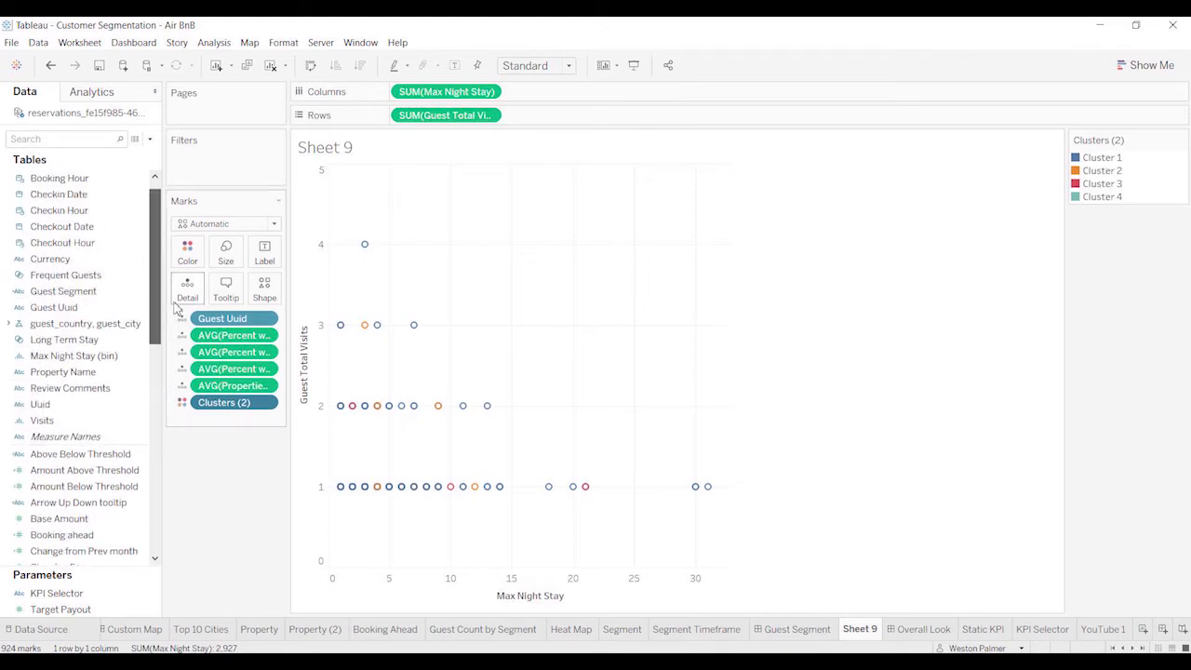
{"action": "left_click", "coordinate": [63, 290]}
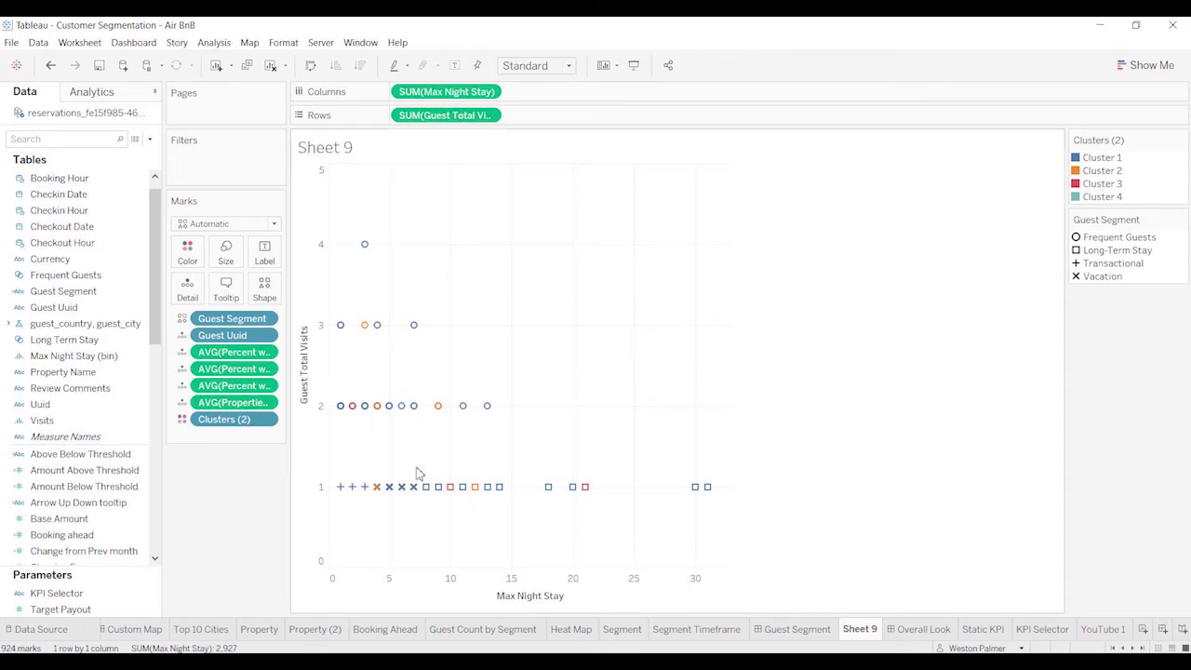
{"action": "mouse_move", "coordinate": [498, 538]}
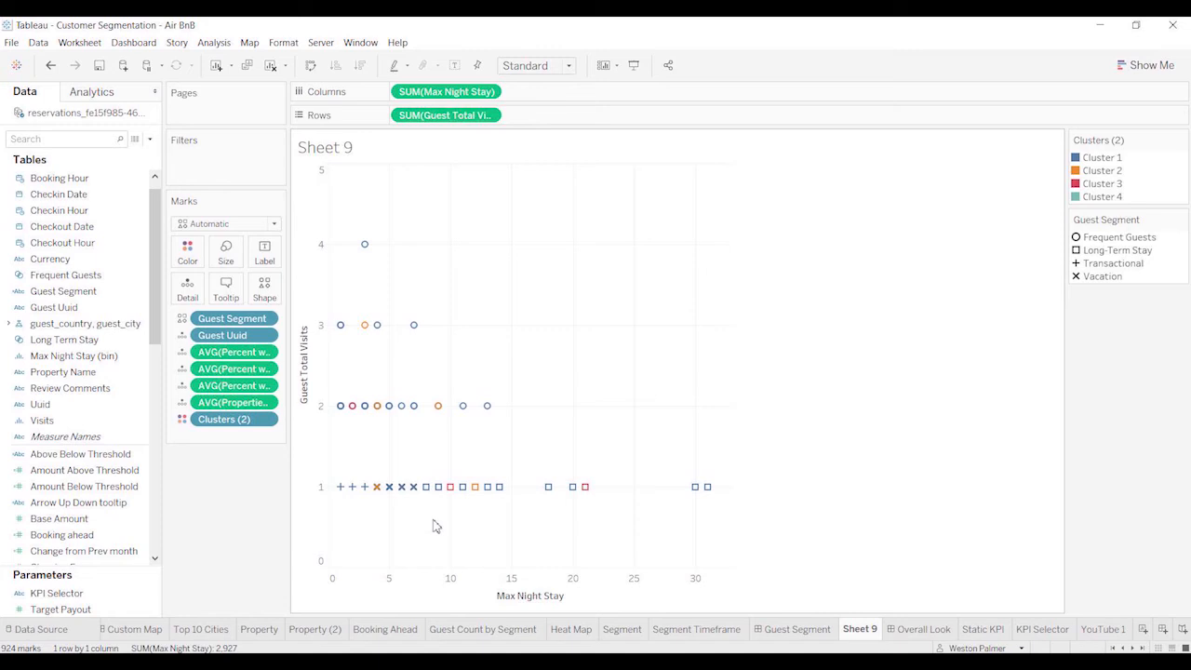
{"action": "mouse_move", "coordinate": [525, 503]}
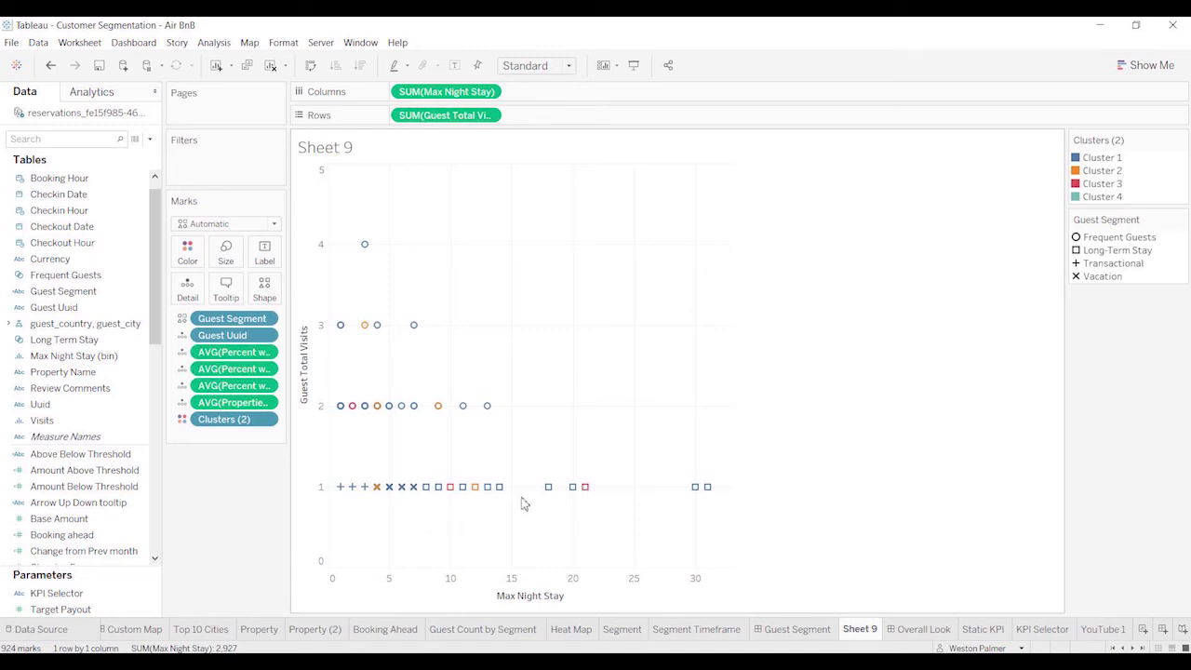
{"action": "mouse_move", "coordinate": [729, 499]}
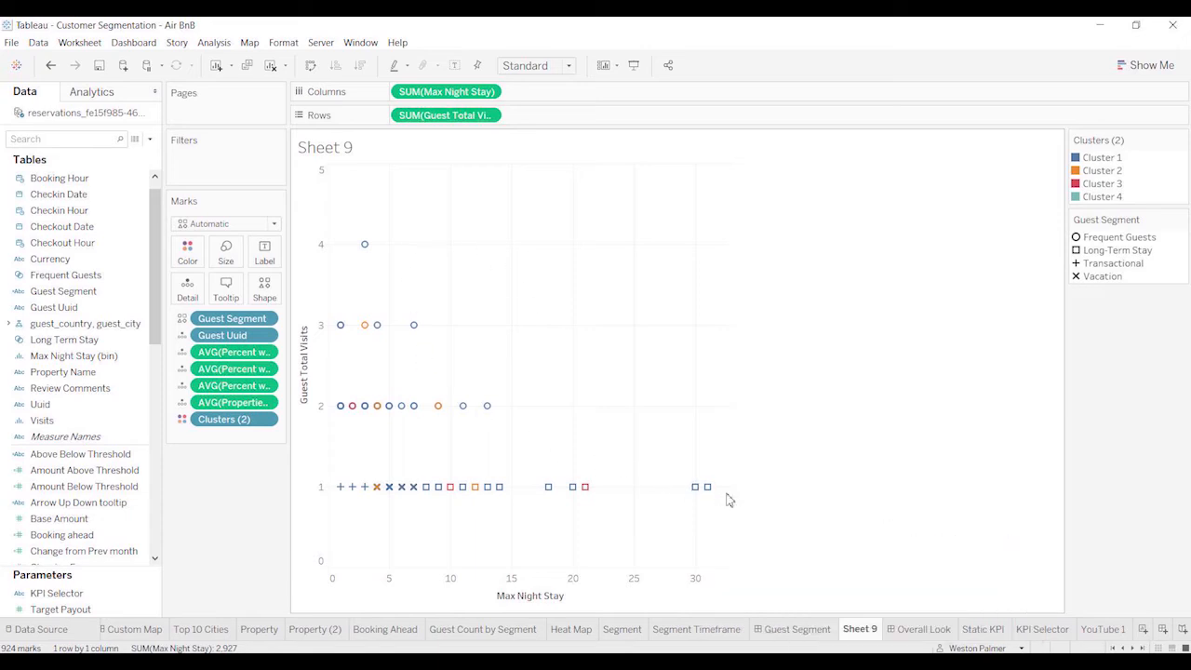
{"action": "left_click", "coordinate": [65, 275]}
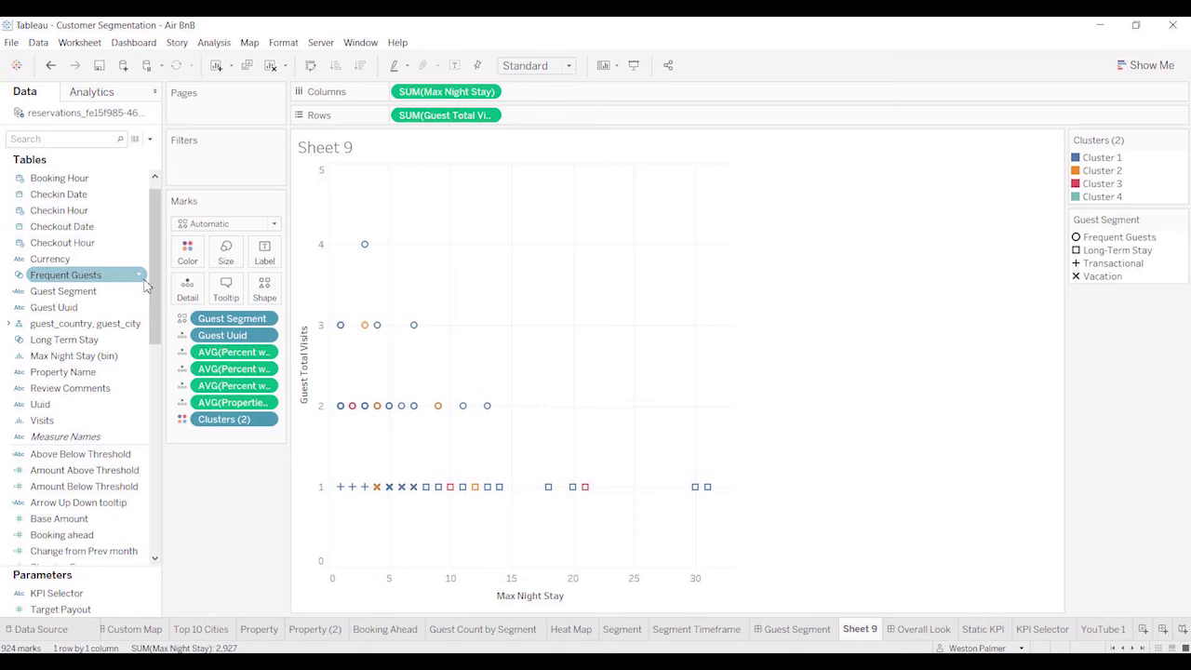
{"action": "right_click", "coordinate": [63, 290]}
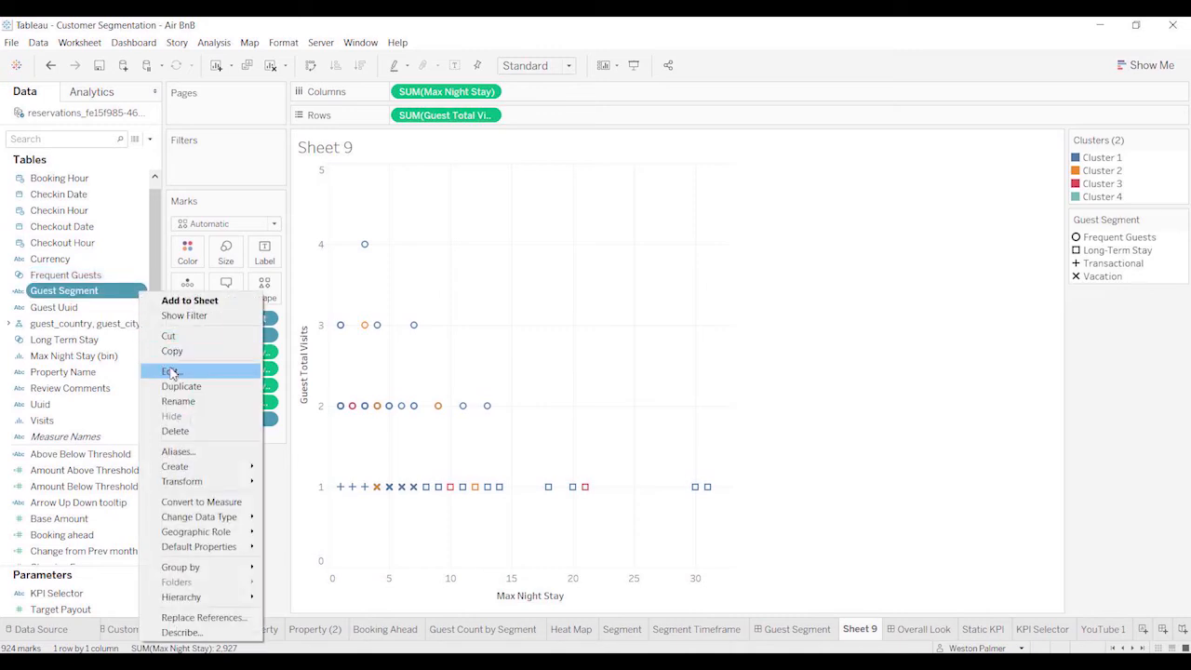
{"action": "left_click", "coordinate": [170, 372]}
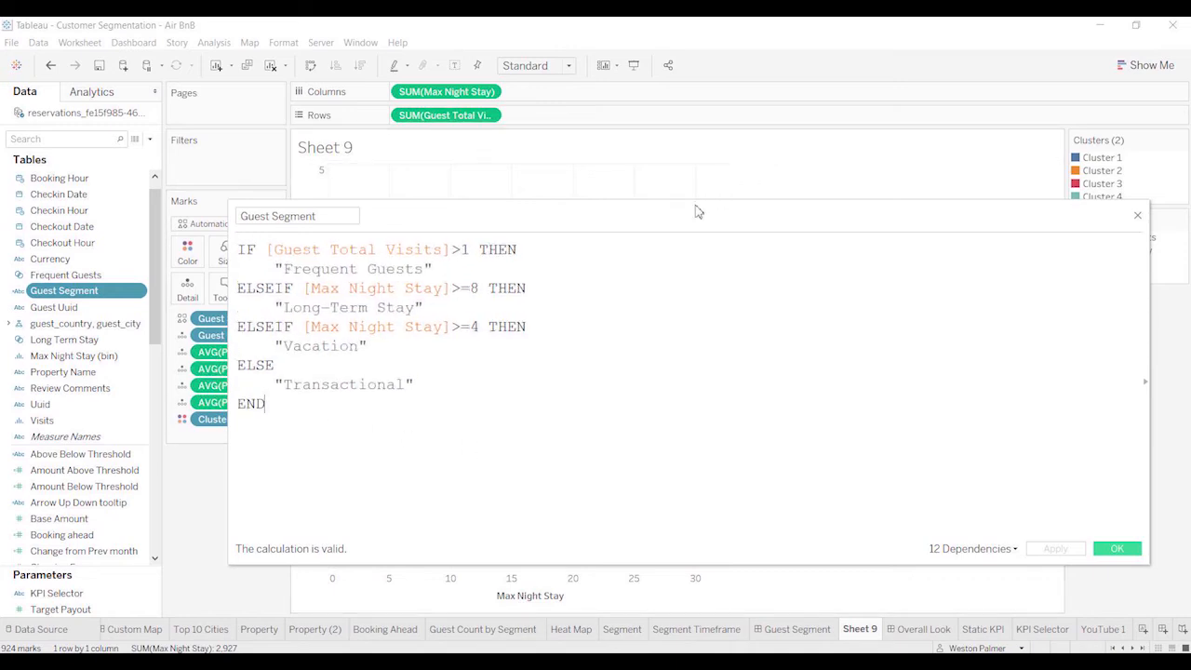
{"action": "left_click", "coordinate": [1116, 547]}
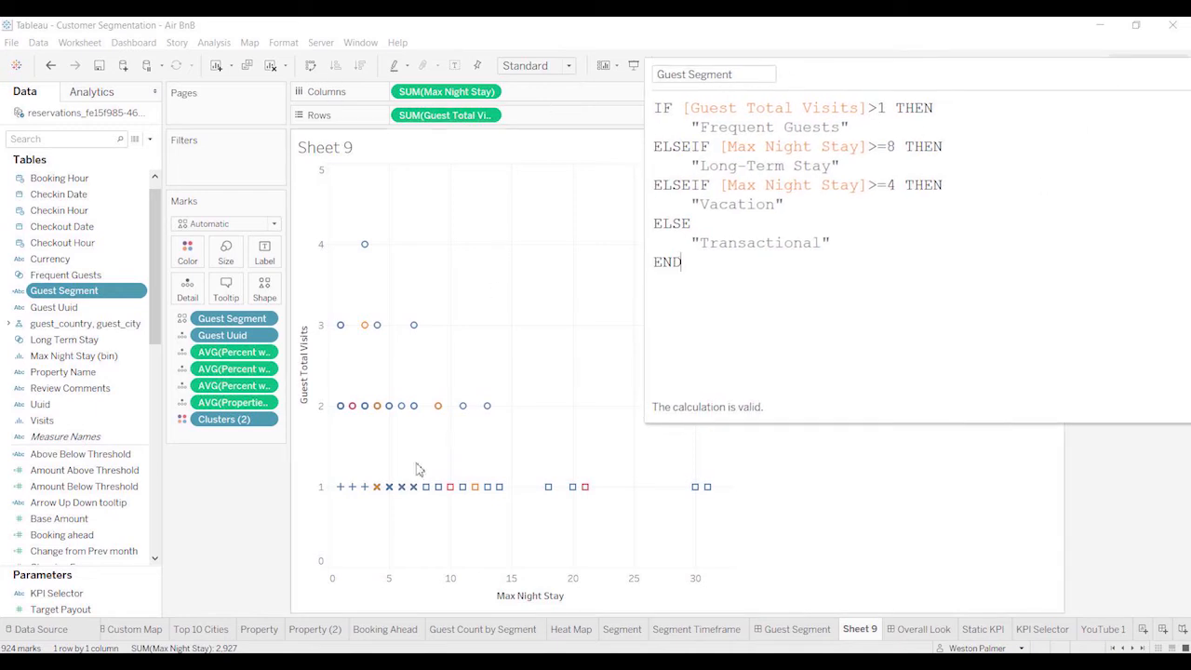
{"action": "mouse_move", "coordinate": [352, 486]}
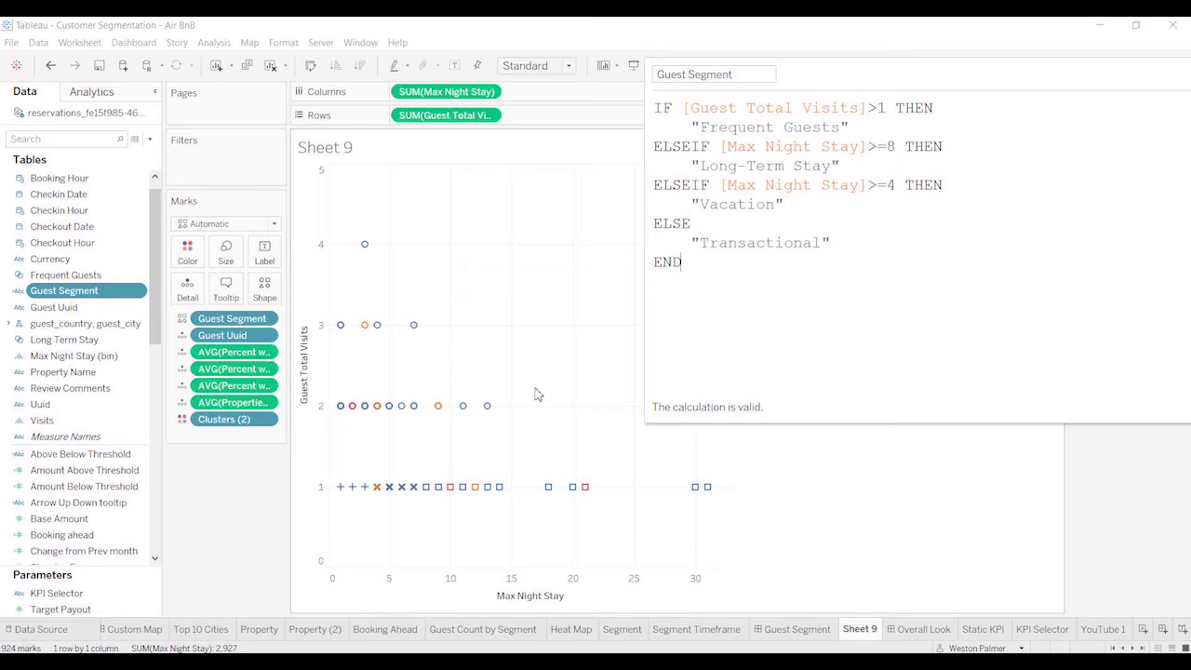
{"action": "mouse_move", "coordinate": [352, 405]}
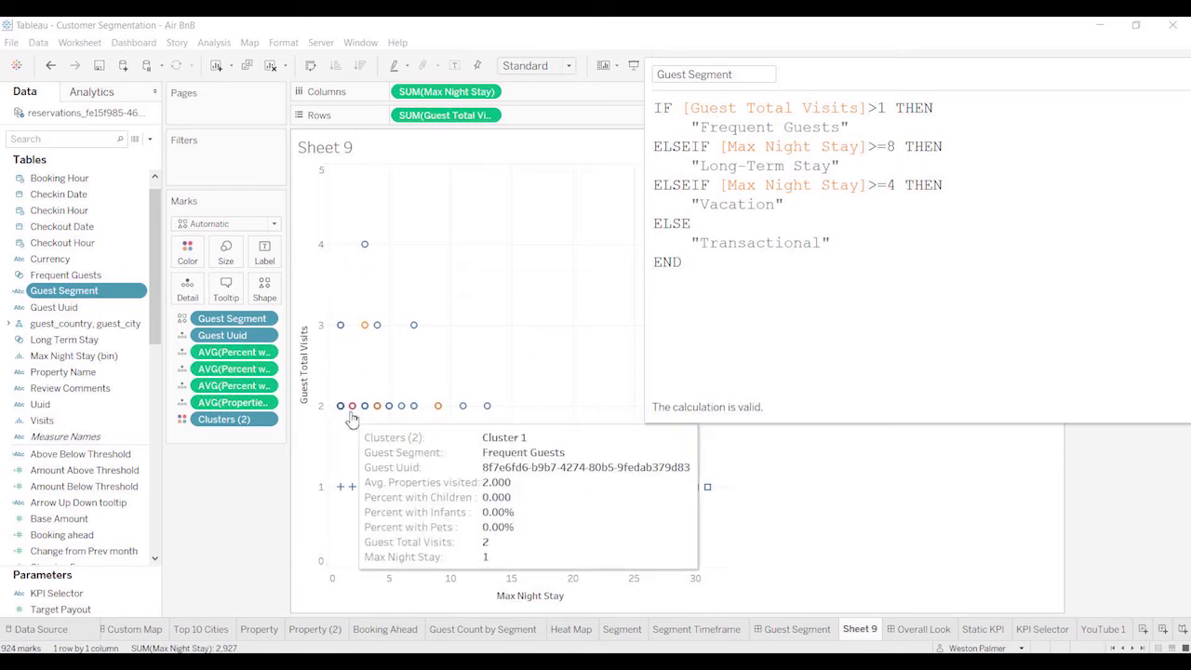
{"action": "mouse_move", "coordinate": [518, 413]}
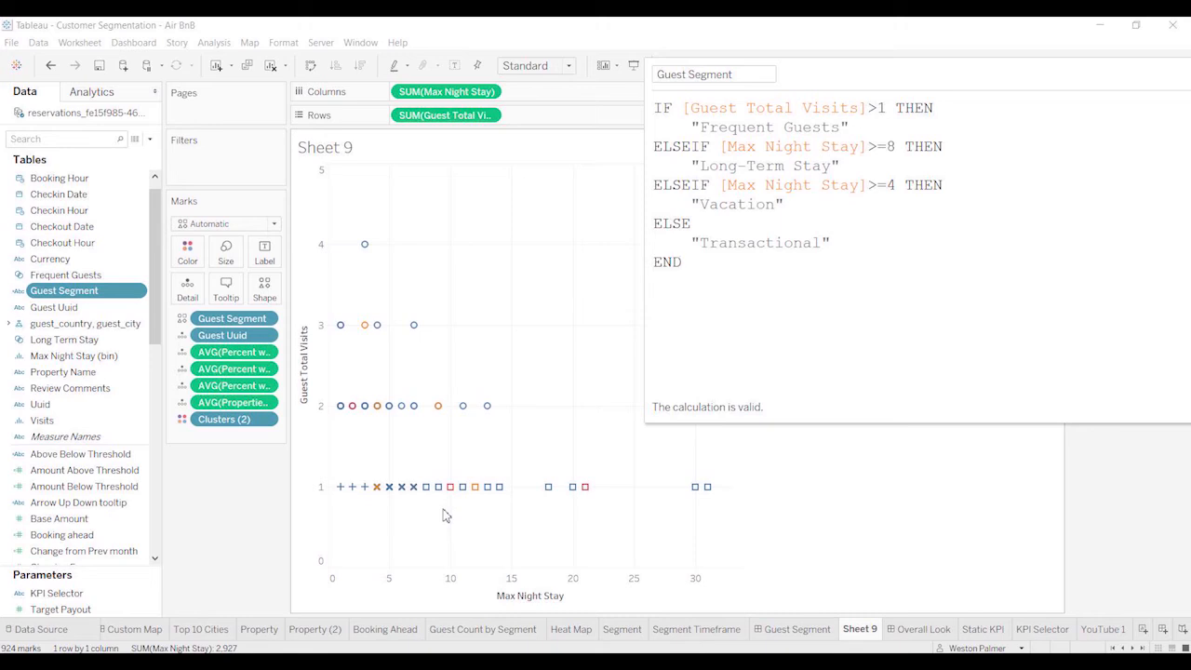
{"action": "left_click", "coordinate": [681, 260]}
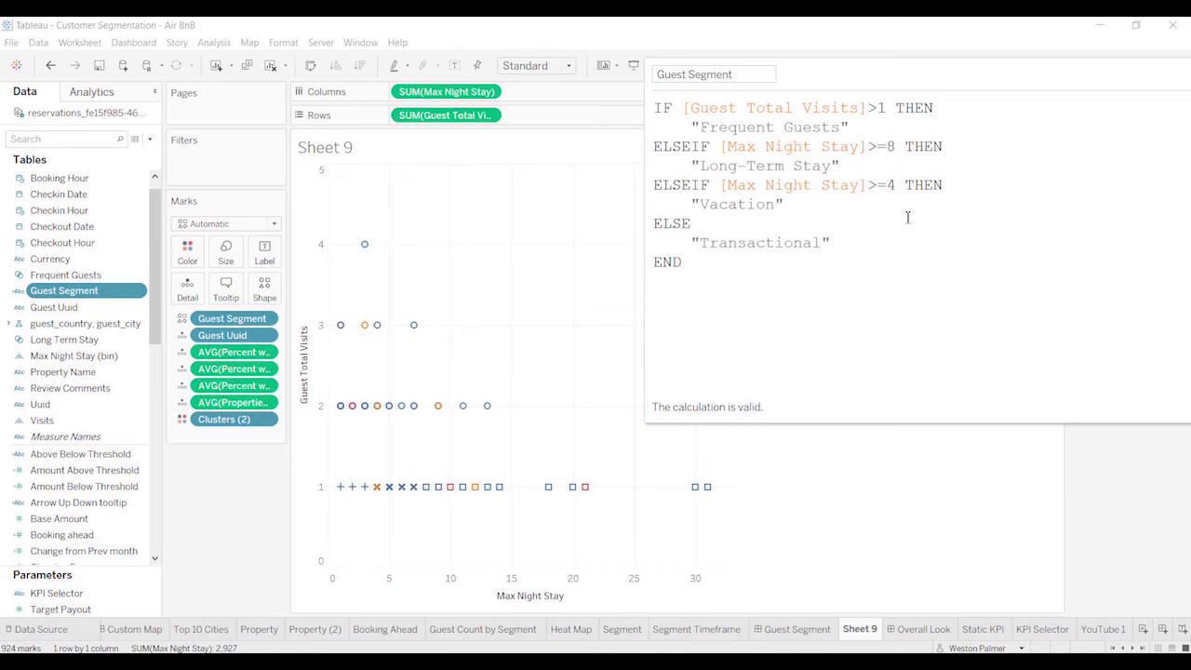
{"action": "left_click", "coordinate": [681, 260]}
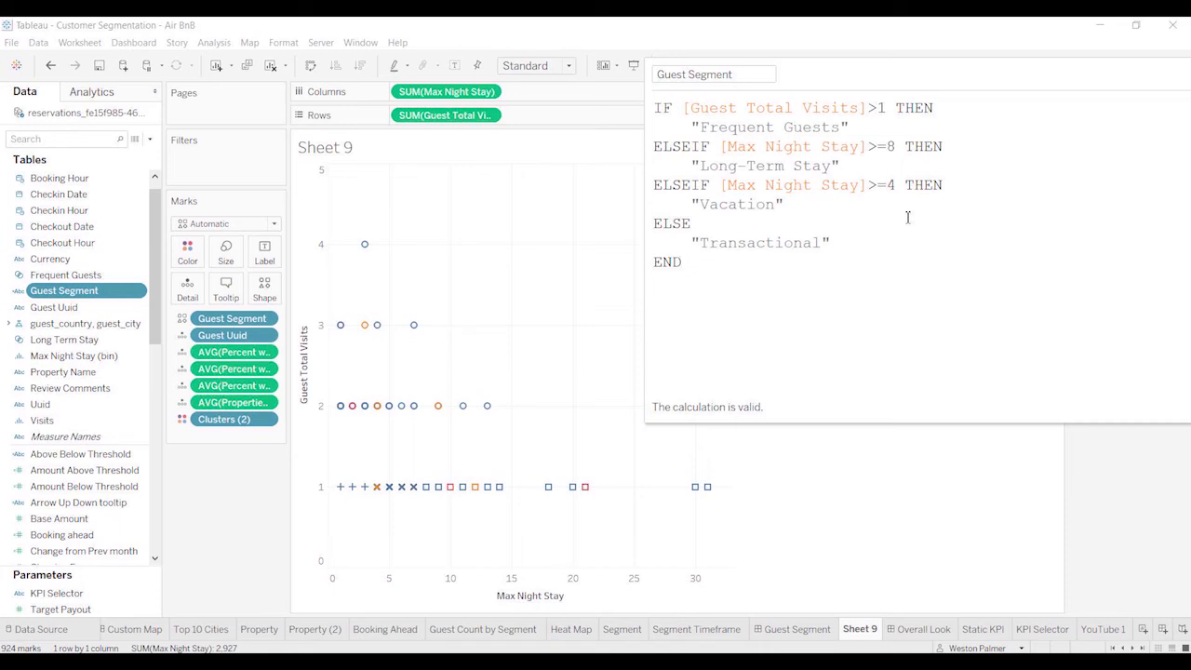
{"action": "left_click", "coordinate": [681, 260]}
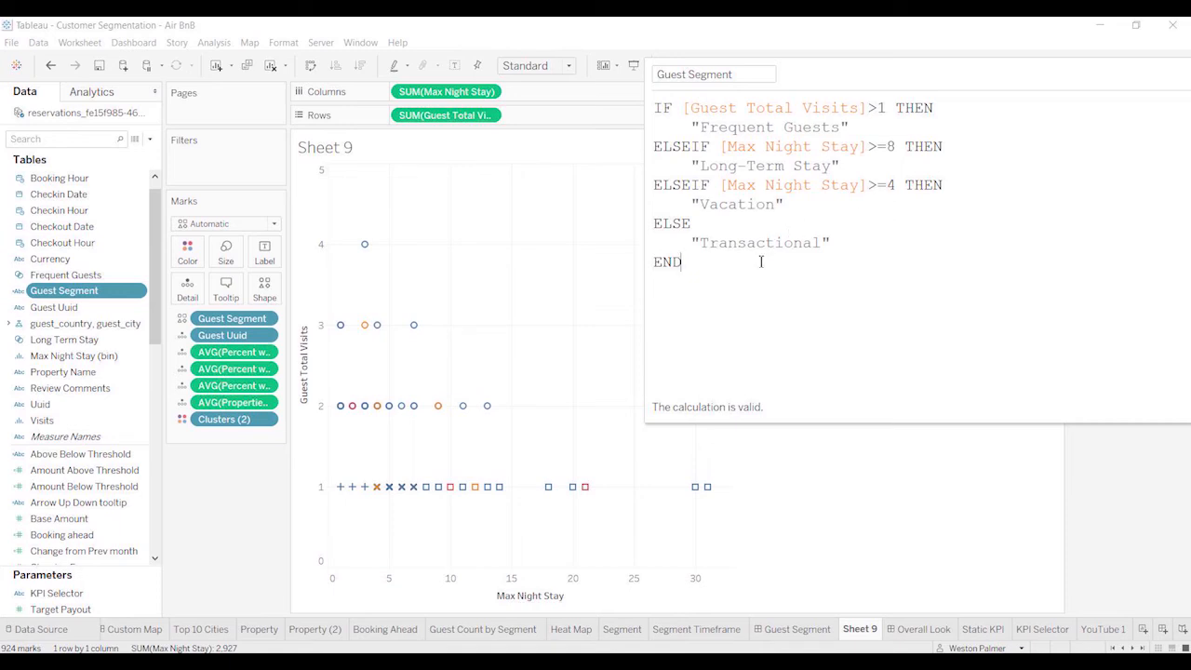
{"action": "mouse_move", "coordinate": [376, 506]}
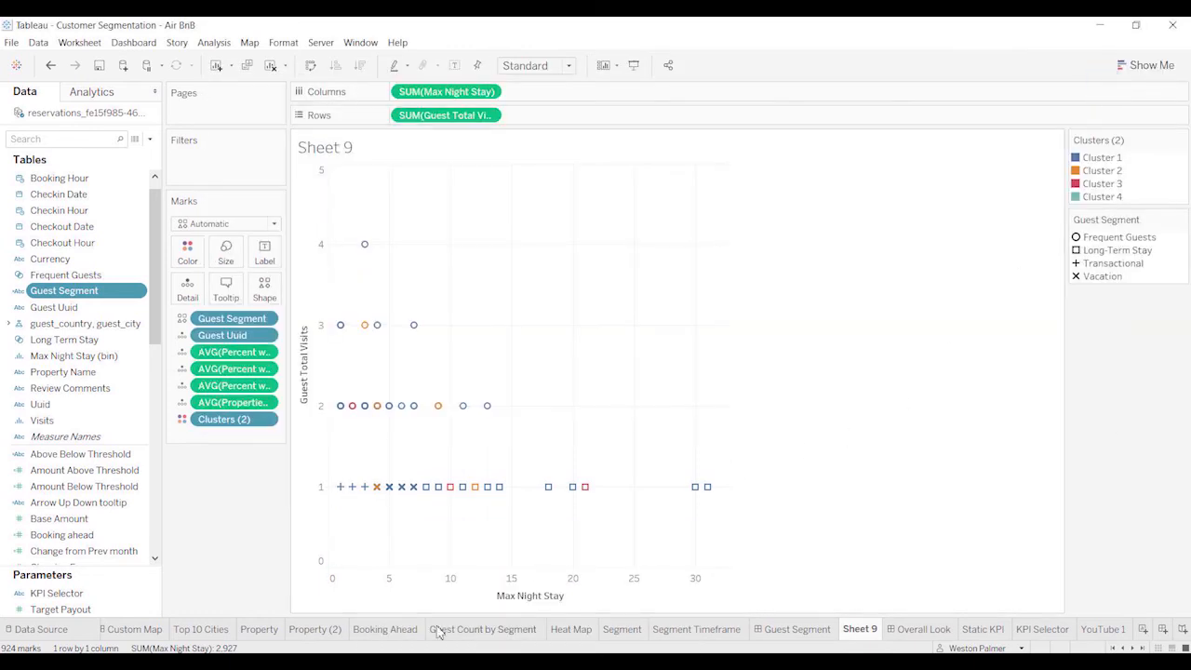
{"action": "mouse_move", "coordinate": [349, 554]}
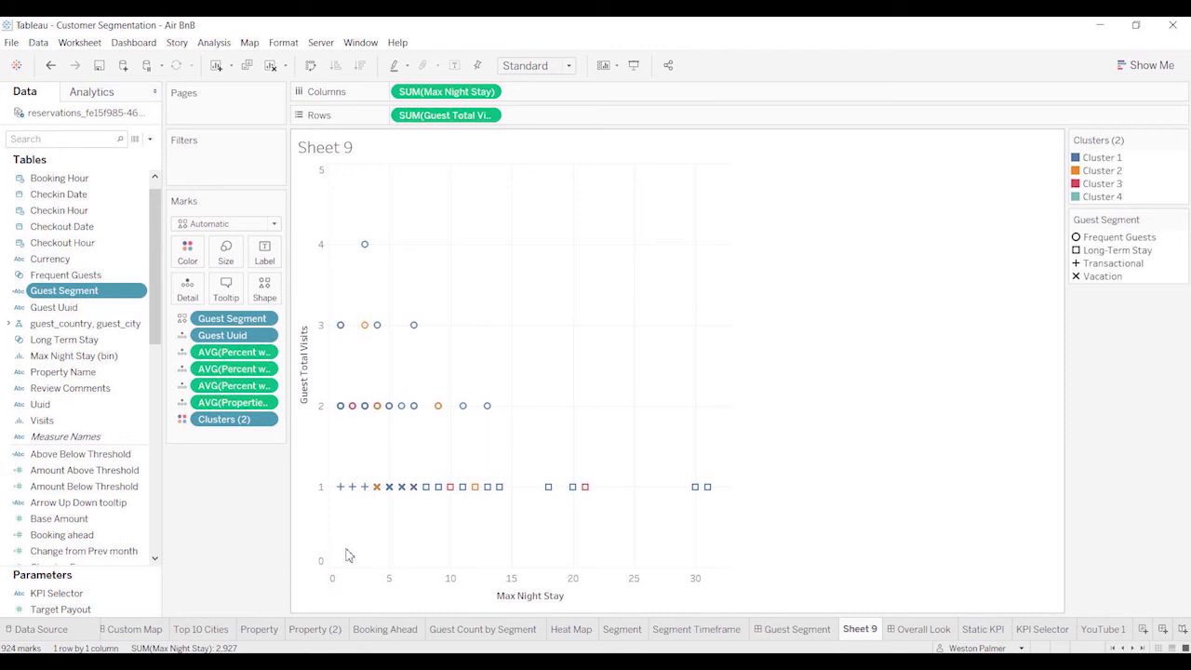
{"action": "mouse_move", "coordinate": [476, 521]}
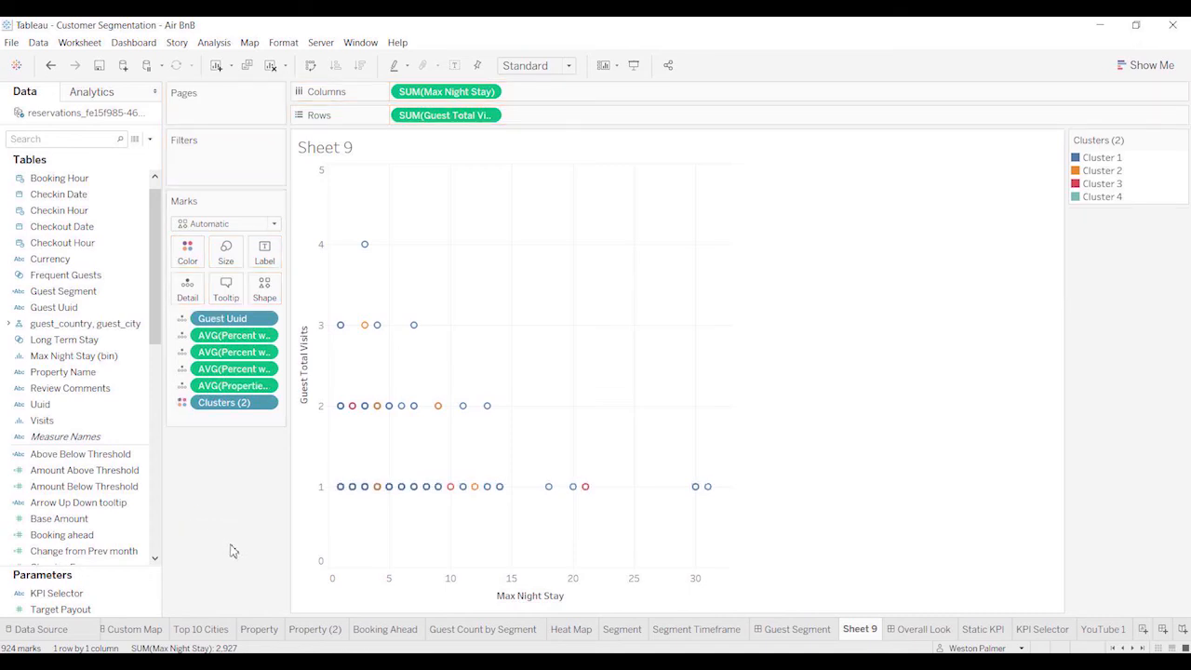
{"action": "mouse_move", "coordinate": [465, 514]}
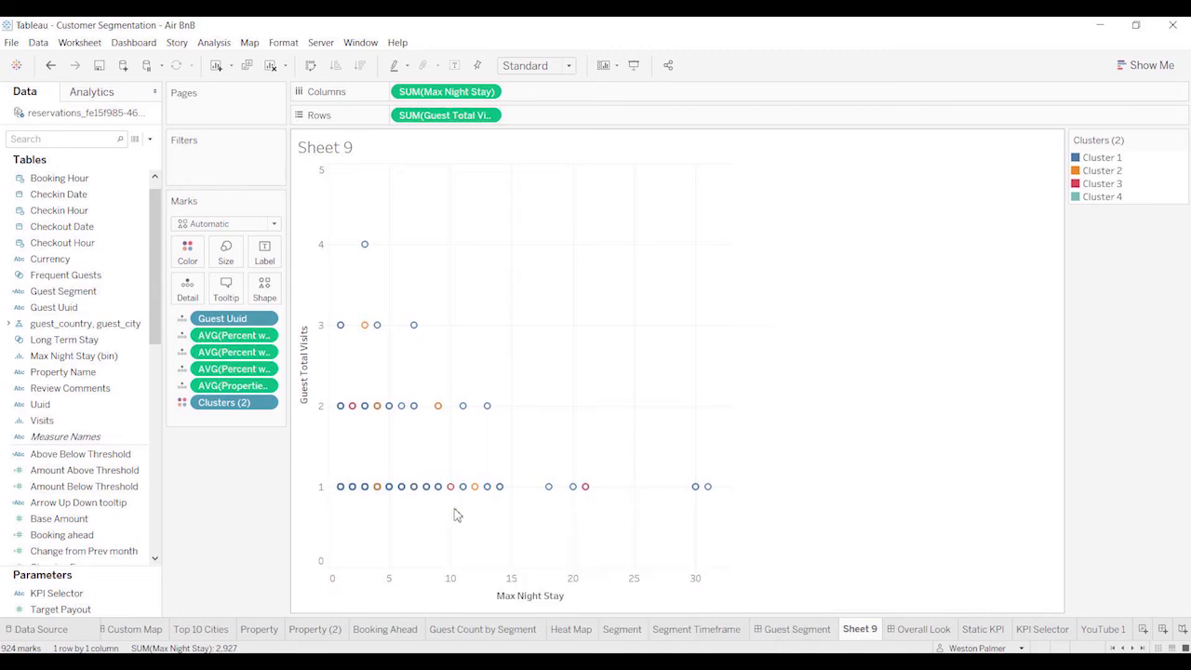
{"action": "mouse_move", "coordinate": [454, 502]}
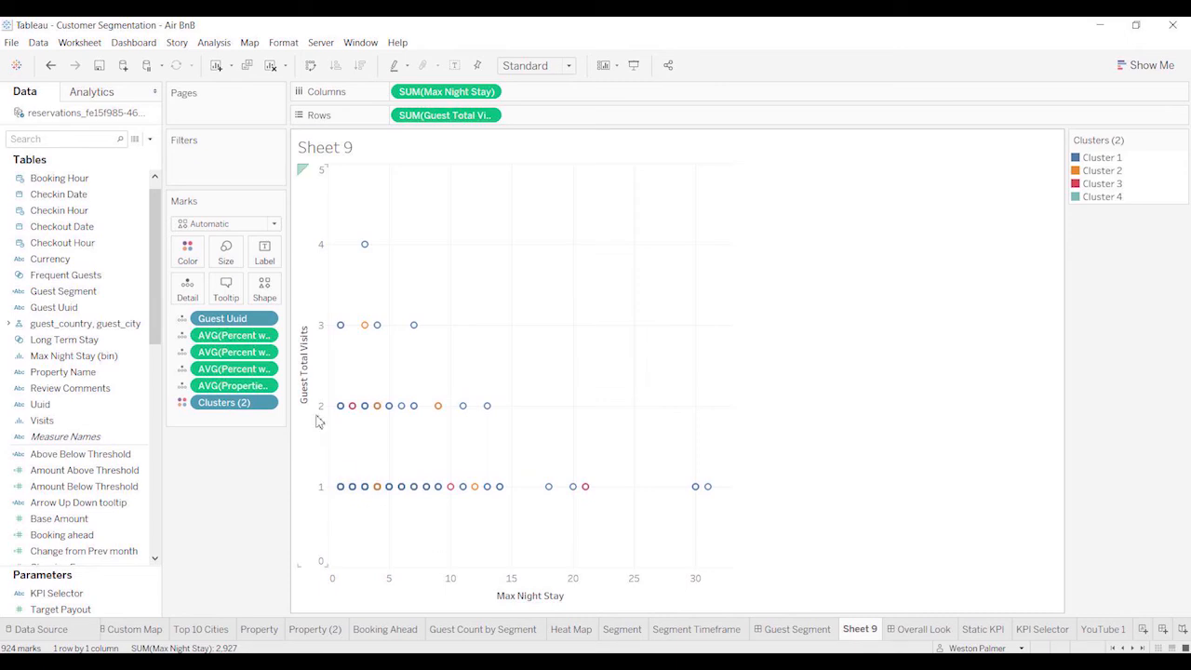
{"action": "mouse_move", "coordinate": [354, 426]}
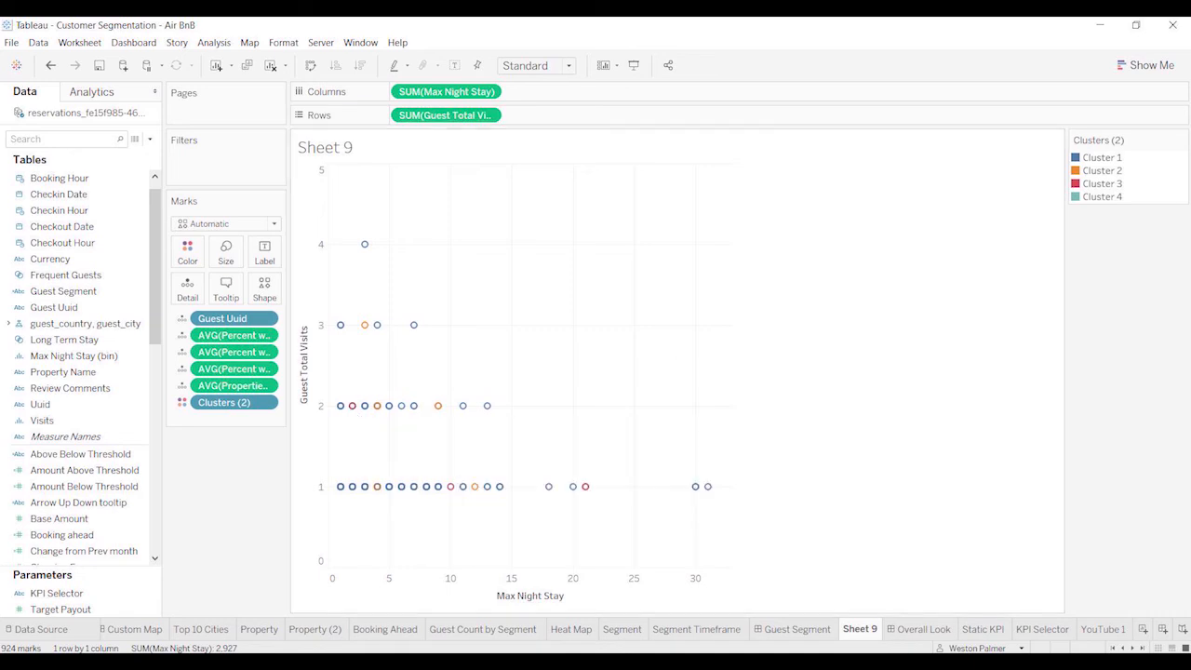
Step: Highlight Cluster 3 and then Cluster 1 guests via the cluster legend
{"action": "left_click", "coordinate": [1102, 184]}
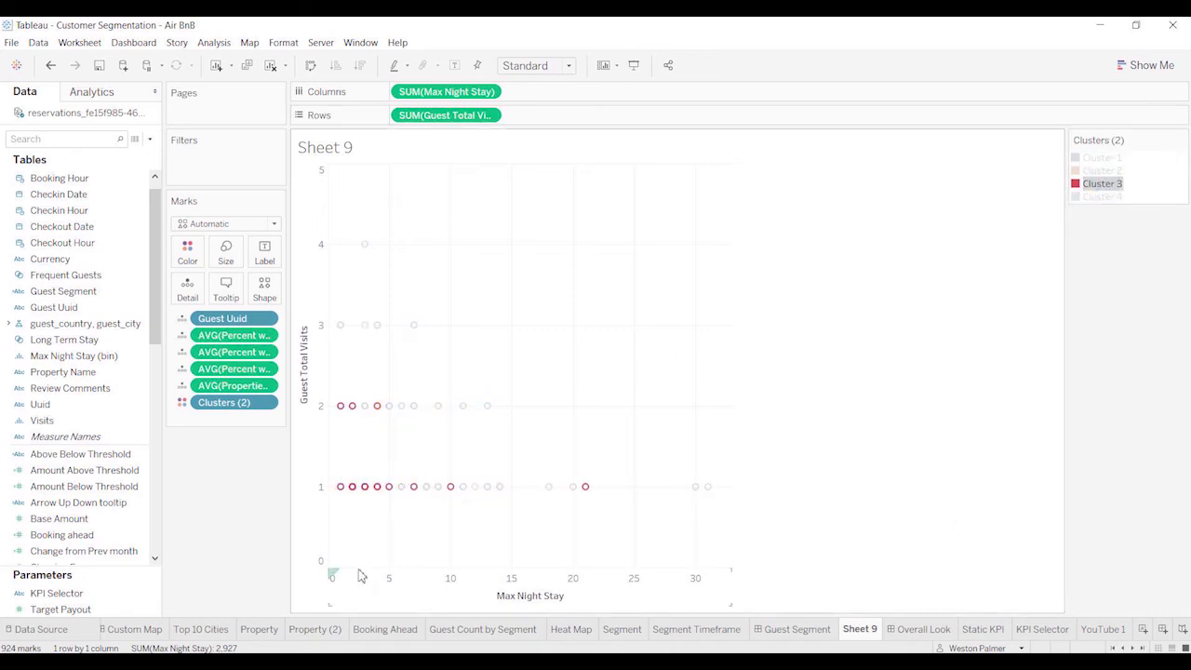
{"action": "left_click", "coordinate": [1101, 171]}
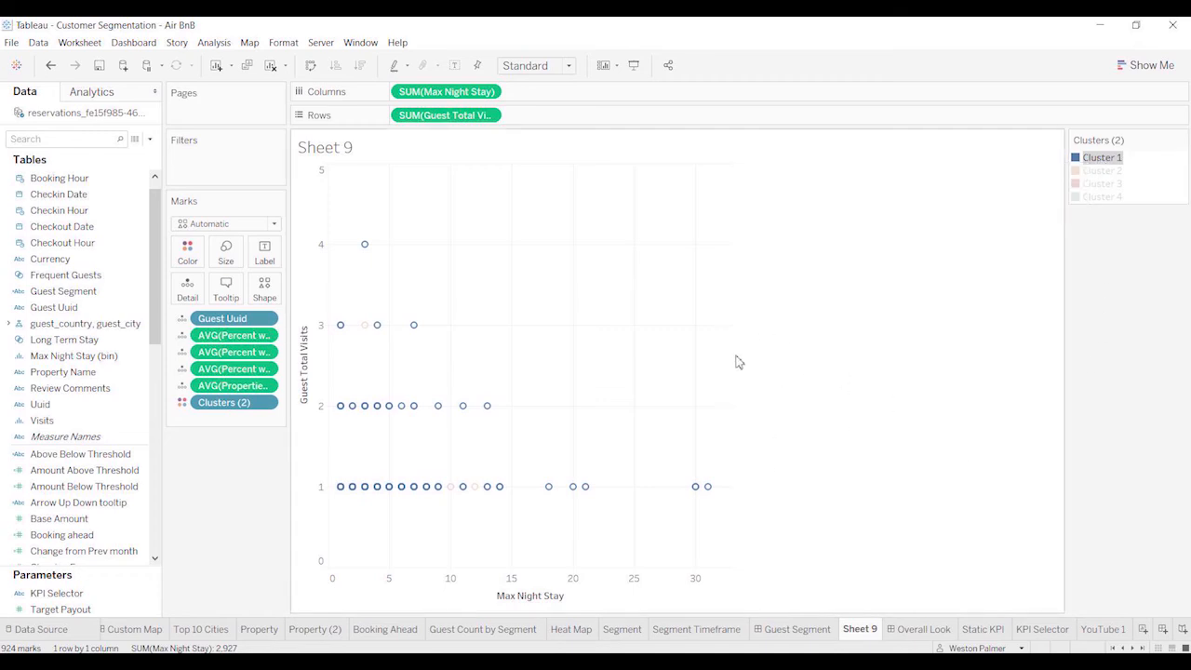
{"action": "mouse_move", "coordinate": [692, 369]}
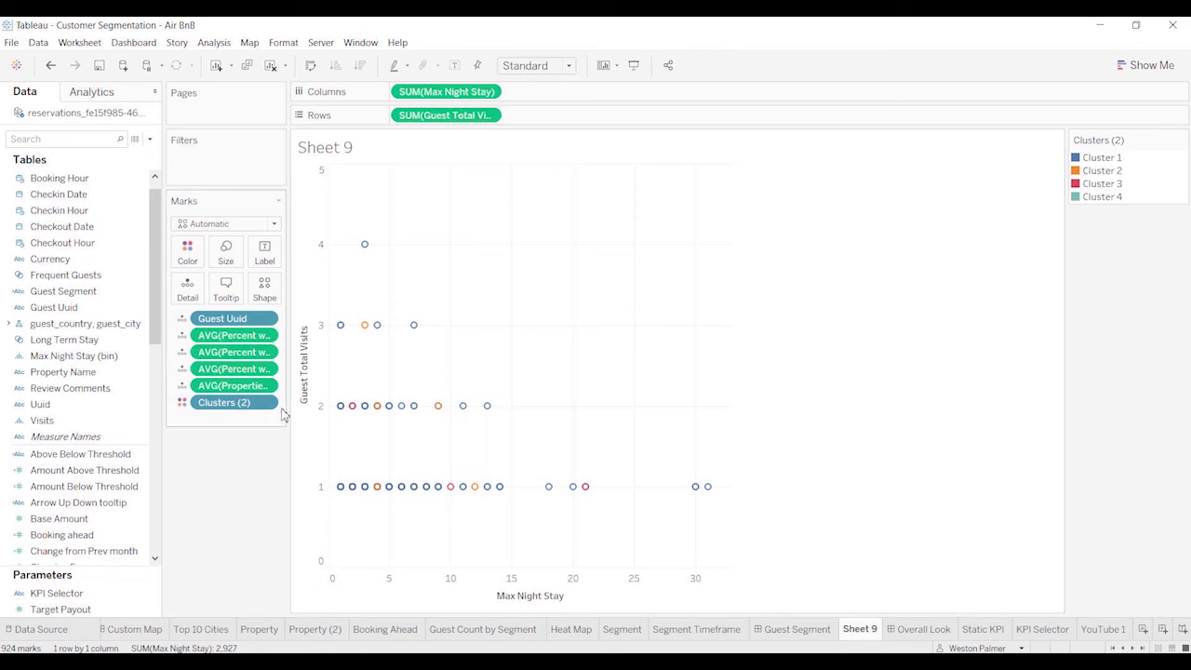
Step: Edit the Clusters field and clear Number of Clusters so it becomes Automatic
{"action": "left_click", "coordinate": [264, 402]}
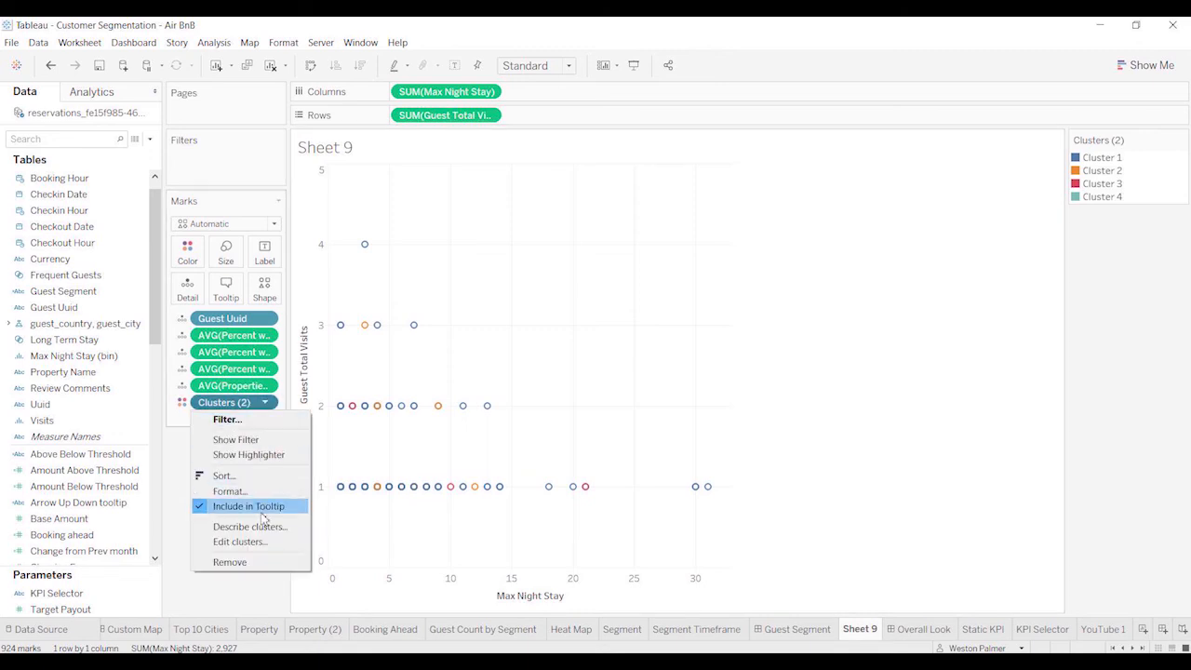
{"action": "left_click", "coordinate": [238, 542]}
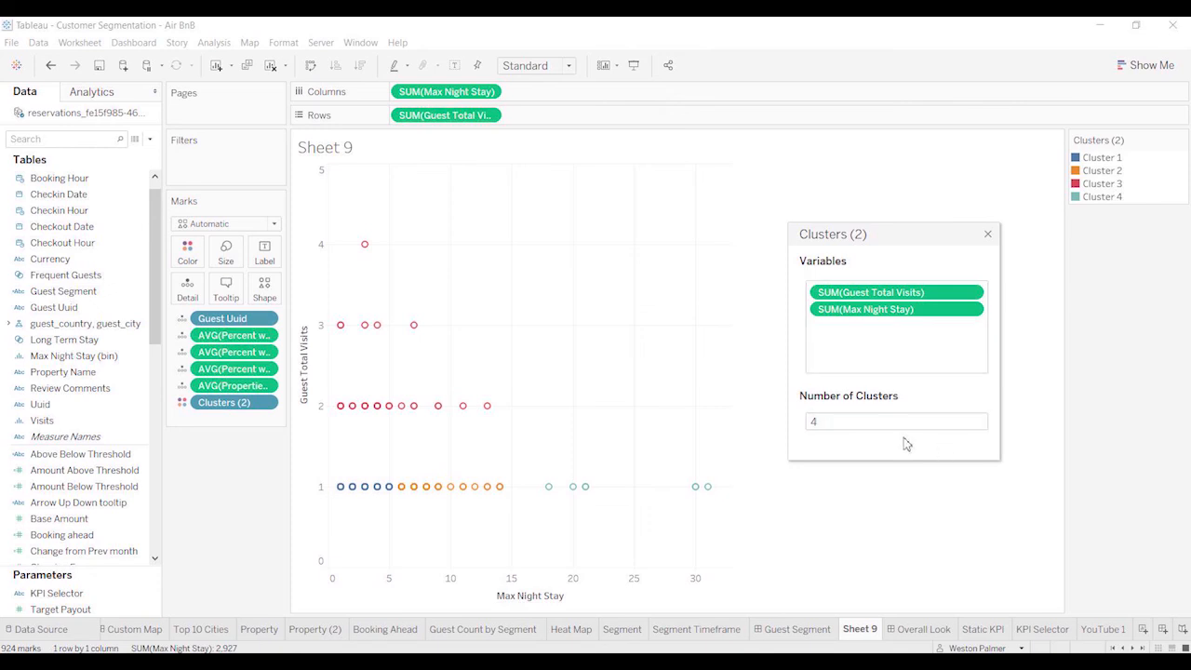
{"action": "left_click", "coordinate": [897, 420]}
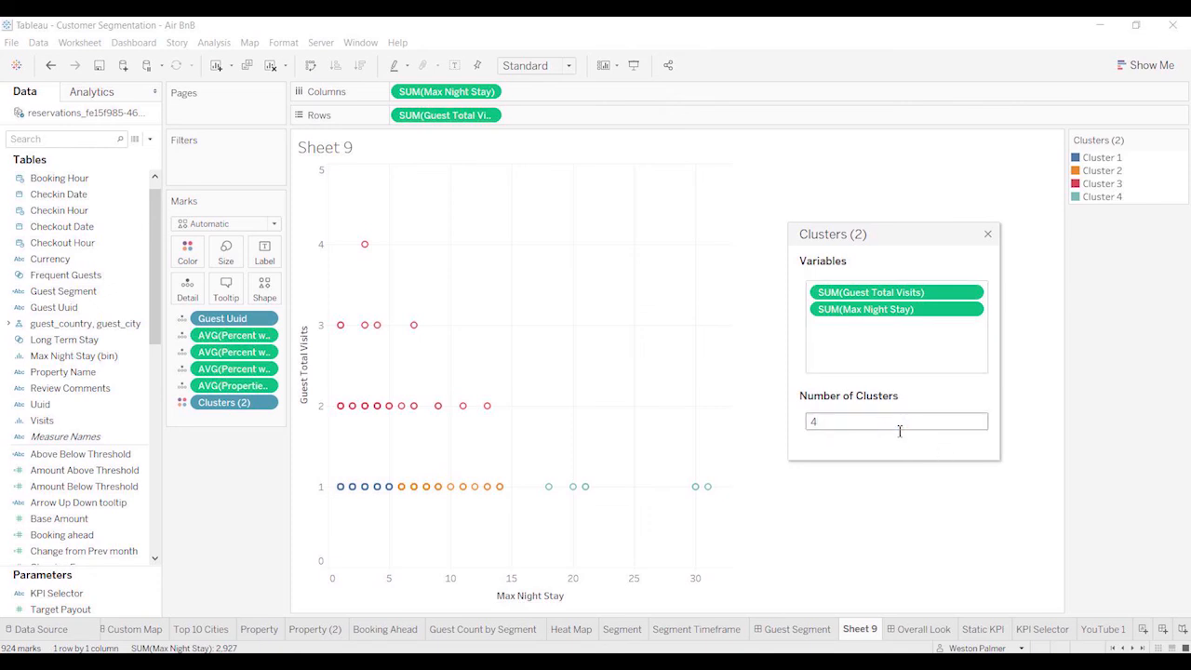
{"action": "left_click", "coordinate": [1101, 184]}
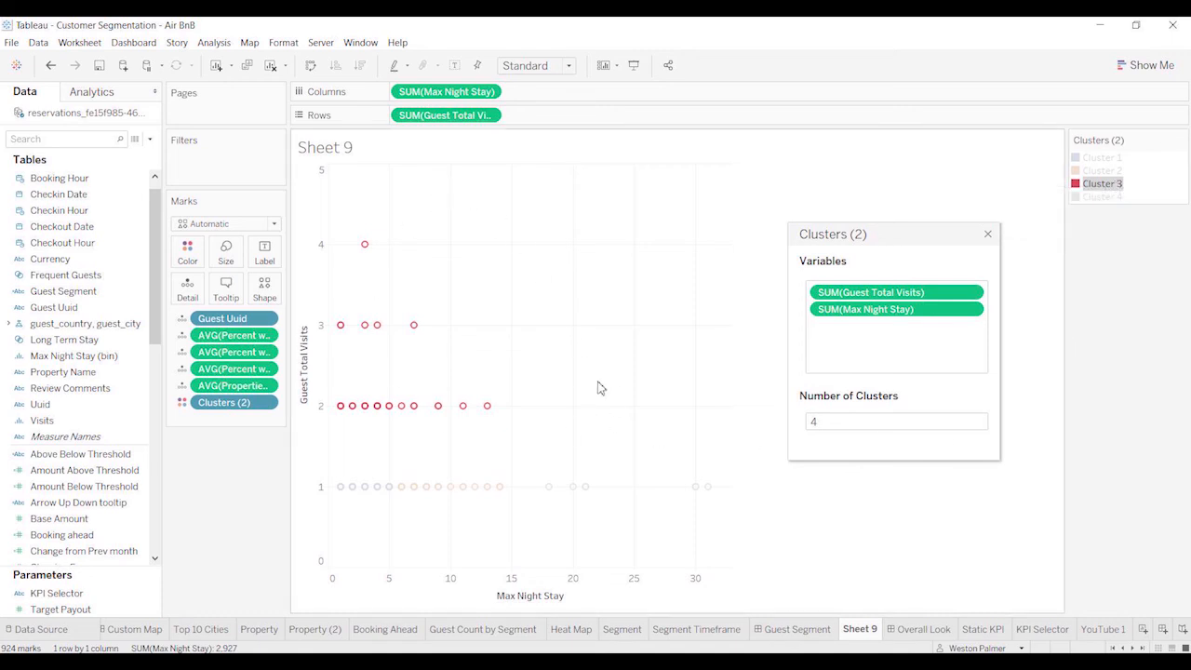
{"action": "mouse_move", "coordinate": [536, 387]}
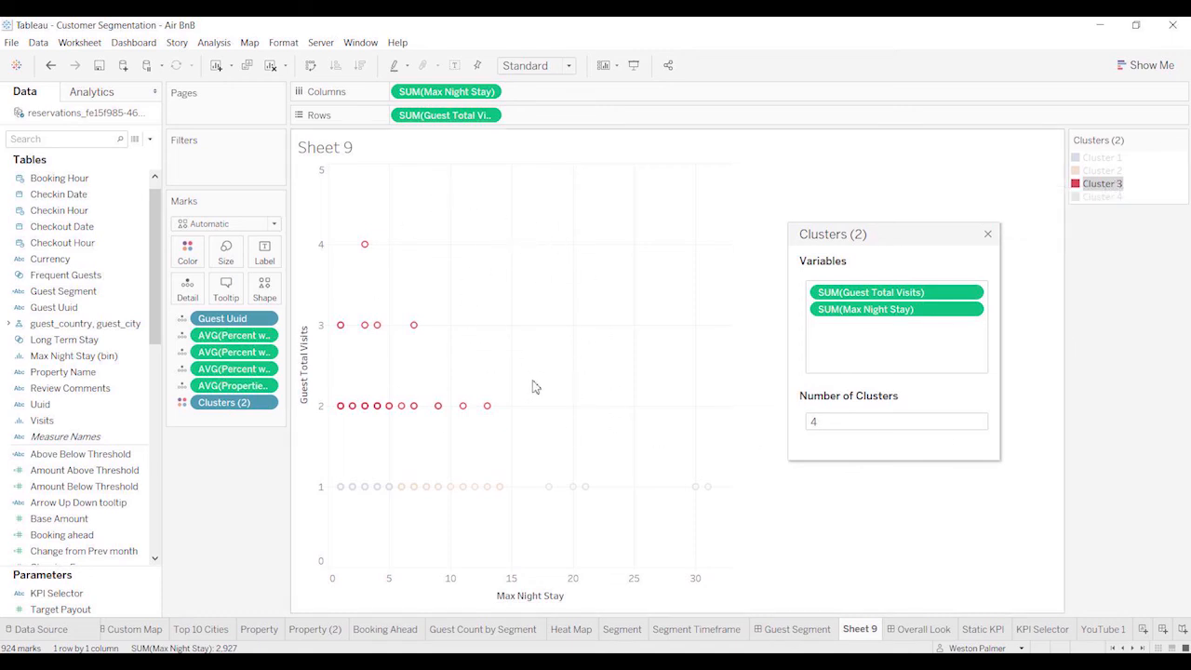
{"action": "mouse_move", "coordinate": [547, 398]}
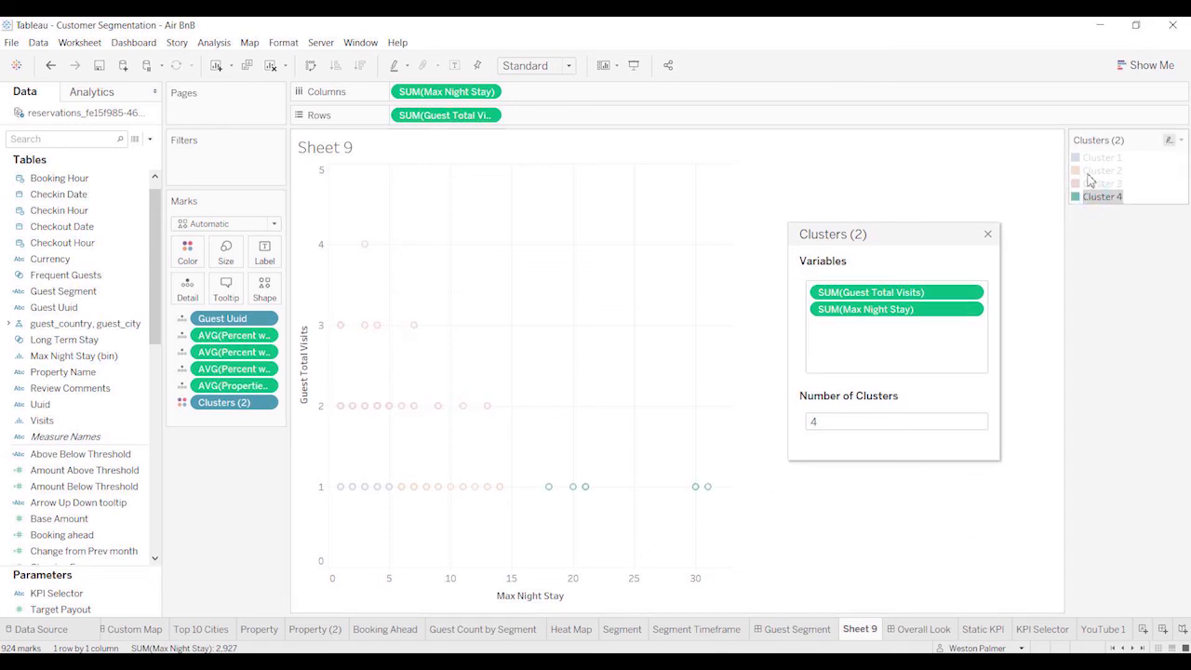
Step: Highlight Cluster 2 and Cluster 1 guests in the re-clustered plot
{"action": "left_click", "coordinate": [1101, 171]}
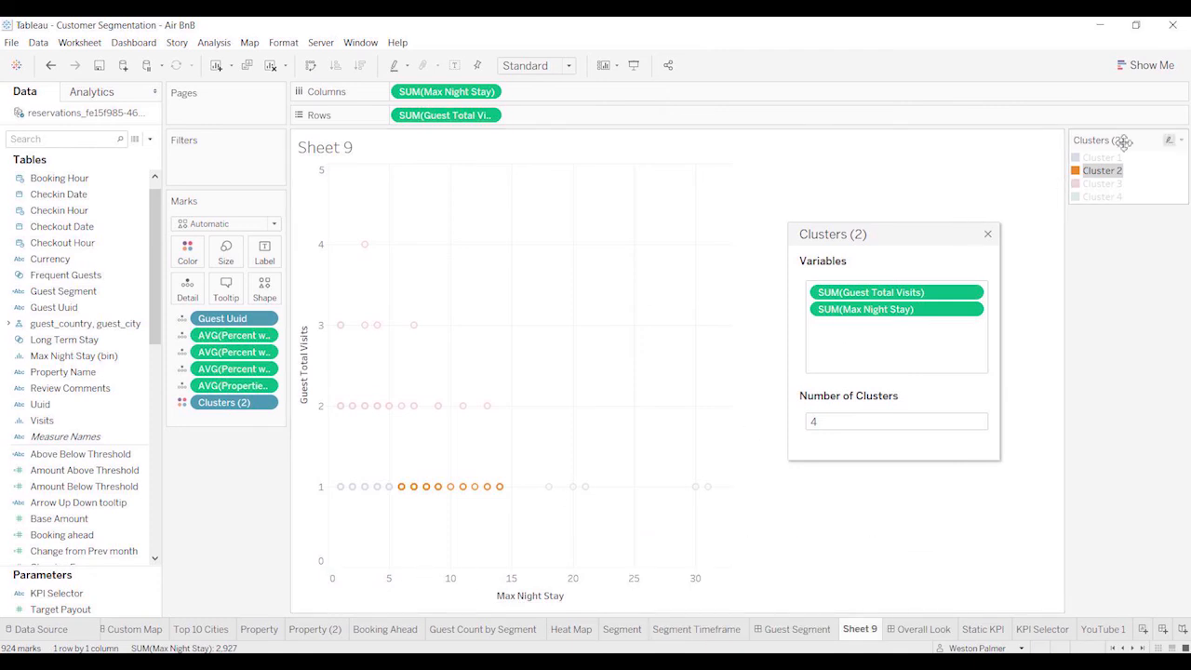
{"action": "left_click", "coordinate": [1102, 157]}
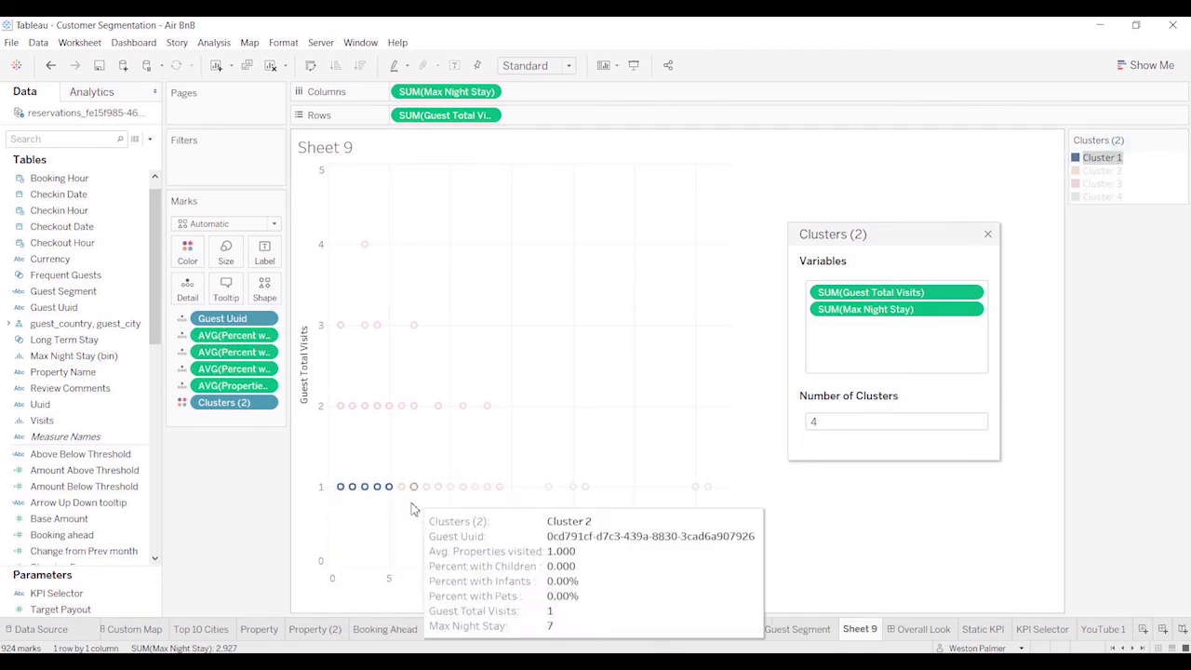
{"action": "mouse_move", "coordinate": [466, 523]}
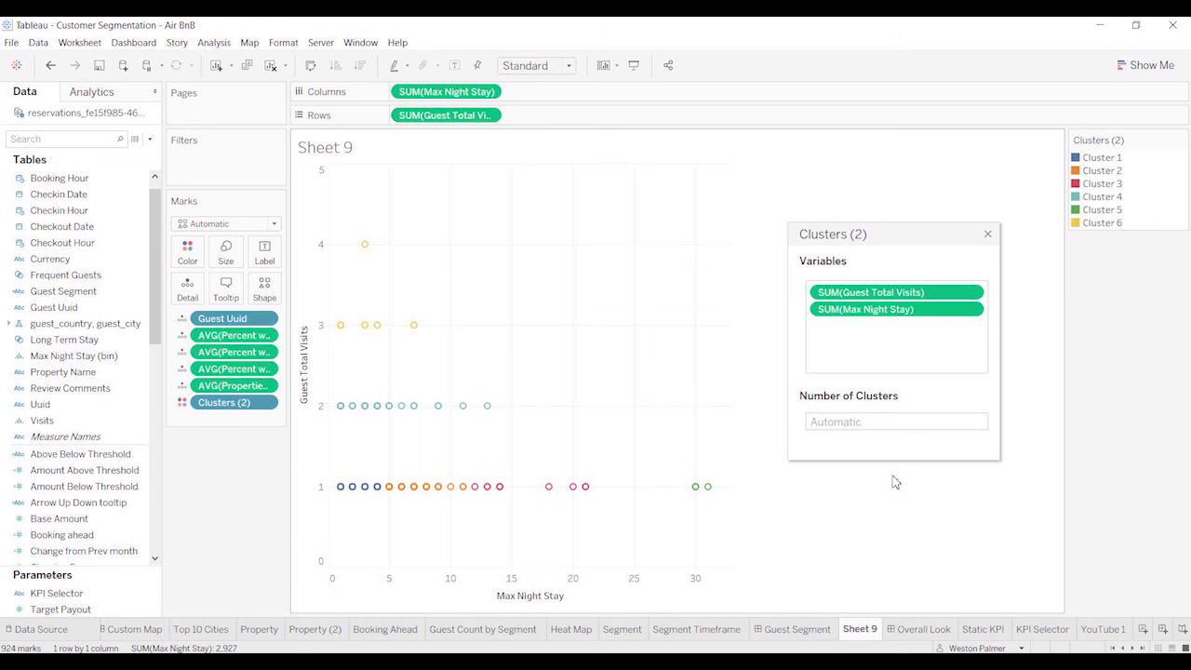
Step: Confirm the automatic six-cluster setting and dismiss the Clusters dialog
{"action": "left_click", "coordinate": [897, 420]}
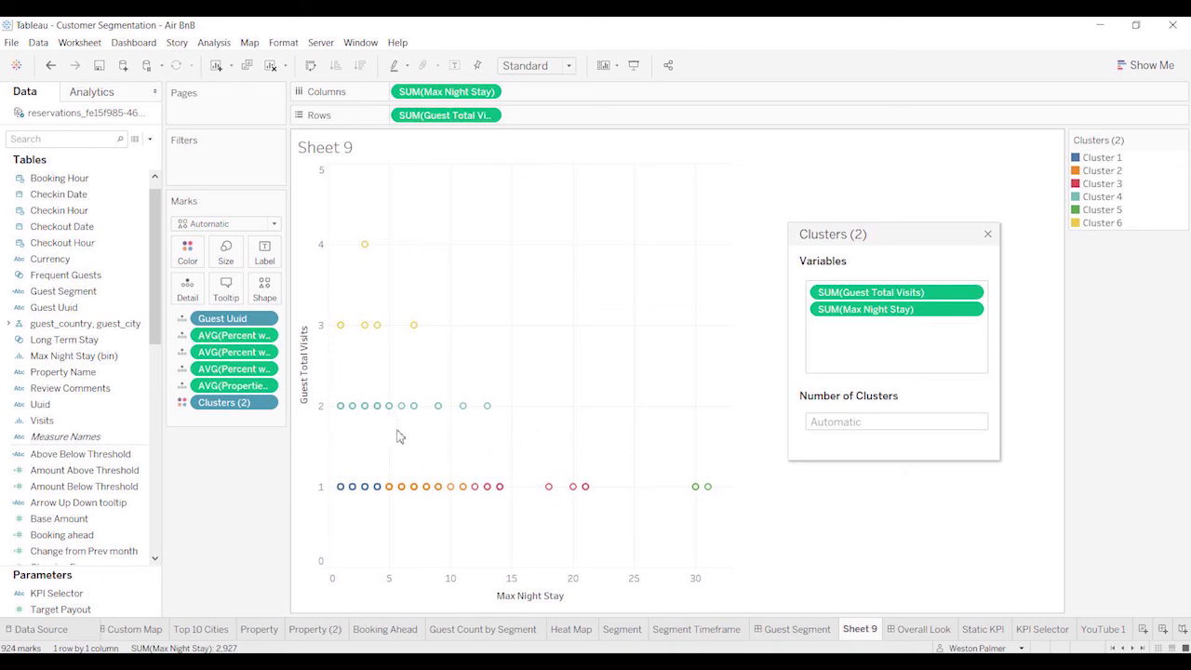
{"action": "mouse_move", "coordinate": [949, 406]}
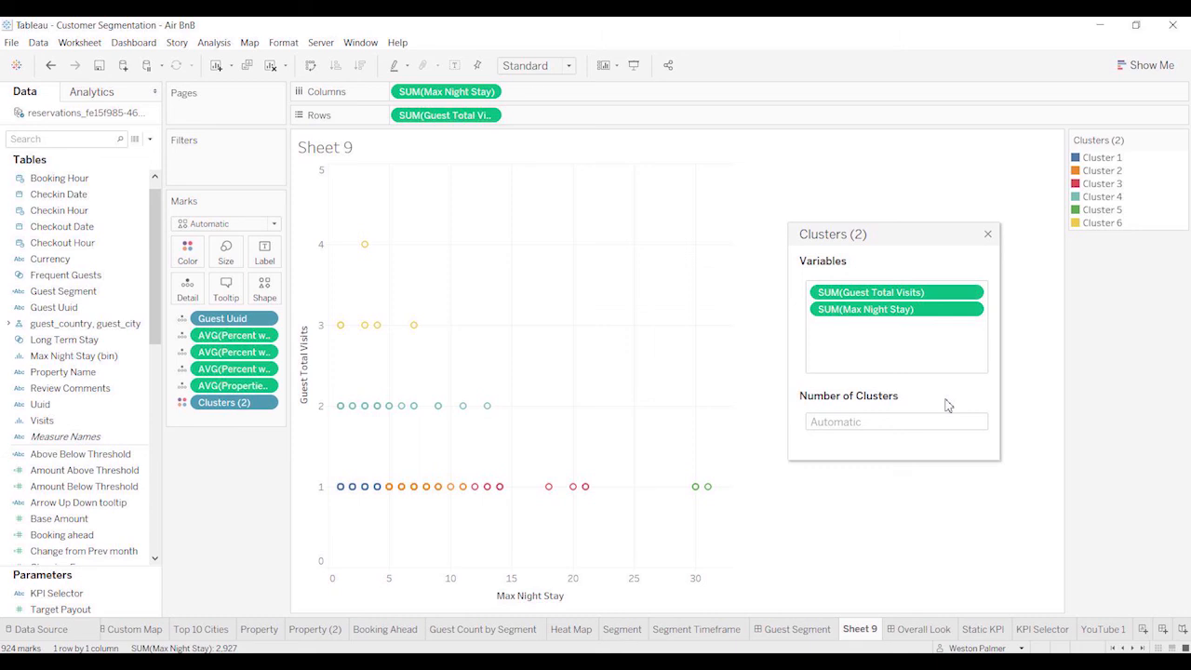
{"action": "mouse_move", "coordinate": [717, 529]}
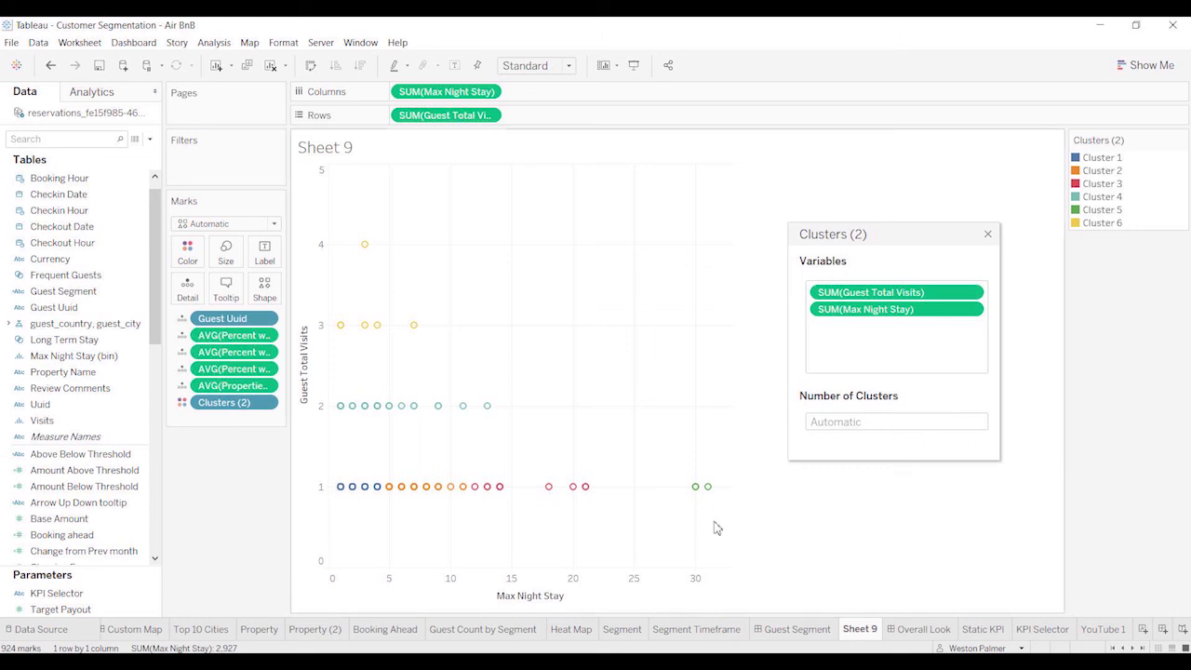
{"action": "mouse_move", "coordinate": [994, 242]}
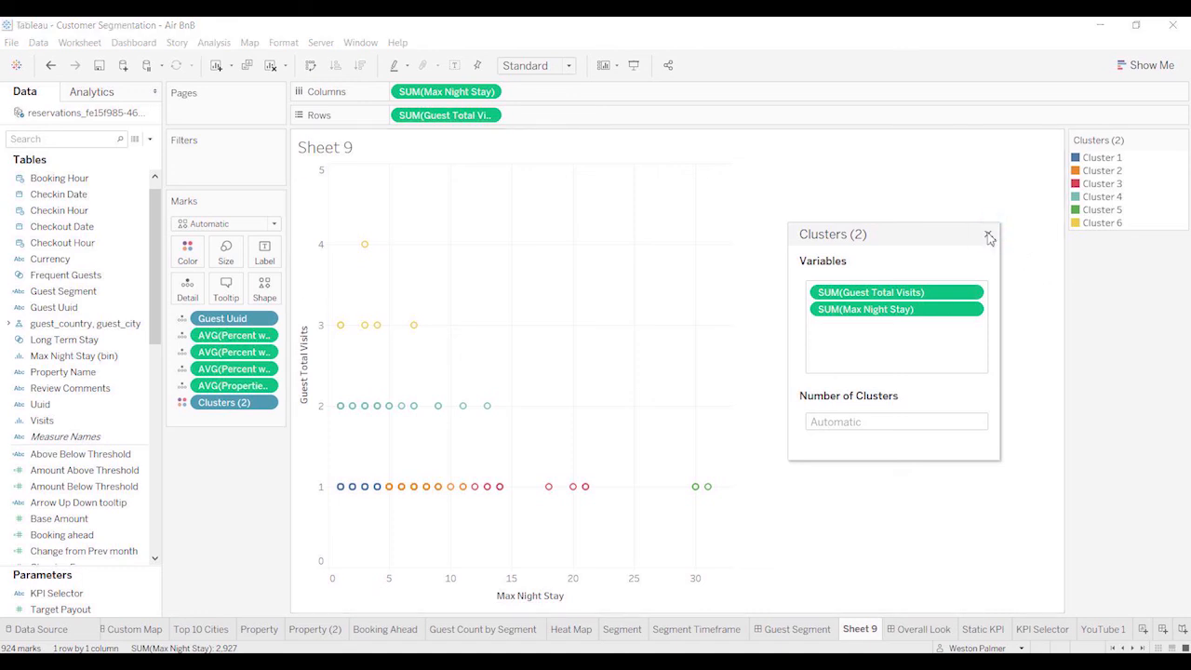
{"action": "left_click", "coordinate": [990, 234]}
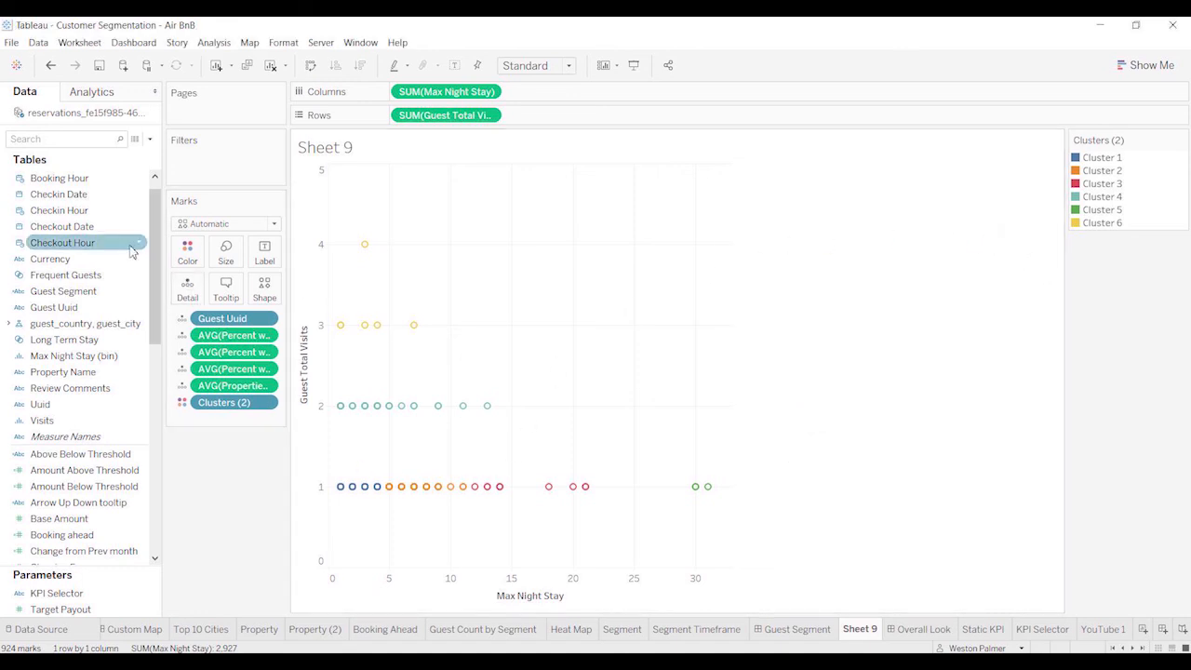
{"action": "right_click", "coordinate": [63, 290]}
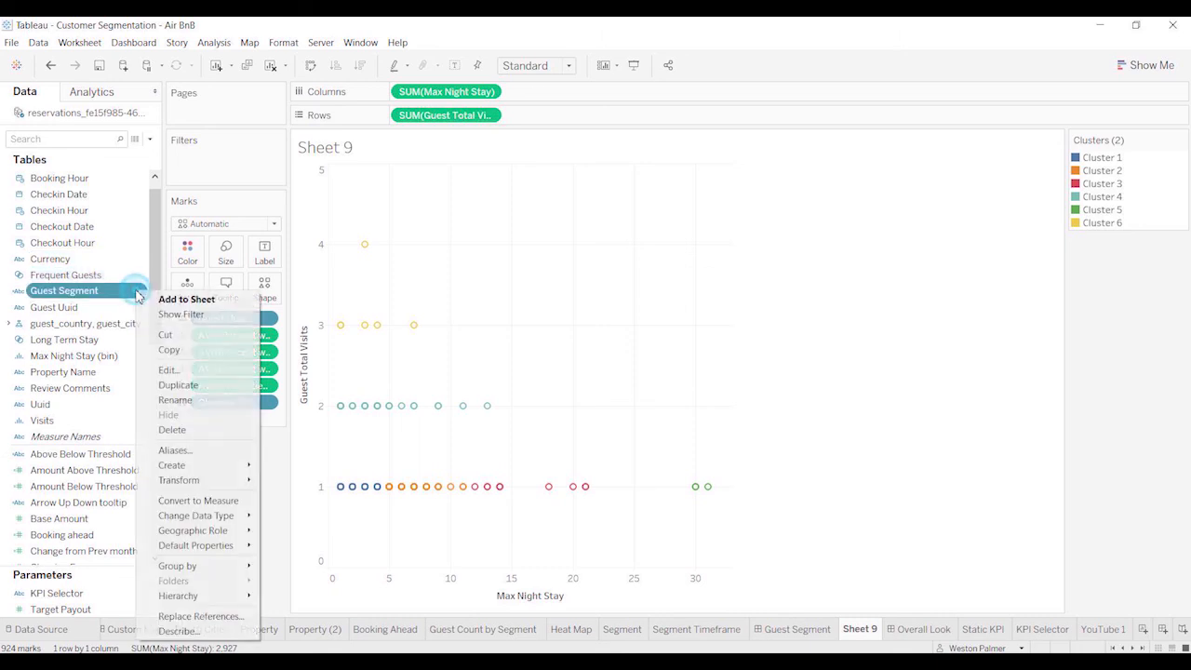
{"action": "left_click", "coordinate": [167, 368]}
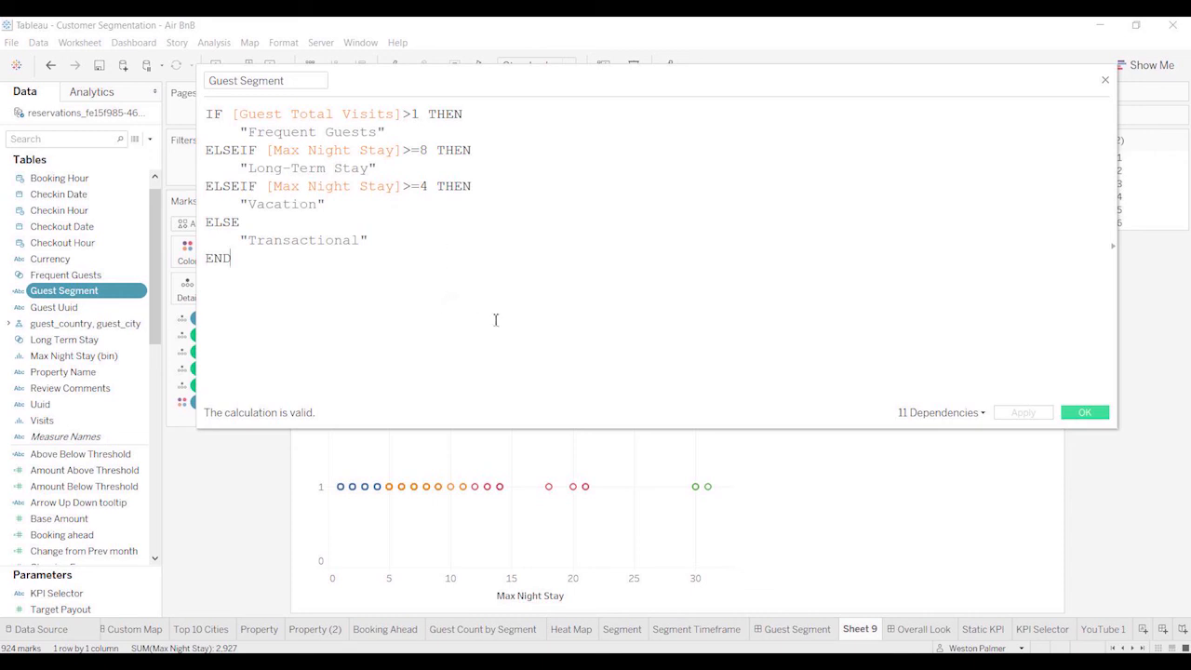
{"action": "left_click", "coordinate": [1083, 413]}
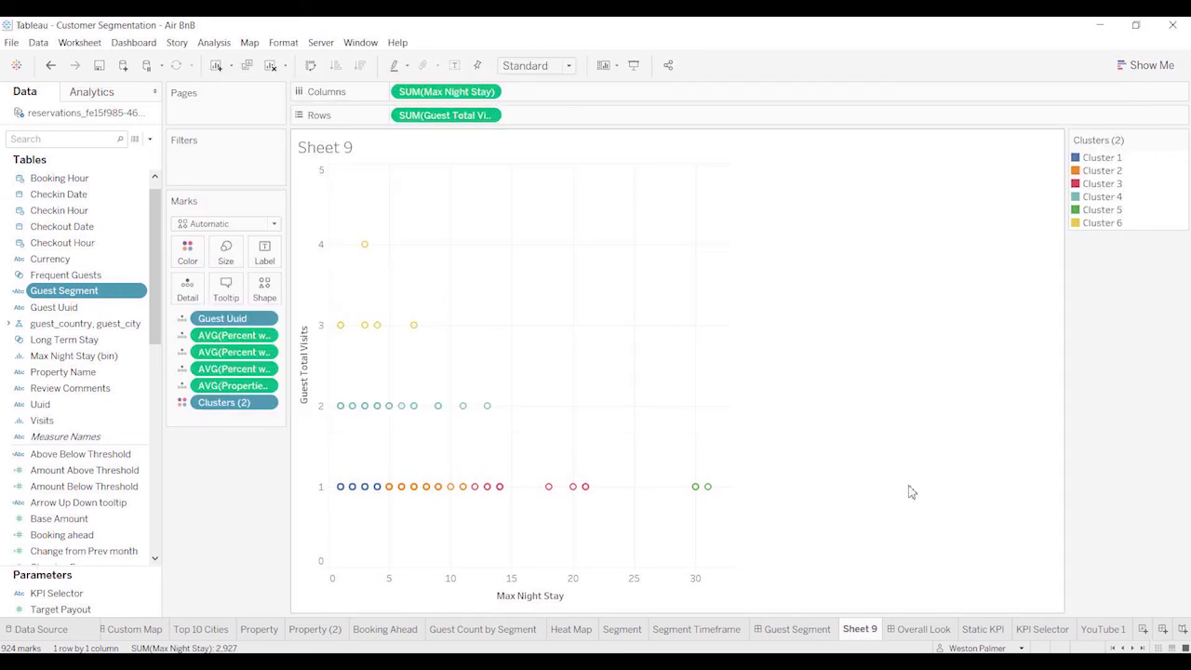